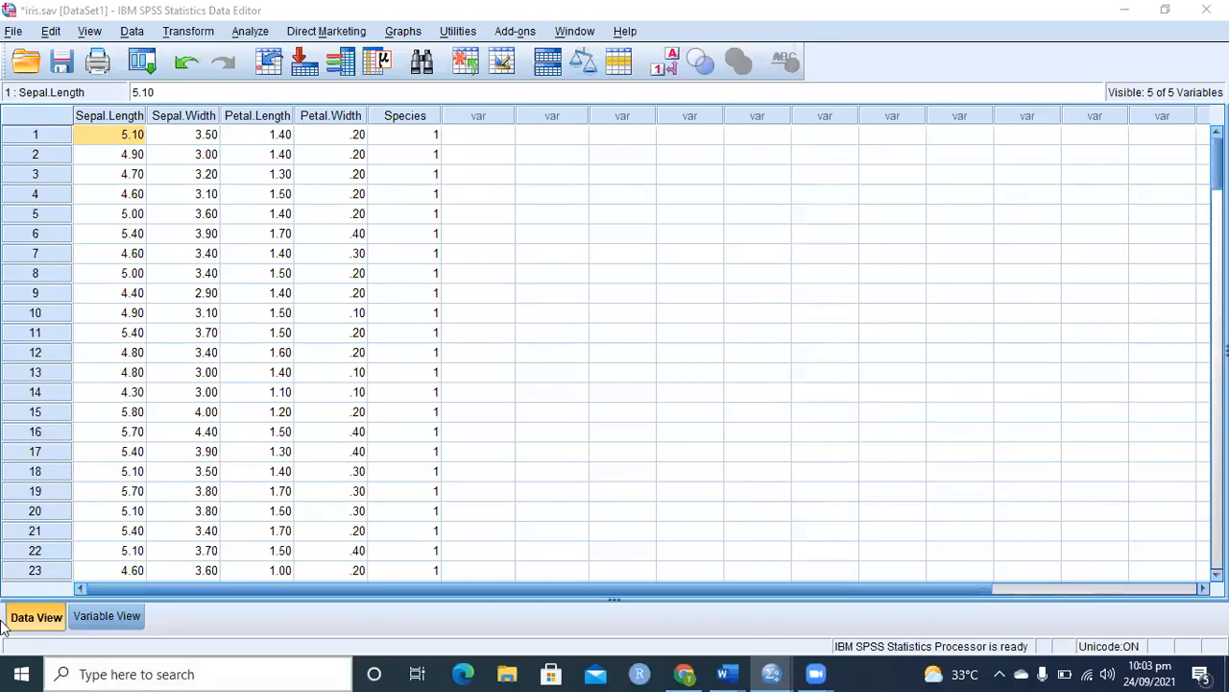
mouse_move(811, 611)
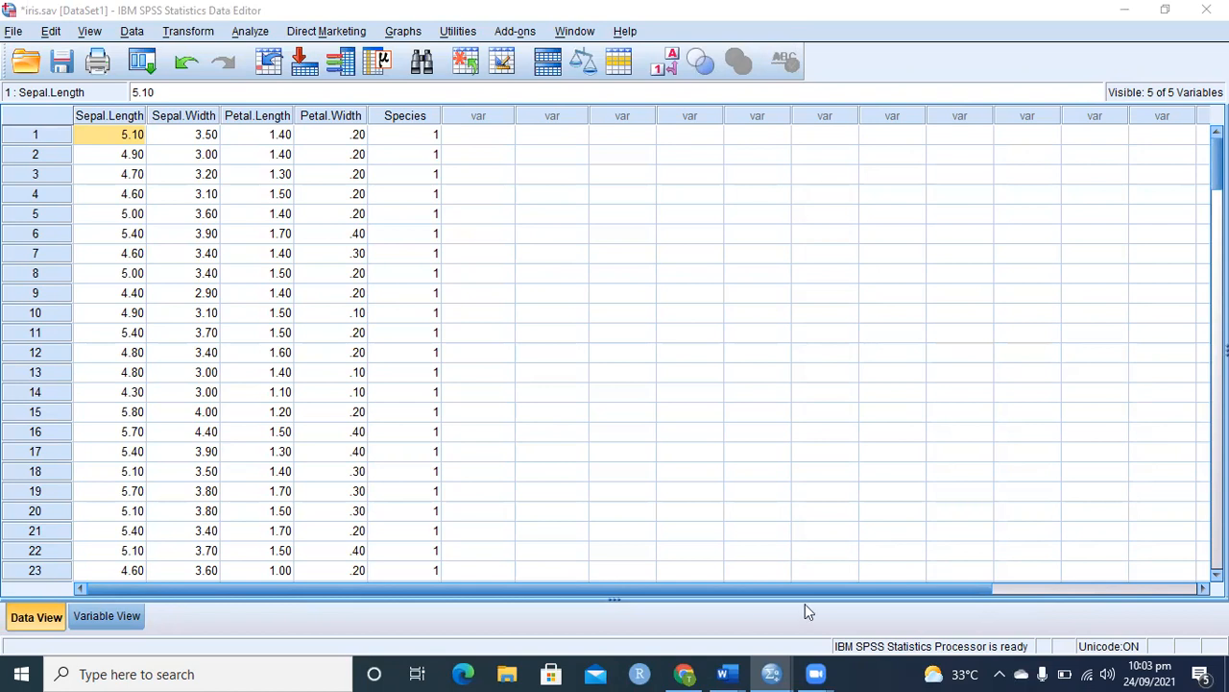
mouse_move(434, 415)
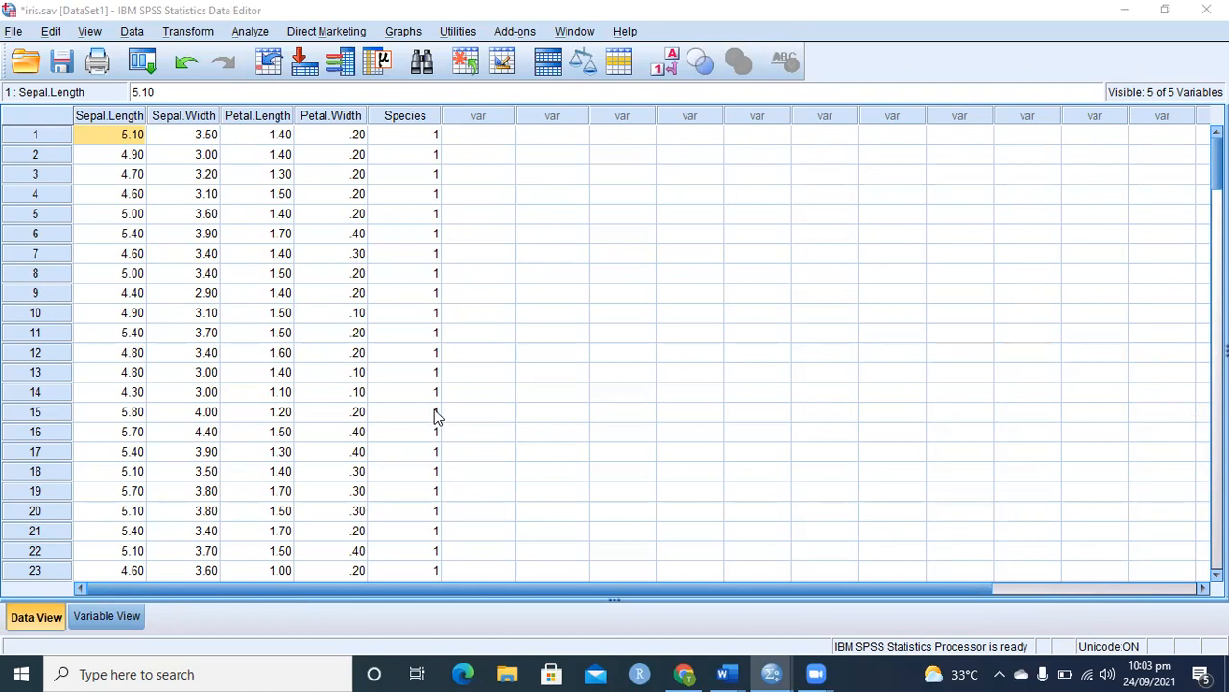
- Bring up the File menu with its New submenu choices for data, syntax, output and script
click(404, 411)
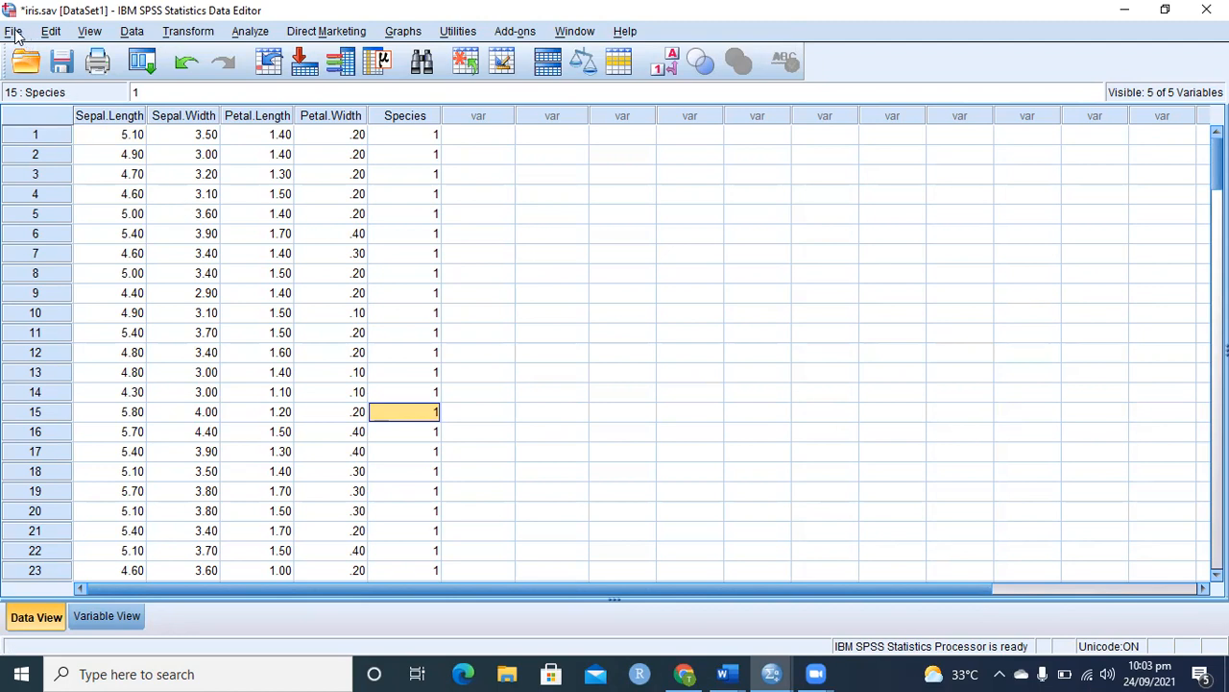
mouse_move(15, 37)
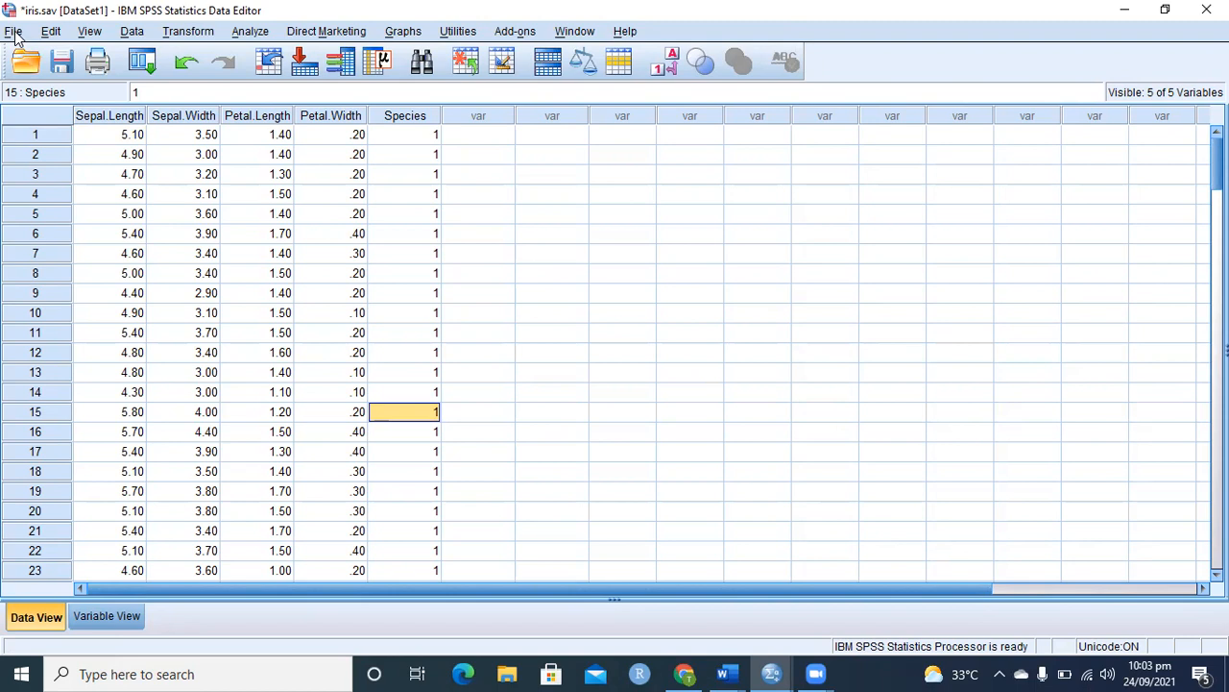
click(14, 30)
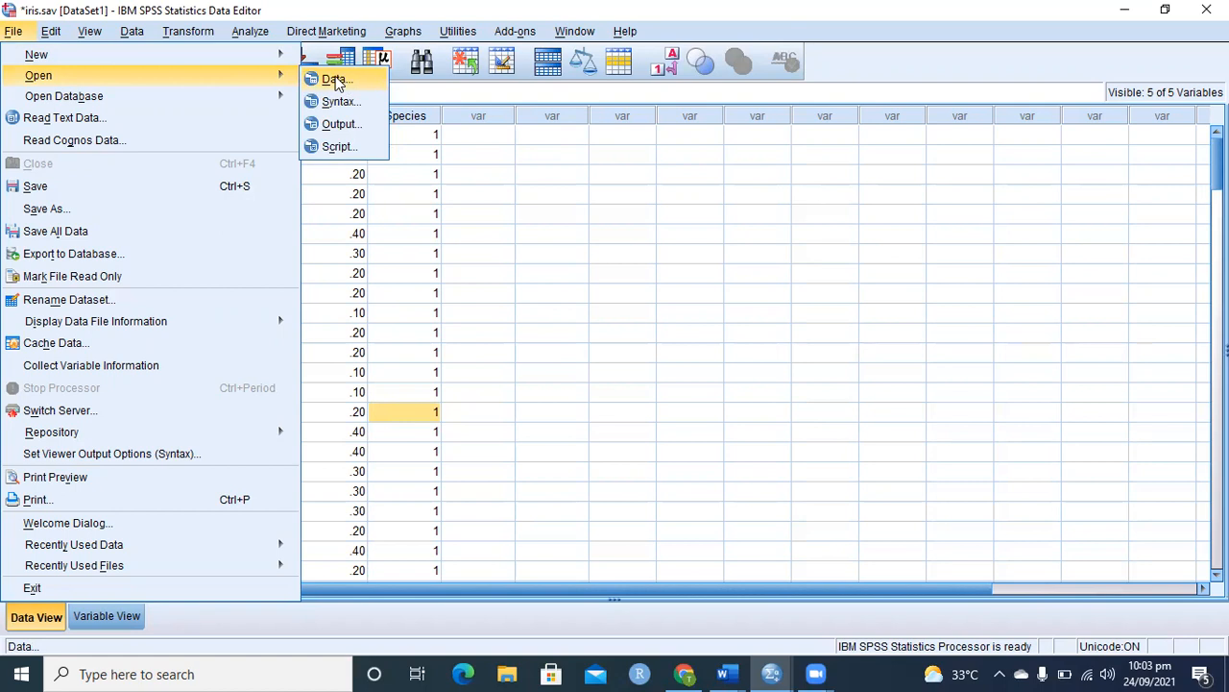
mouse_move(34, 54)
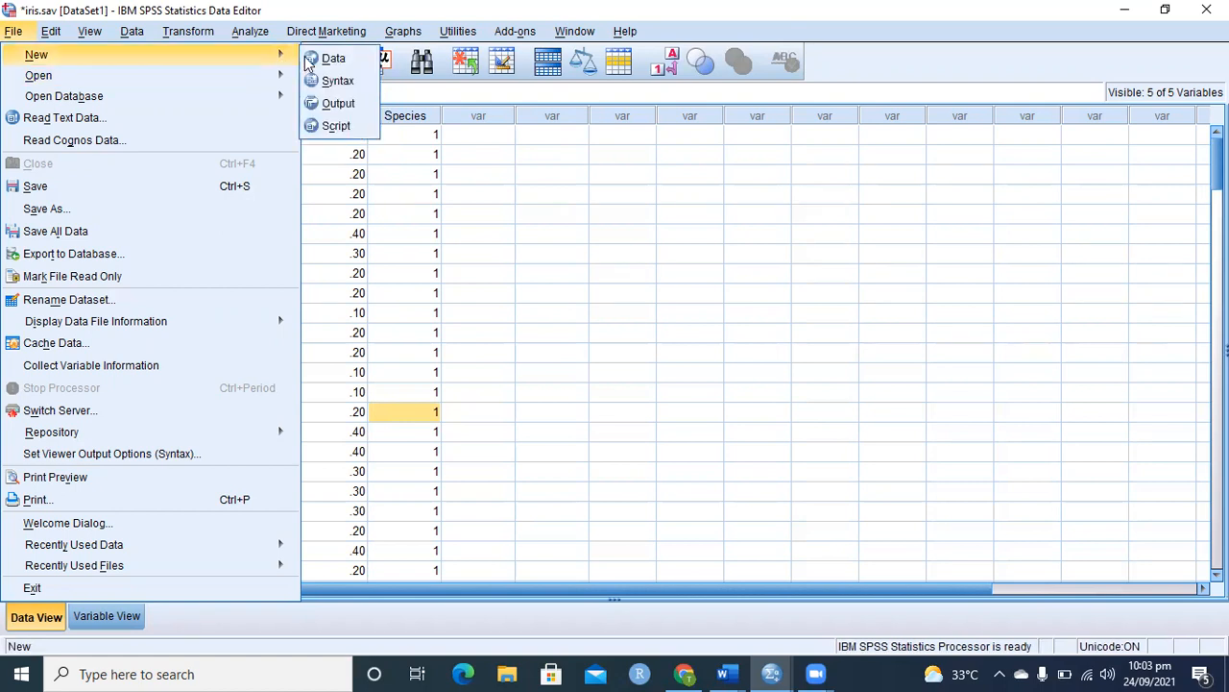
mouse_move(335, 58)
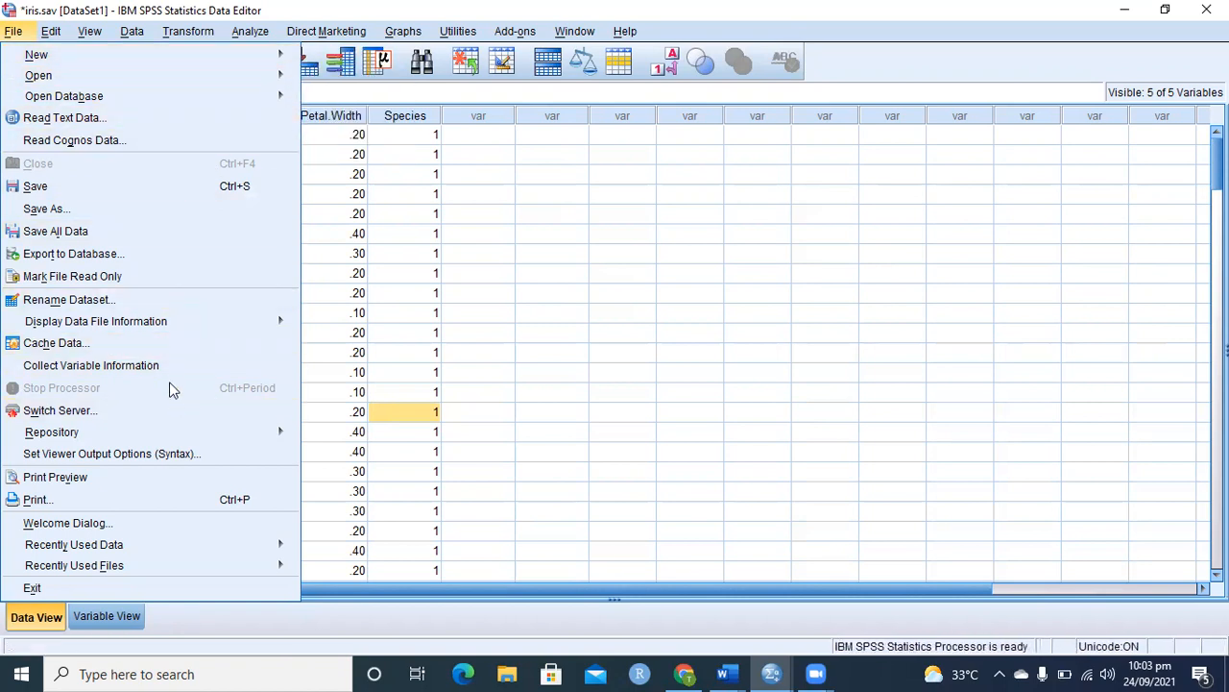
mouse_move(46, 208)
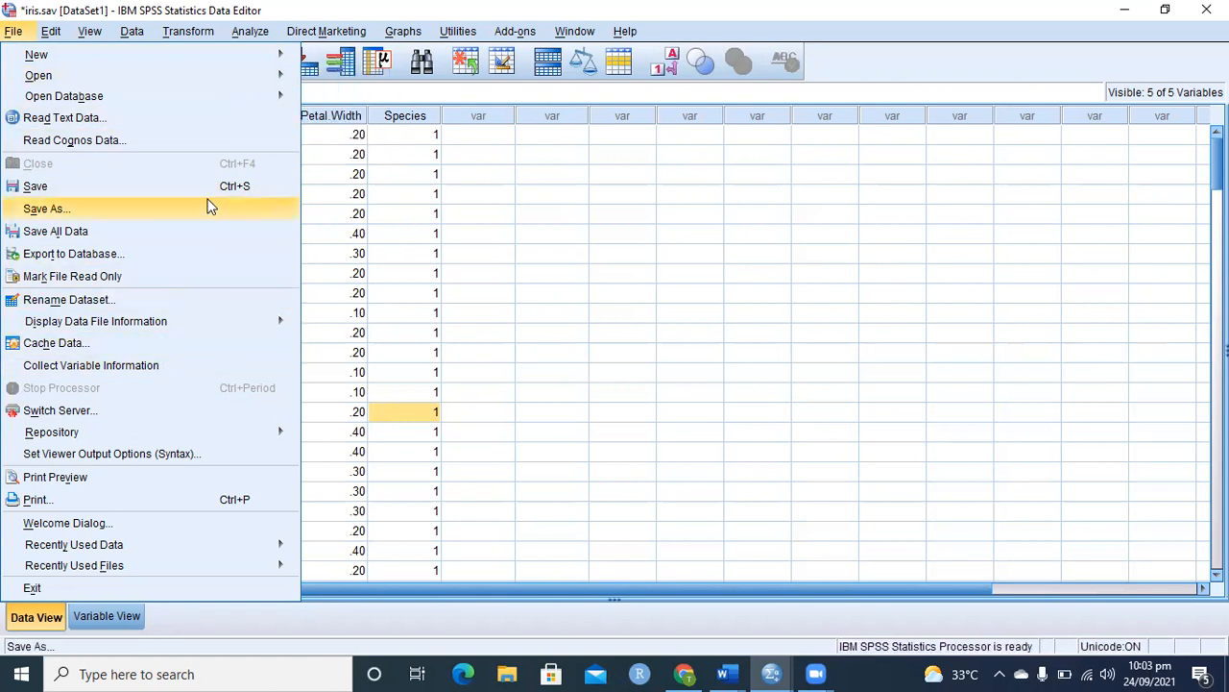
mouse_move(201, 231)
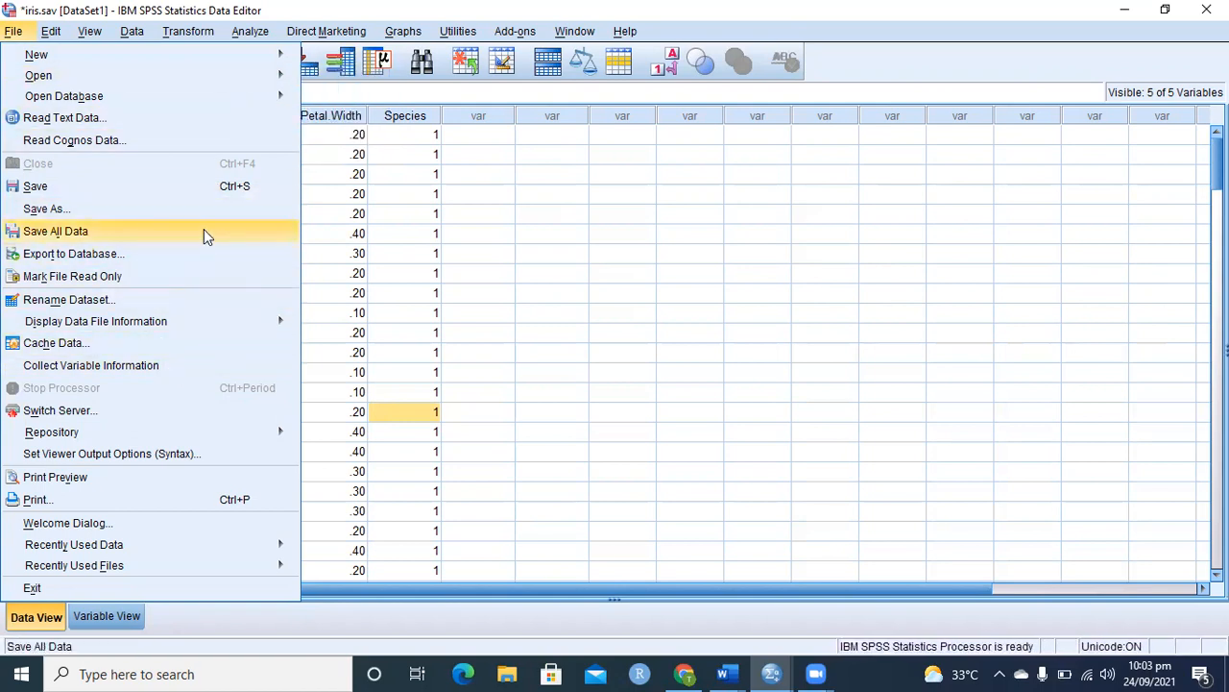
mouse_move(35, 53)
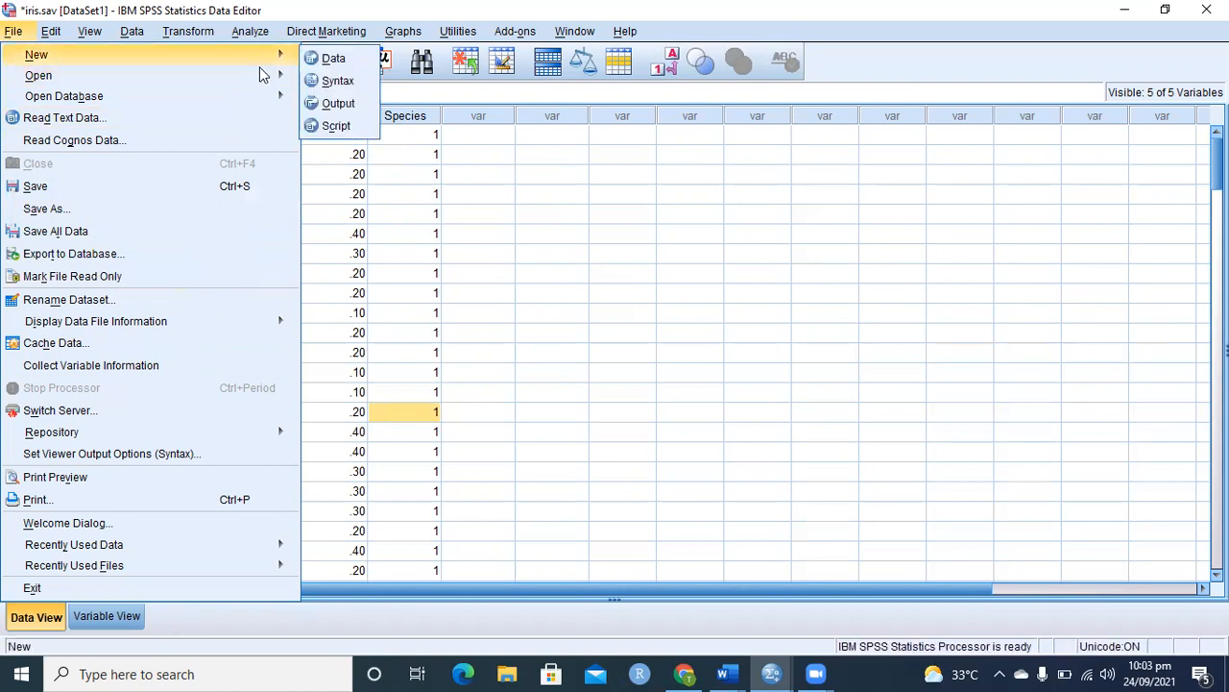
click(39, 75)
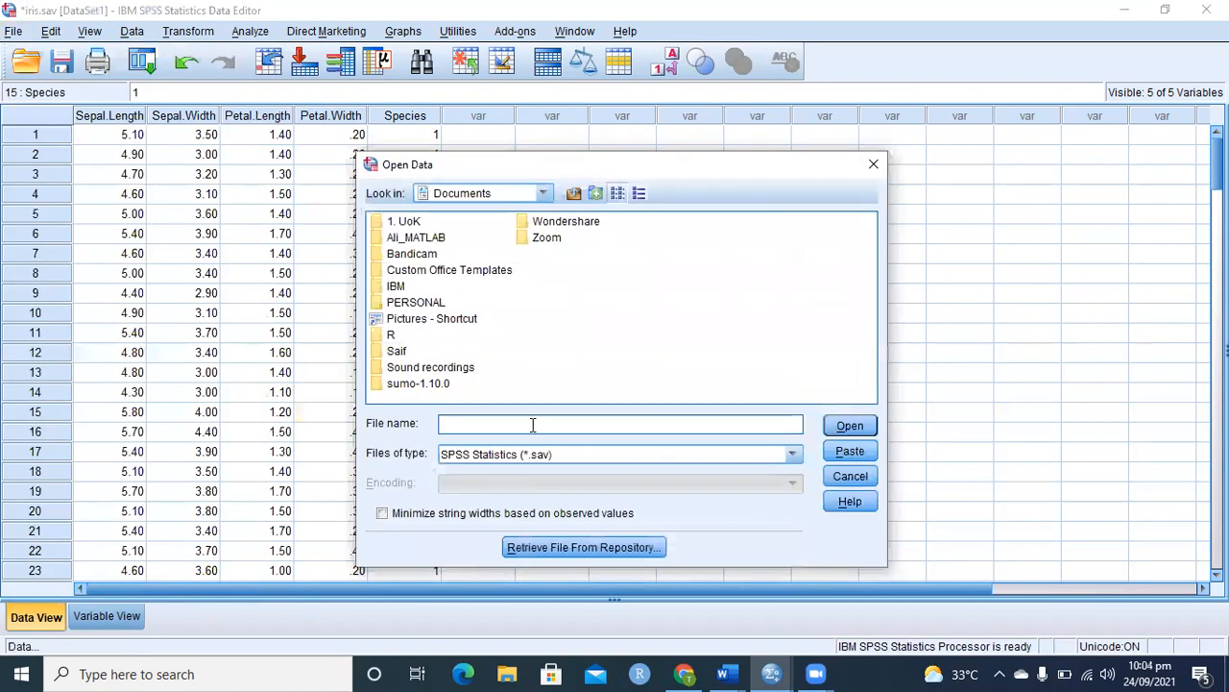
click(792, 453)
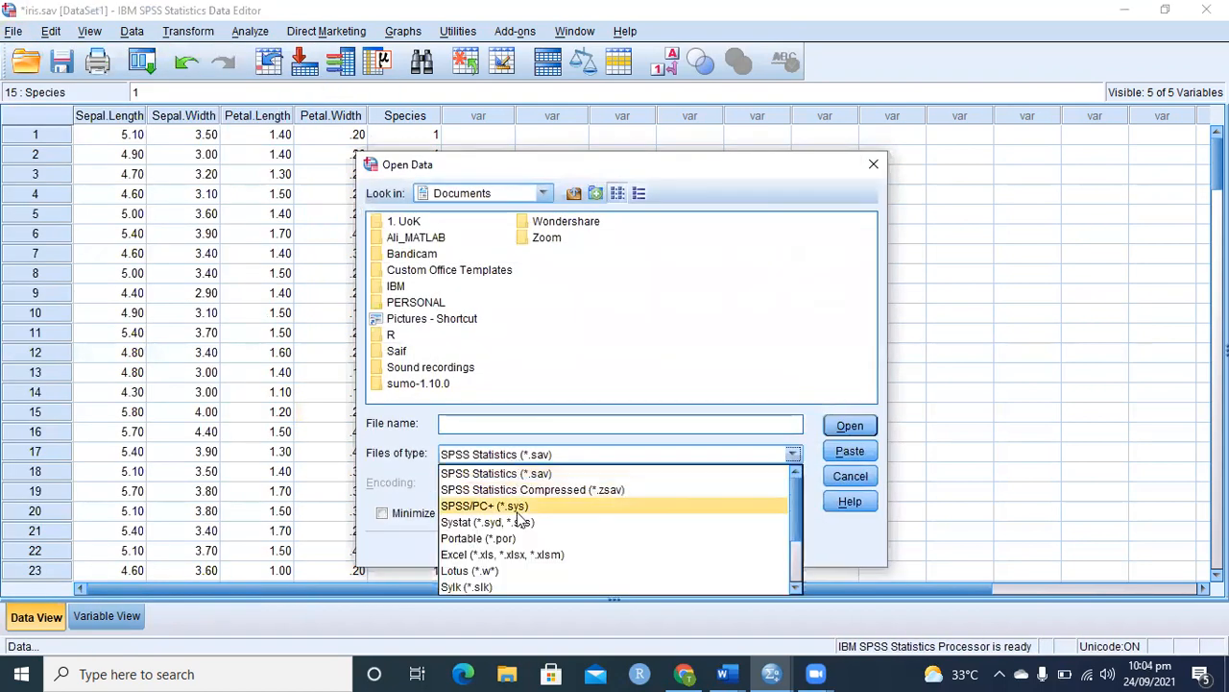
scroll(down, 3)
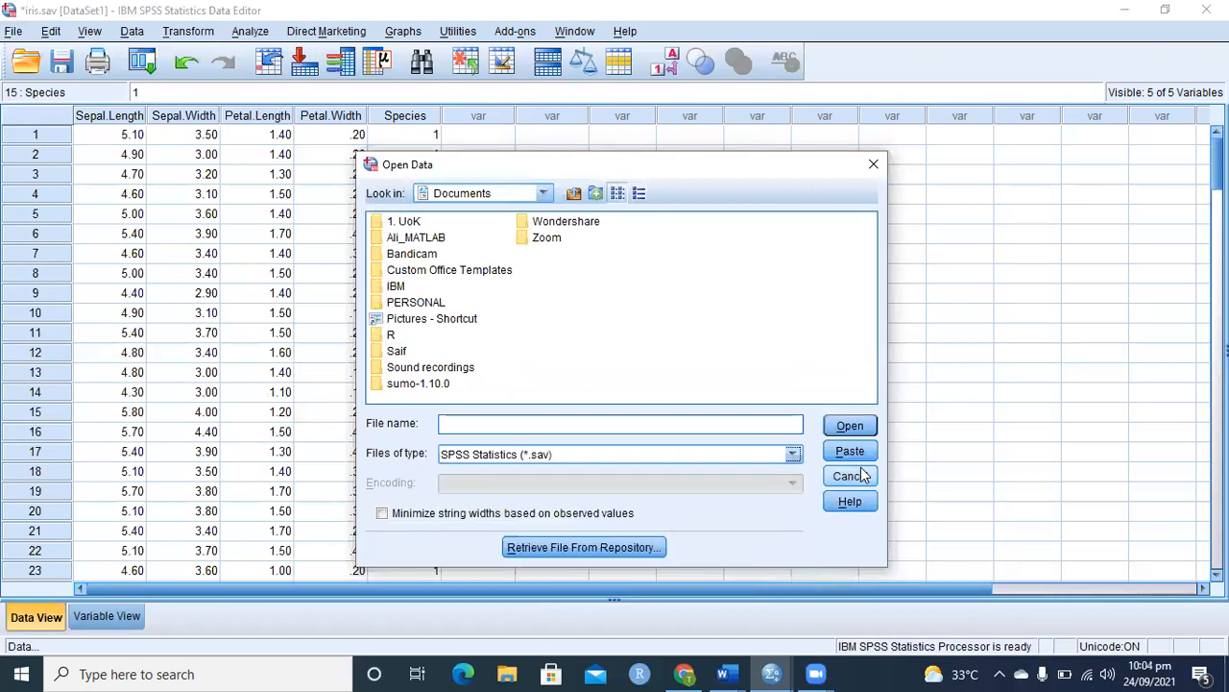
click(849, 476)
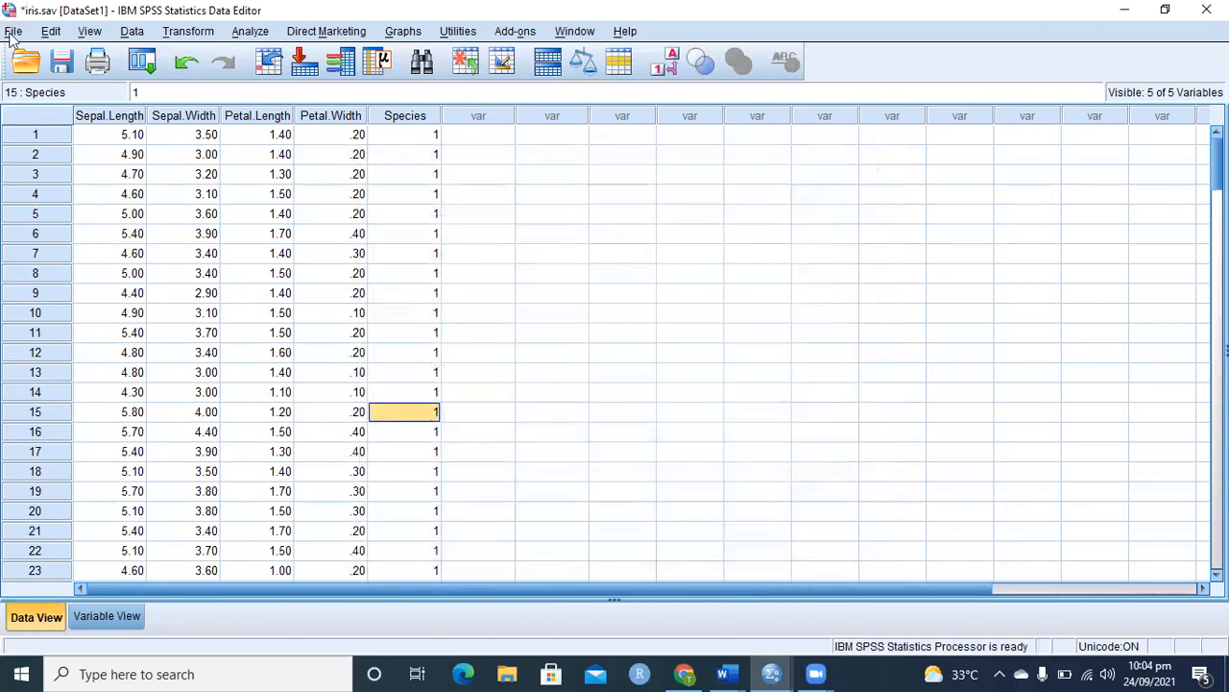
click(13, 31)
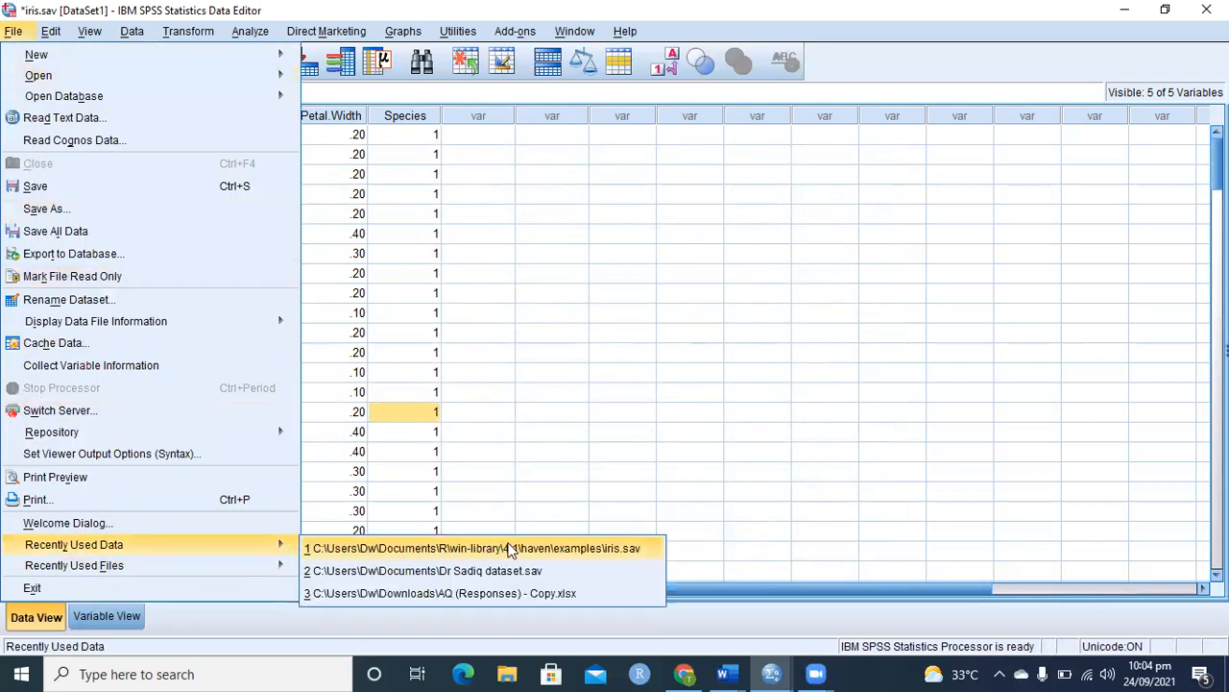
mouse_move(618, 554)
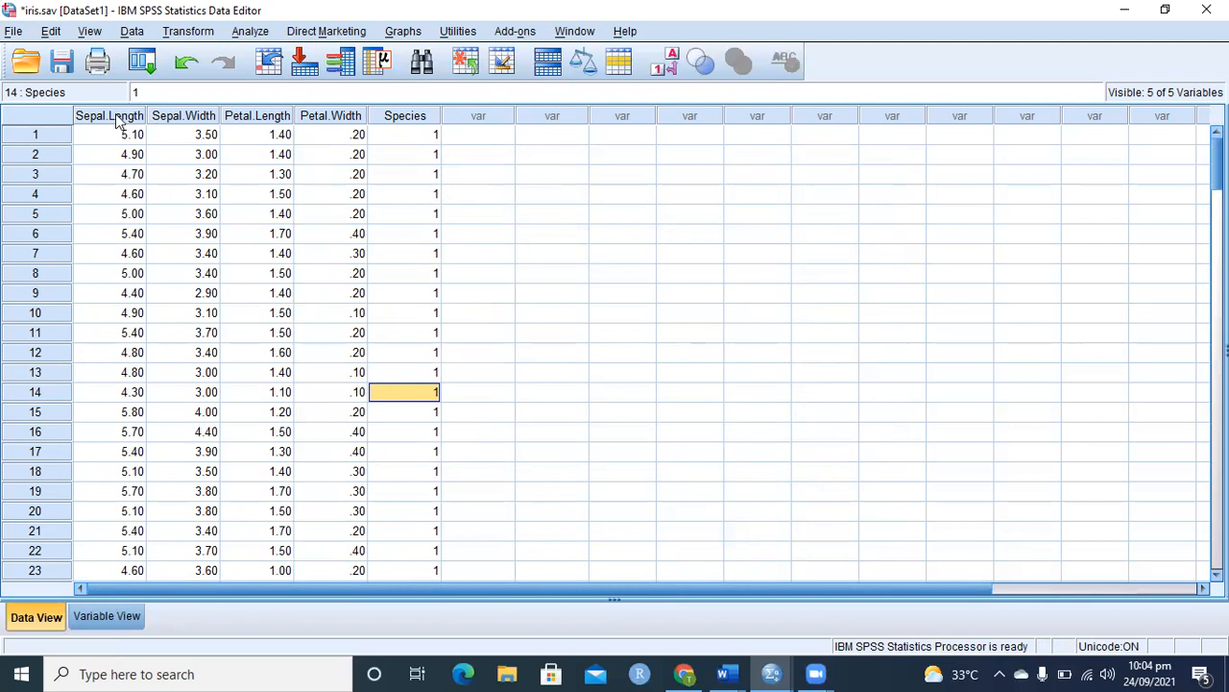
- Produce a Frequencies table for Species showing 50 setosa, 50 versicolor and 50 virginica
click(330, 135)
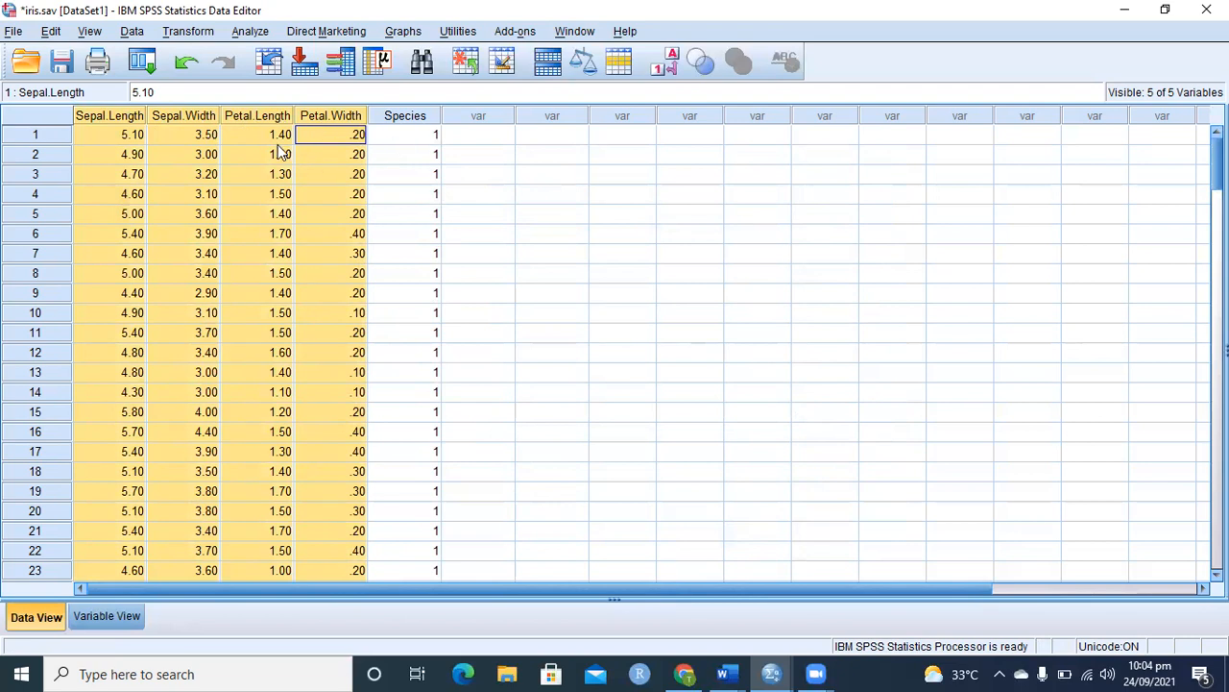
mouse_move(396, 109)
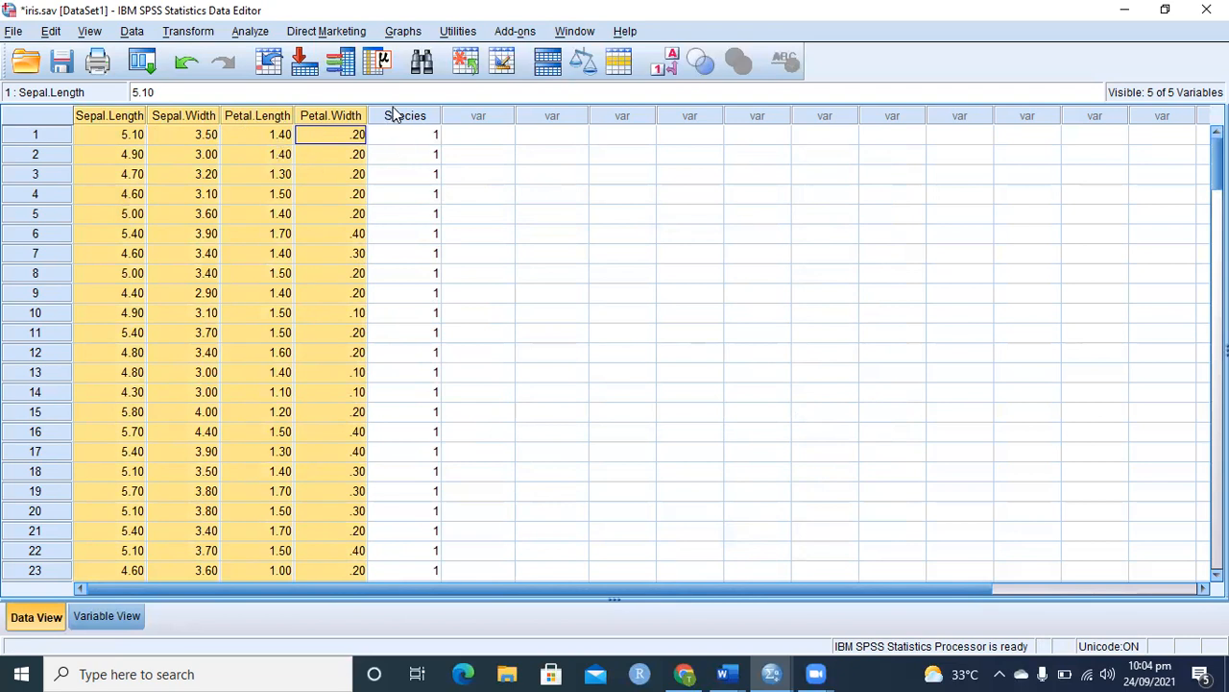
click(403, 116)
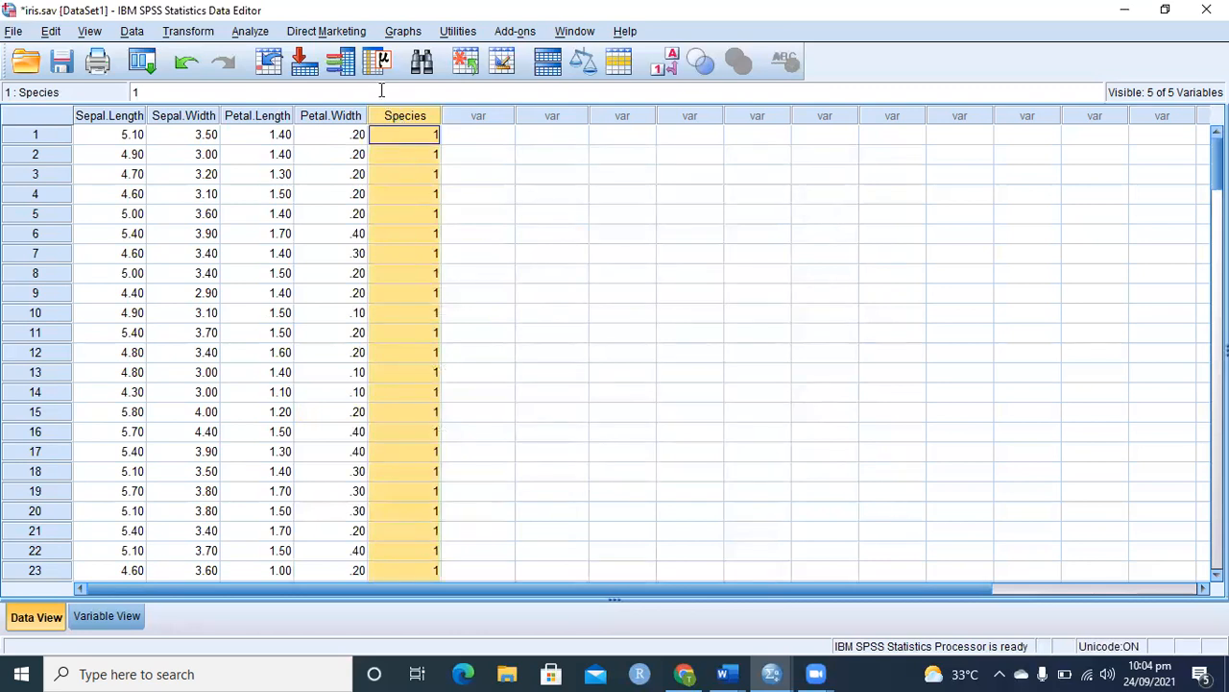
click(250, 31)
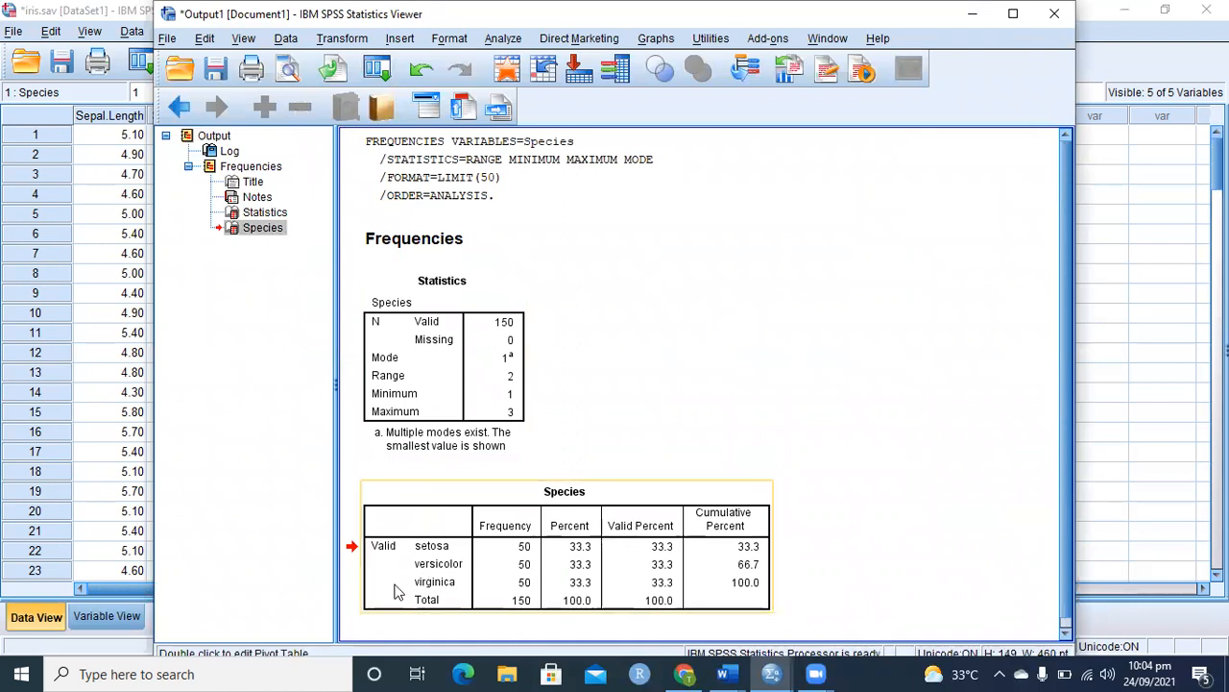
mouse_move(605, 586)
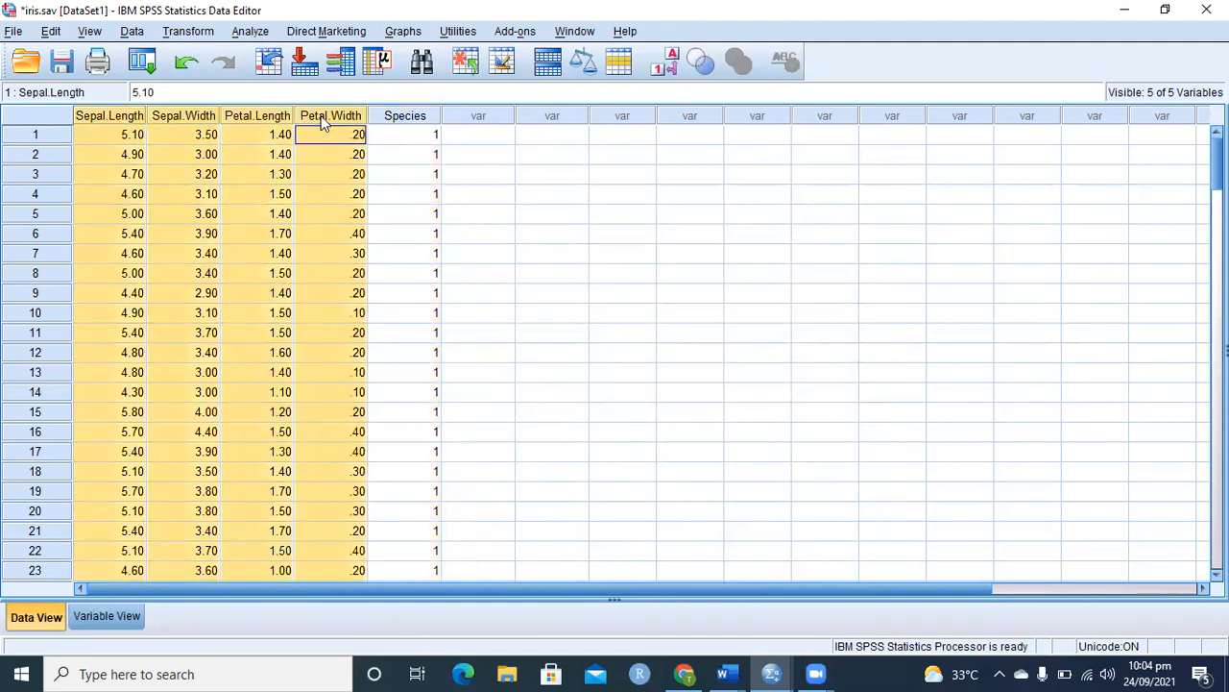
mouse_move(378, 61)
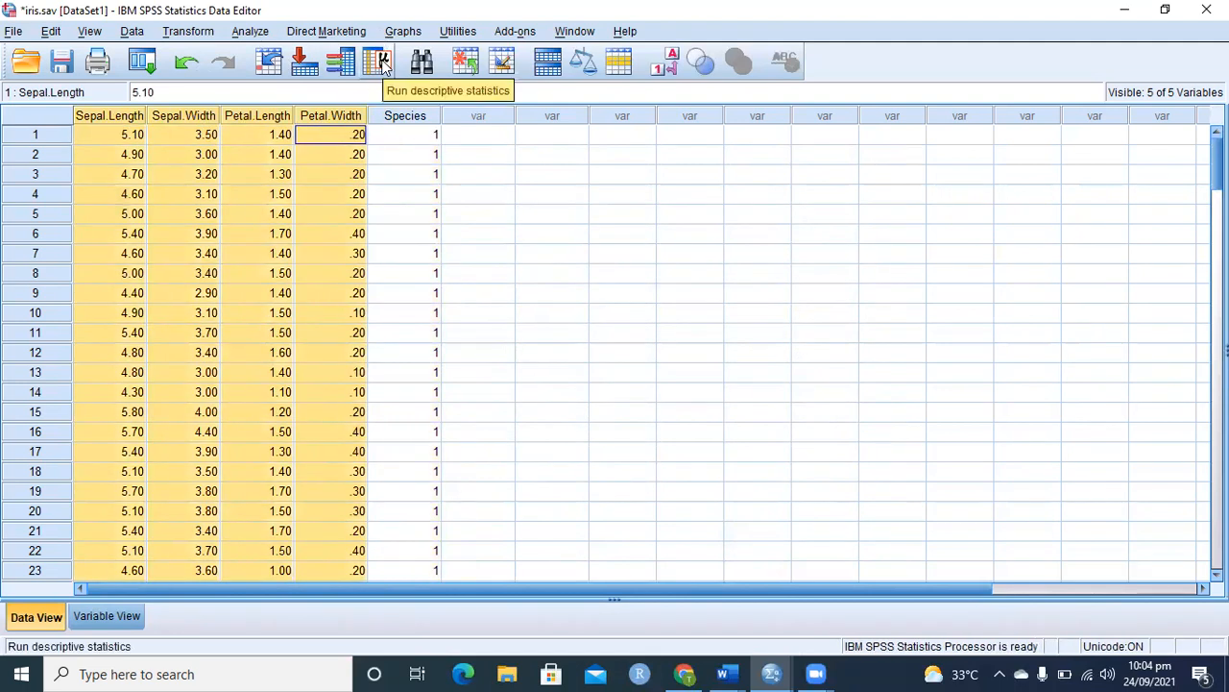
- Get mean, median, std. deviation, range, min and max for the four measurements, then return to Data View
click(381, 60)
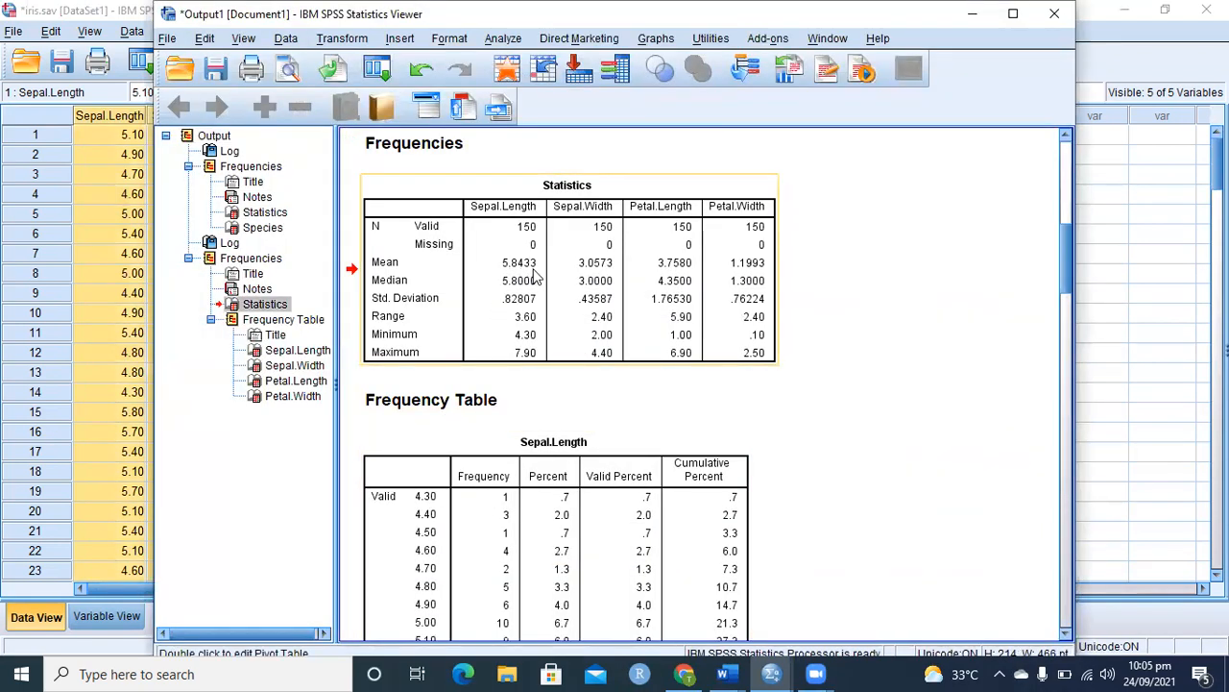
mouse_move(480, 341)
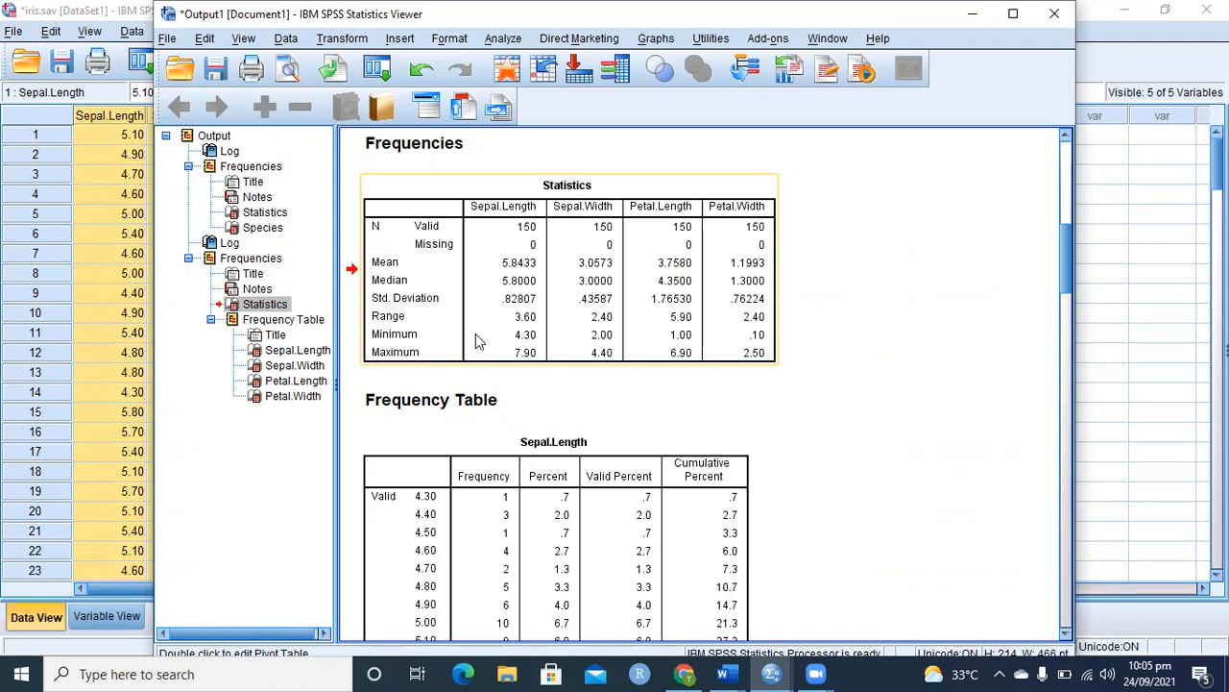
mouse_move(593, 319)
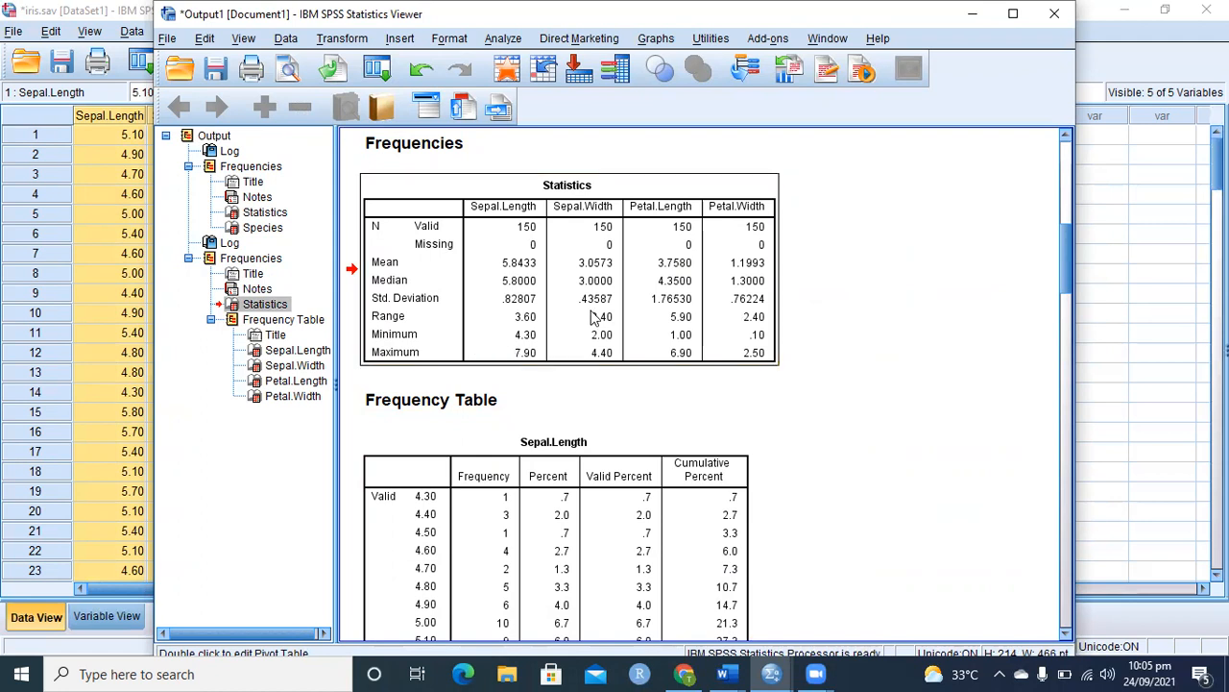
scroll(down, 3)
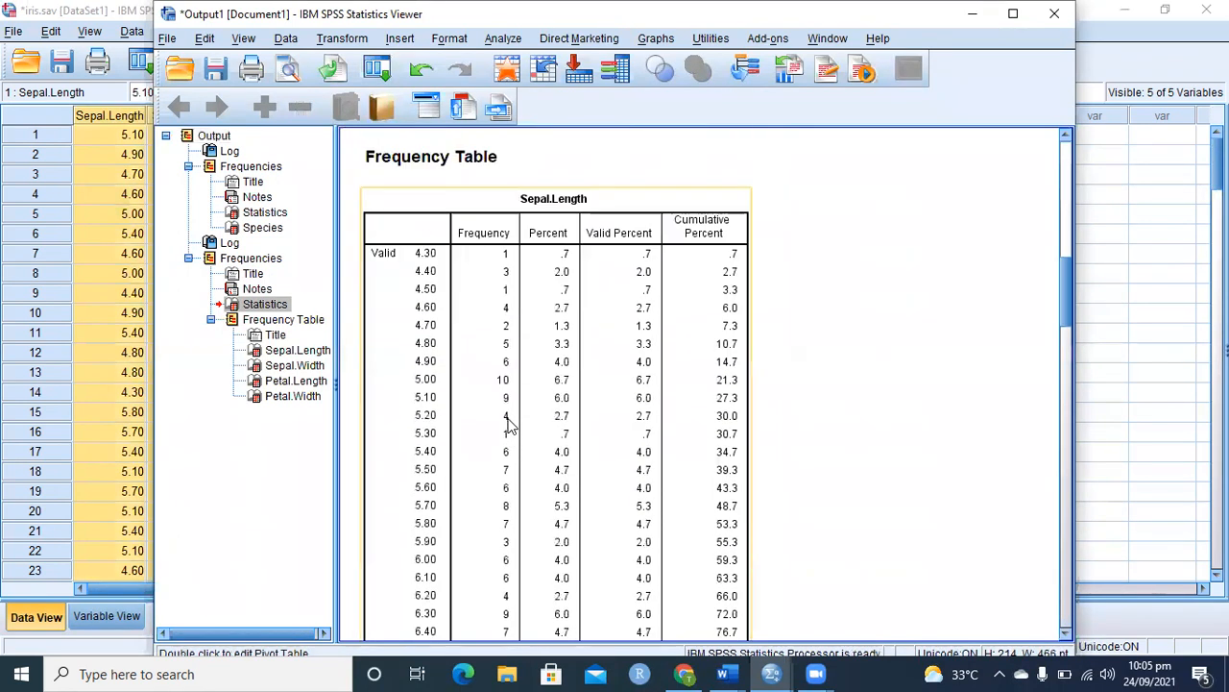
scroll(down, 3)
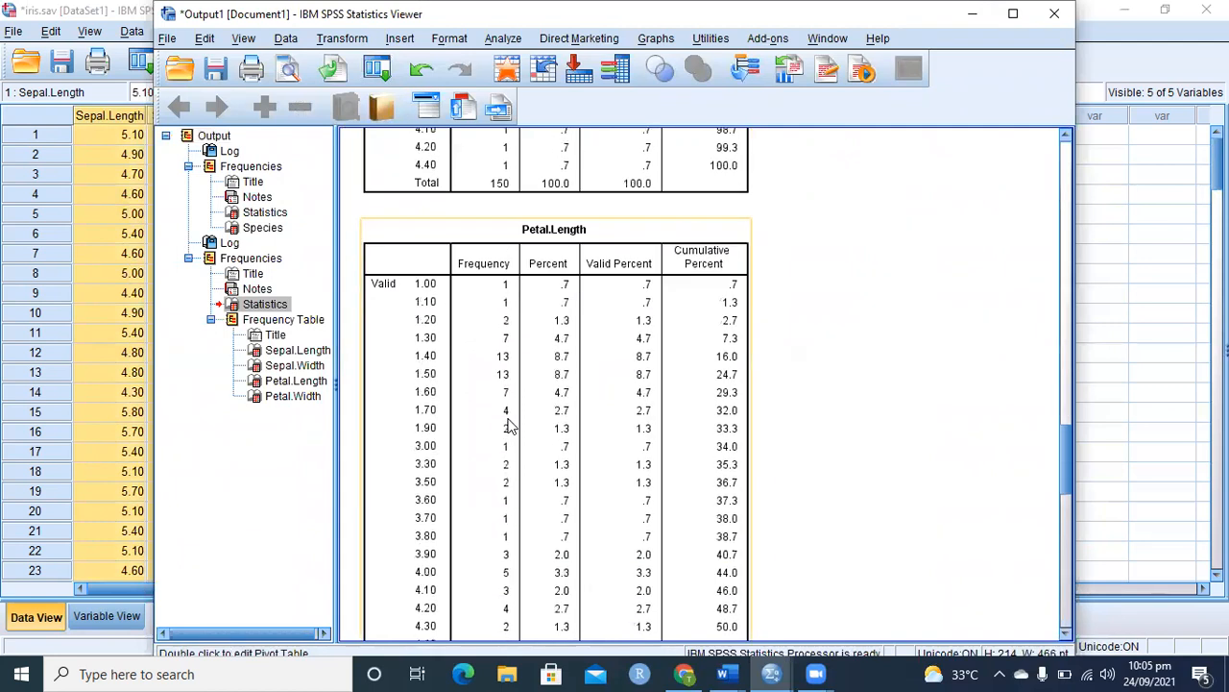
scroll(down, 3)
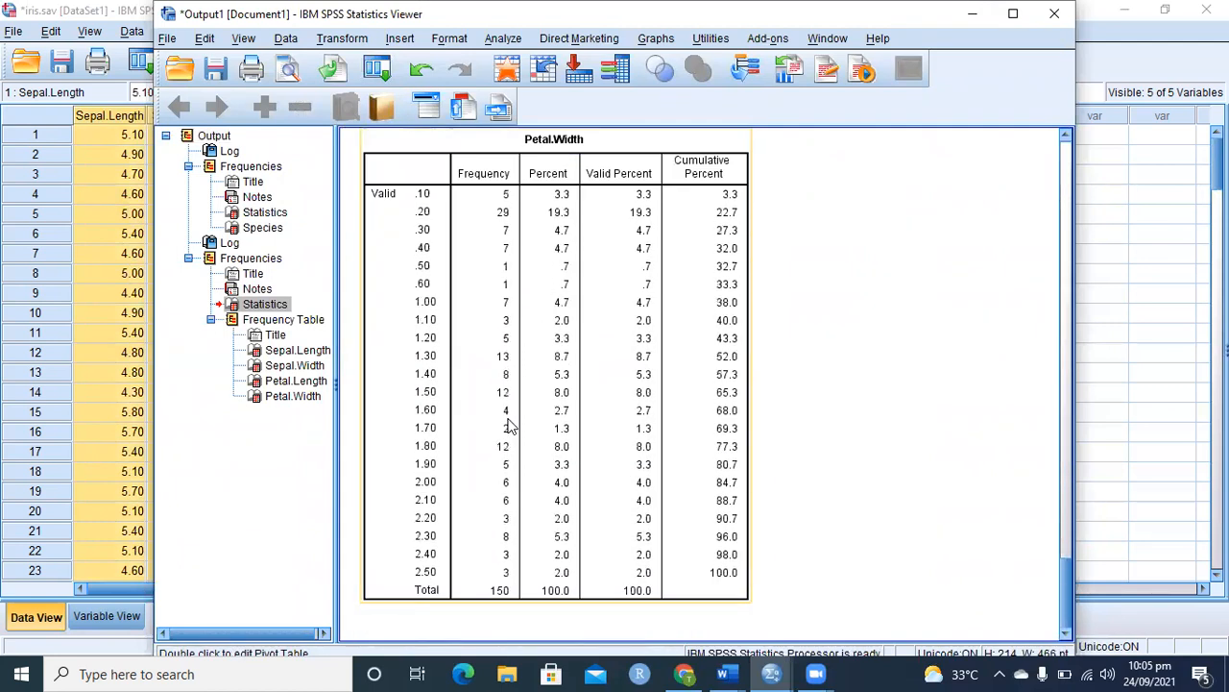
click(292, 395)
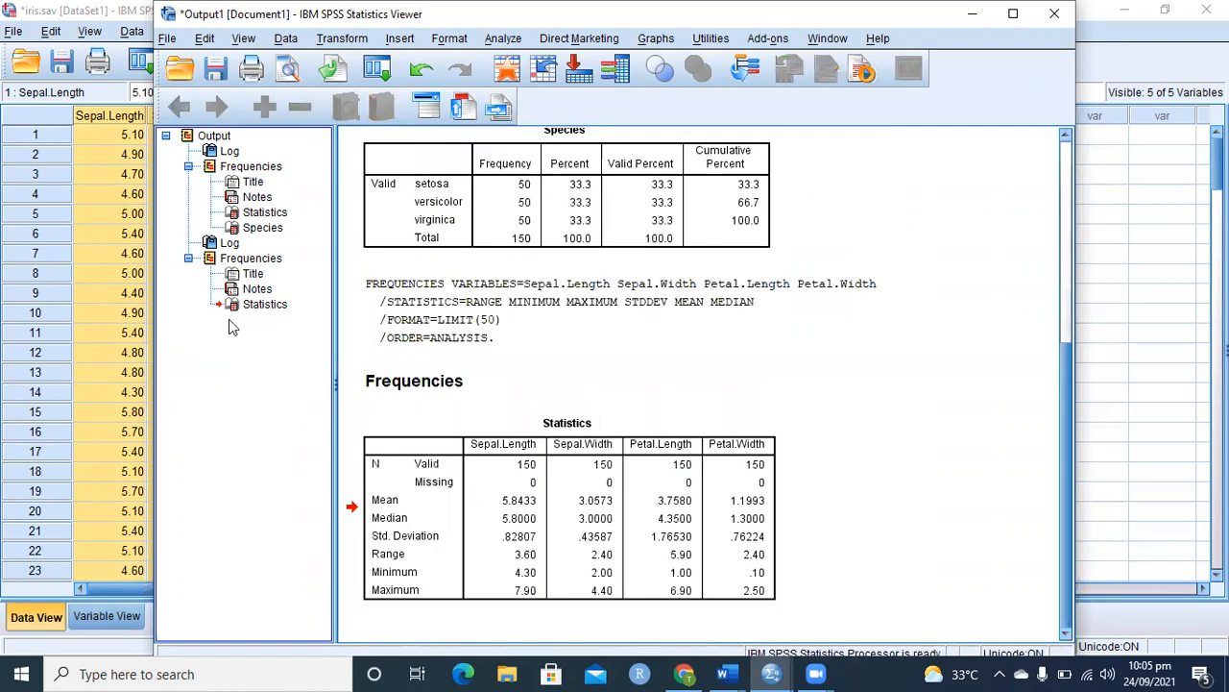
click(265, 303)
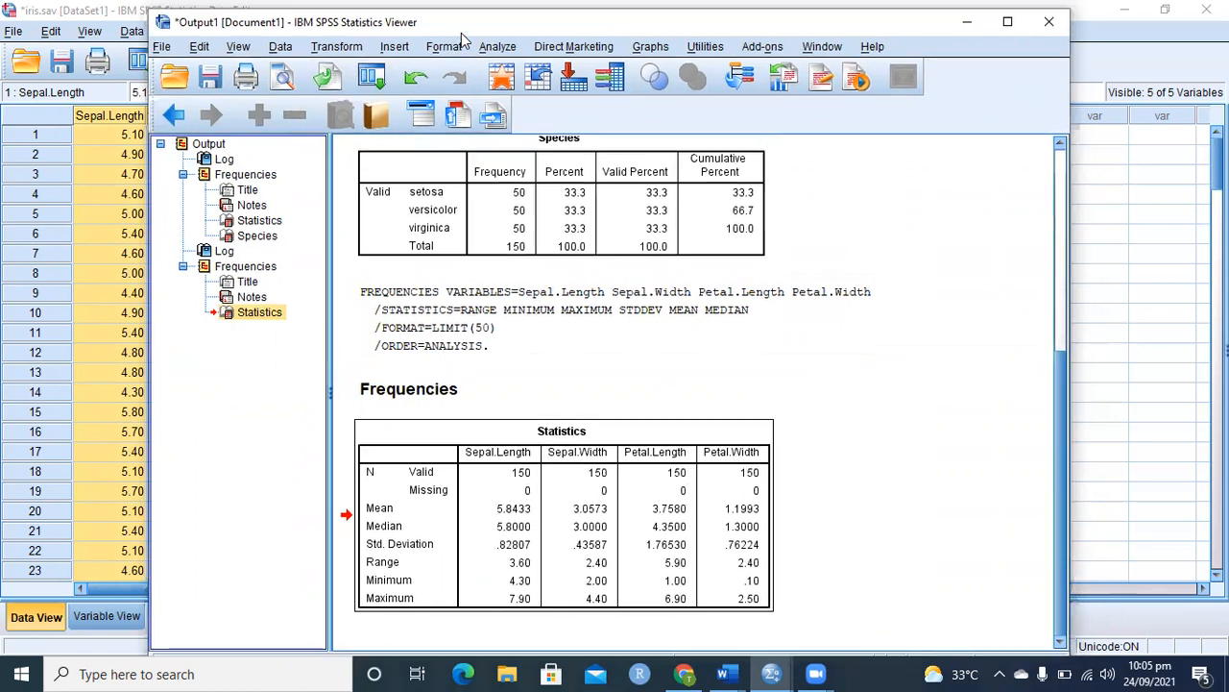
- Set up Explore with the four sepal and petal measurements as dependents and Species as factor
click(469, 81)
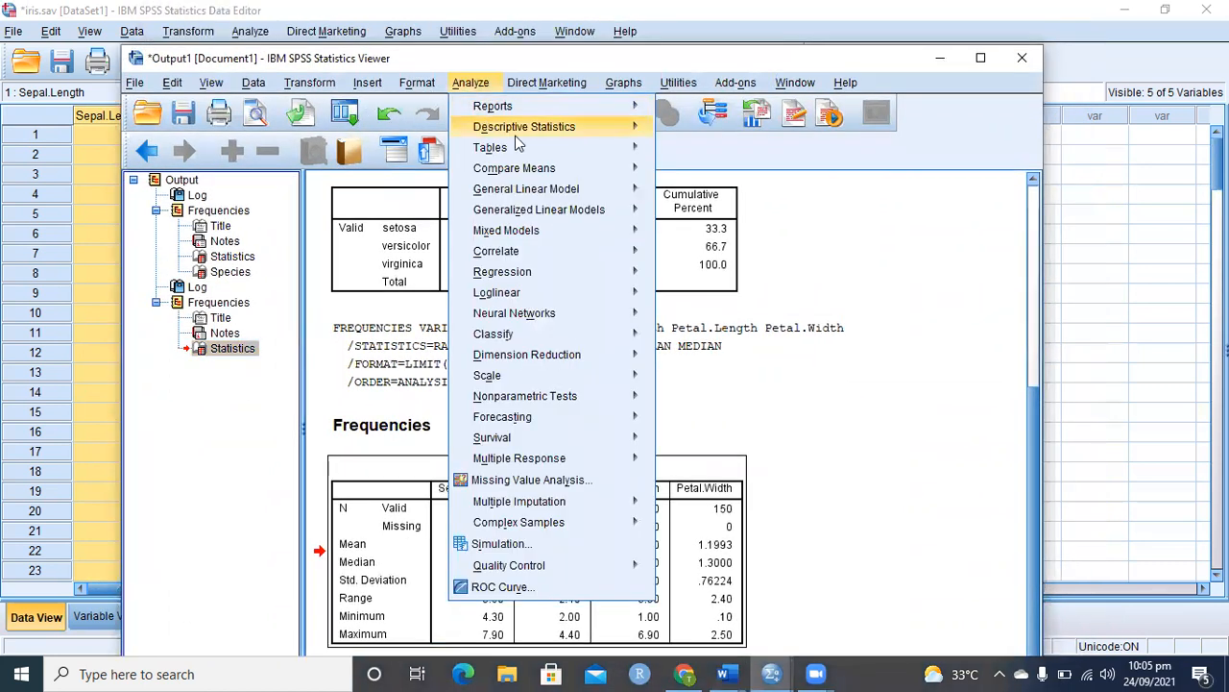
mouse_move(524, 127)
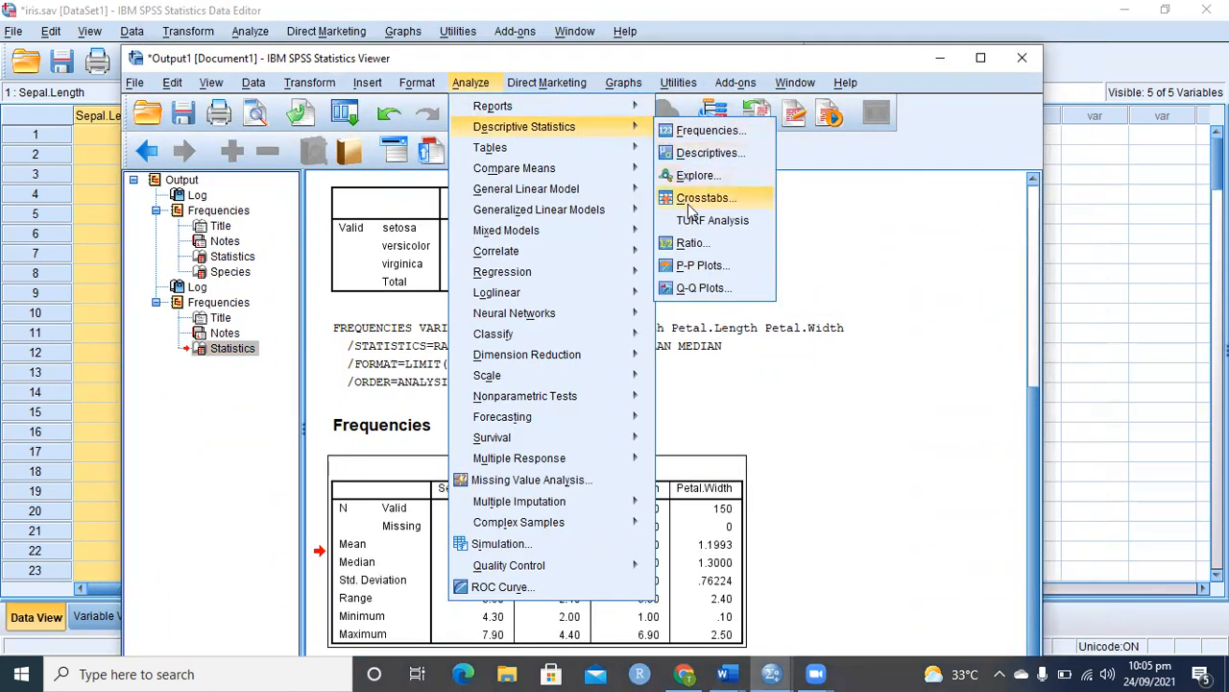
click(699, 175)
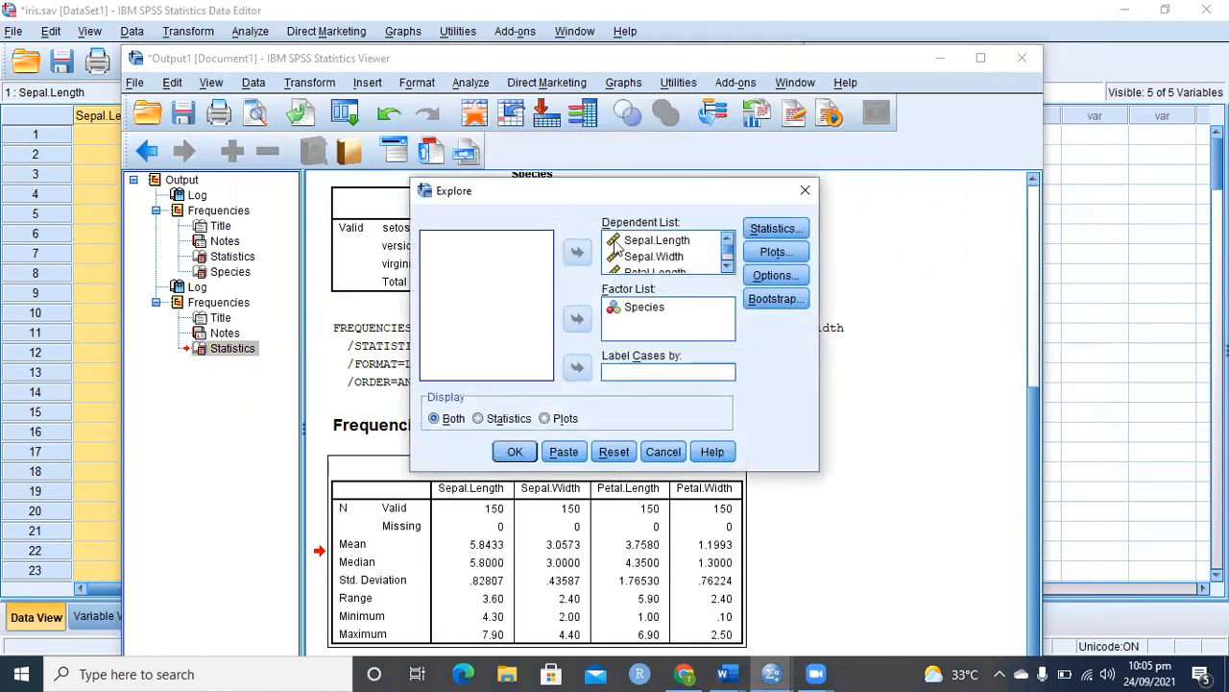
click(657, 240)
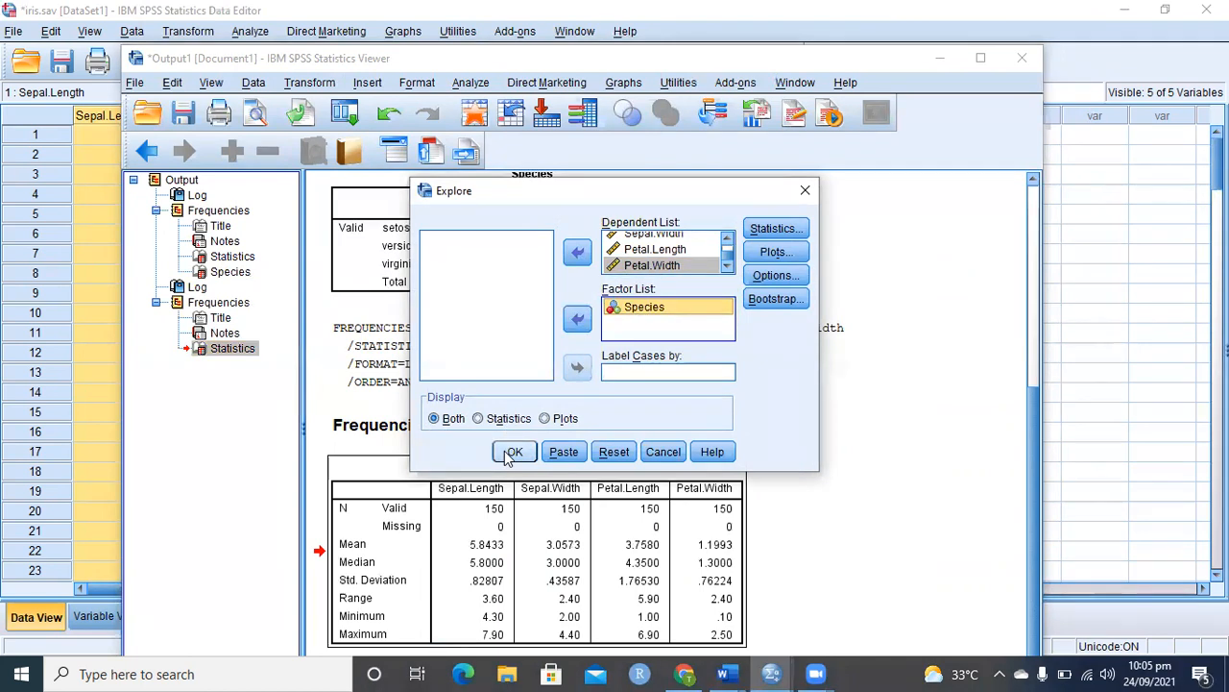
- Run Explore by species and review the case processing summary and descriptives
click(515, 452)
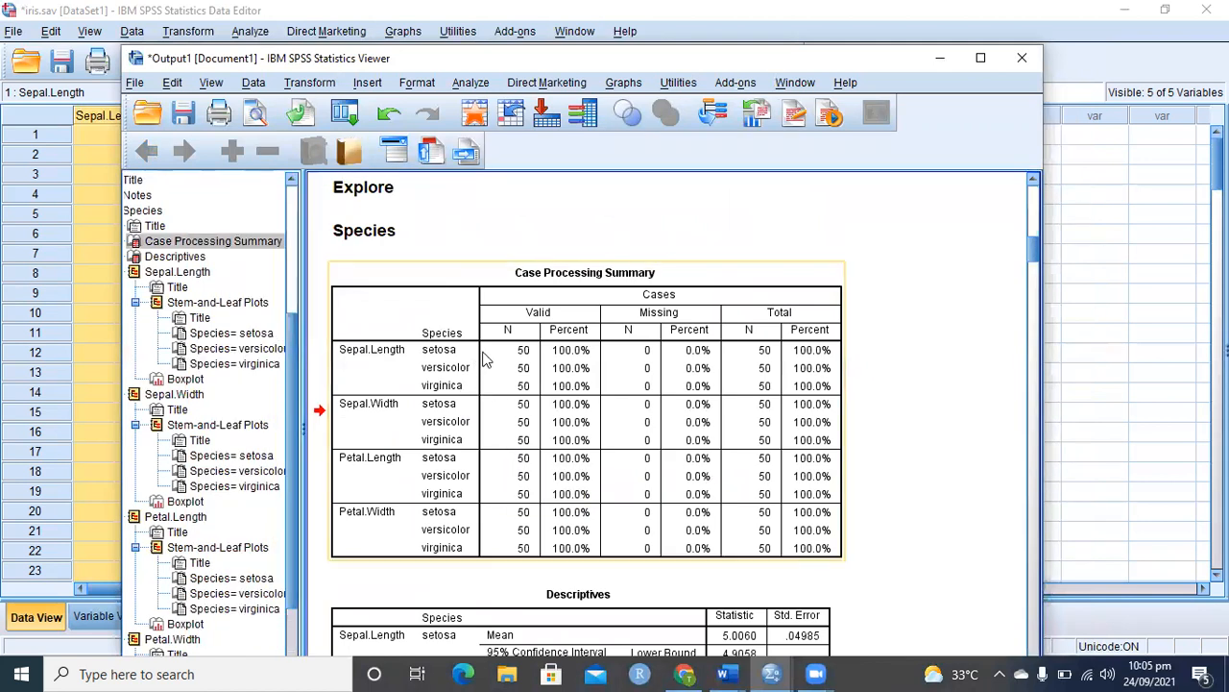
mouse_move(547, 411)
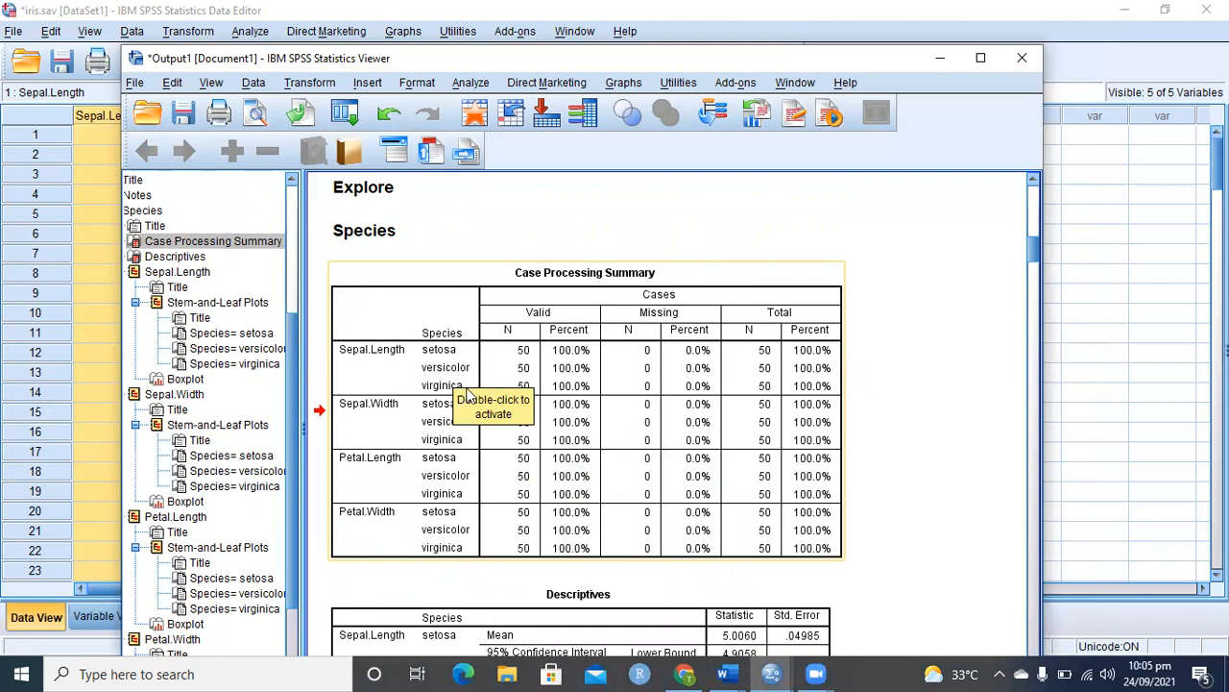
scroll(down, 3)
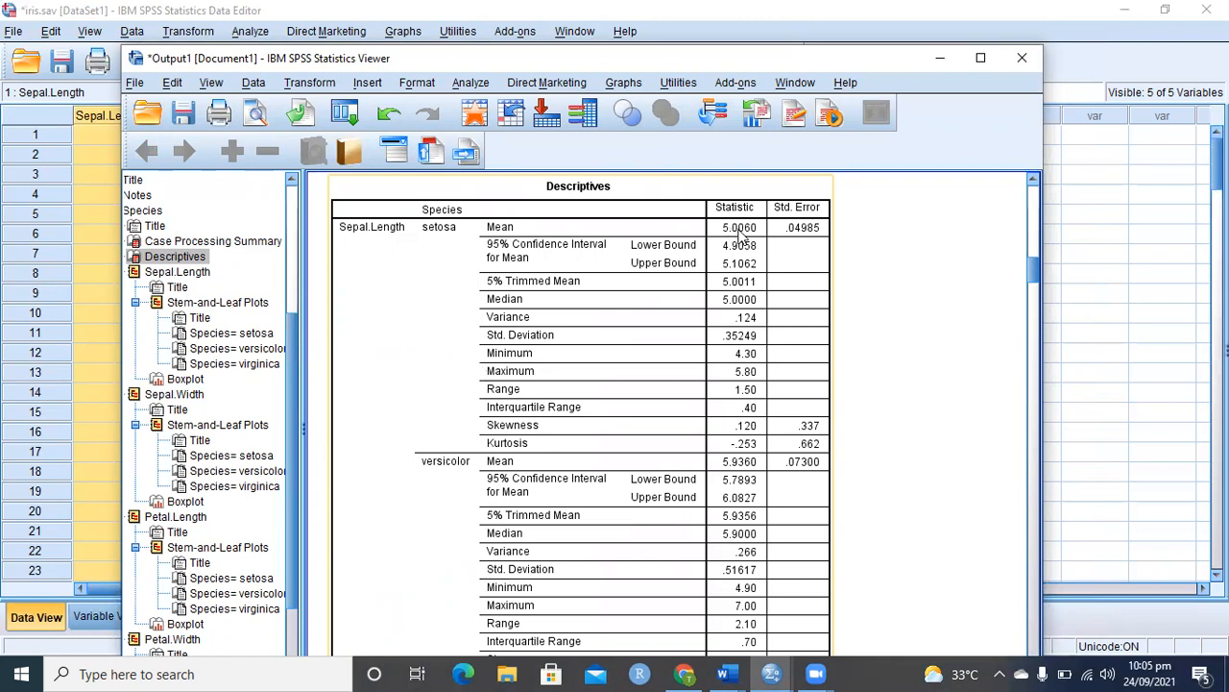
mouse_move(453, 479)
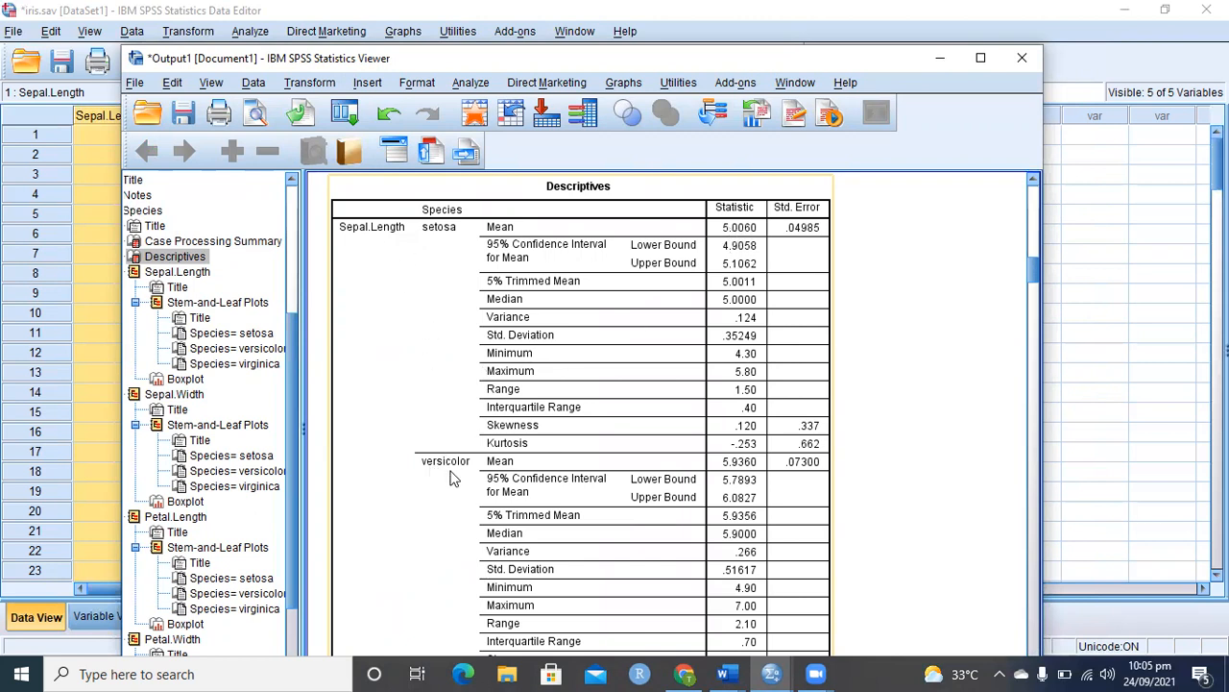
mouse_move(761, 344)
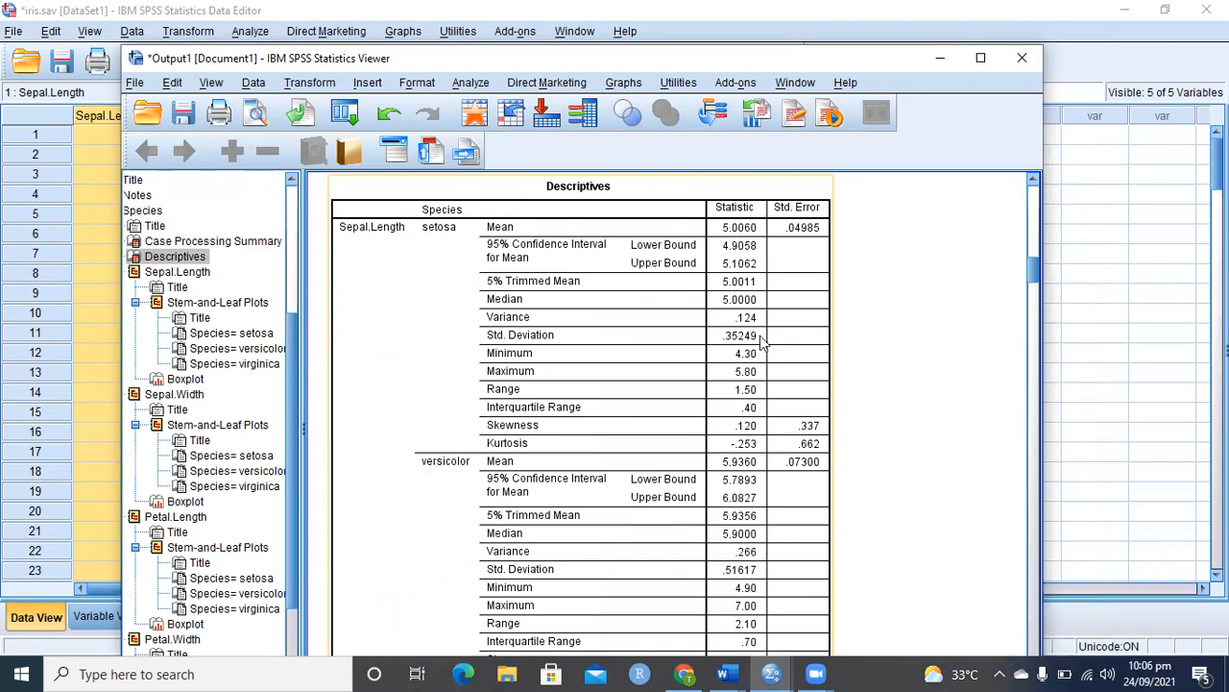
mouse_move(732, 499)
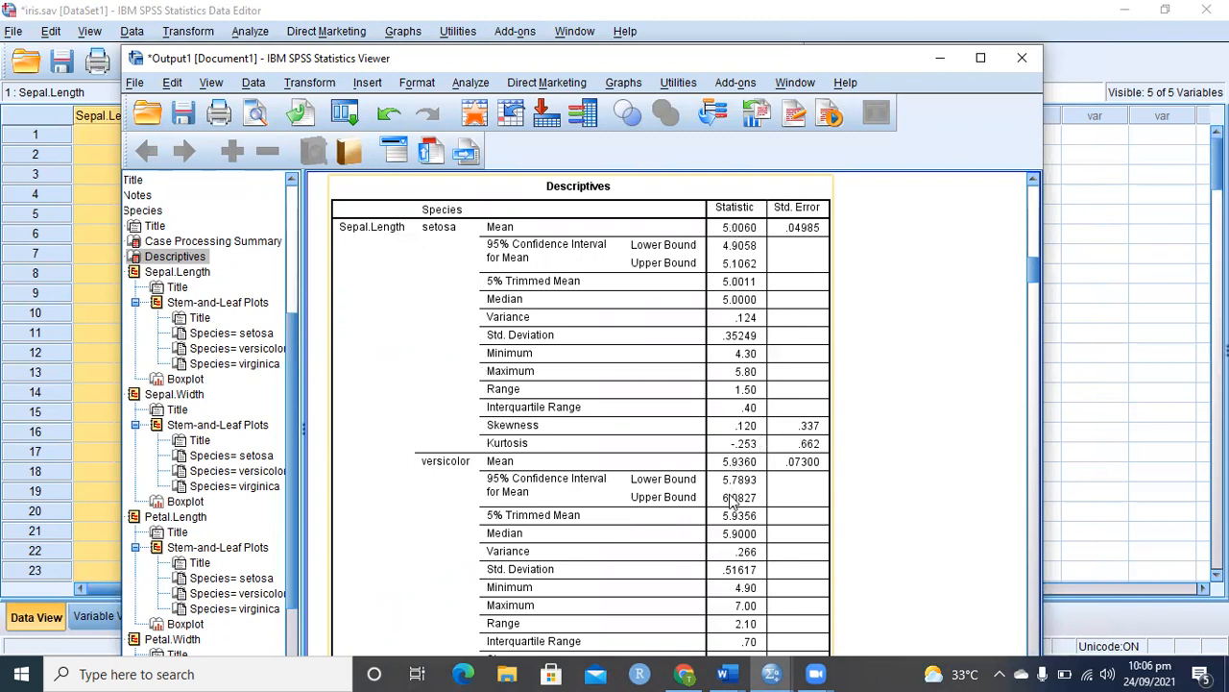
scroll(down, 3)
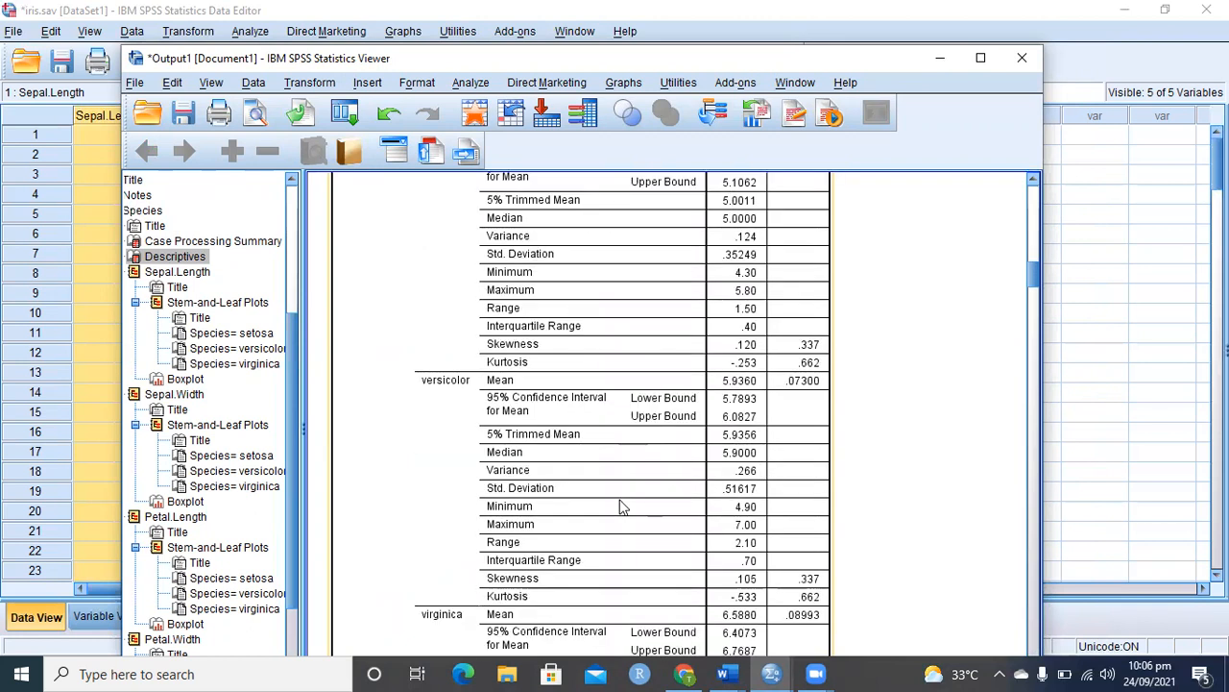
scroll(down, 3)
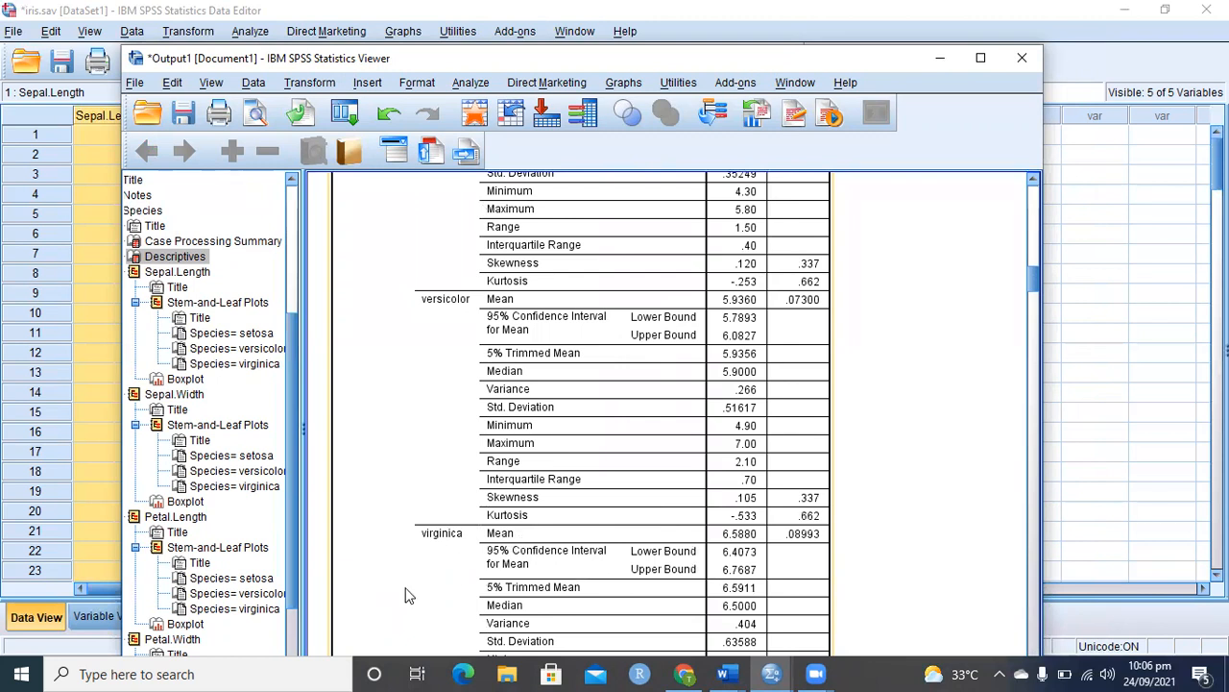
mouse_move(684, 549)
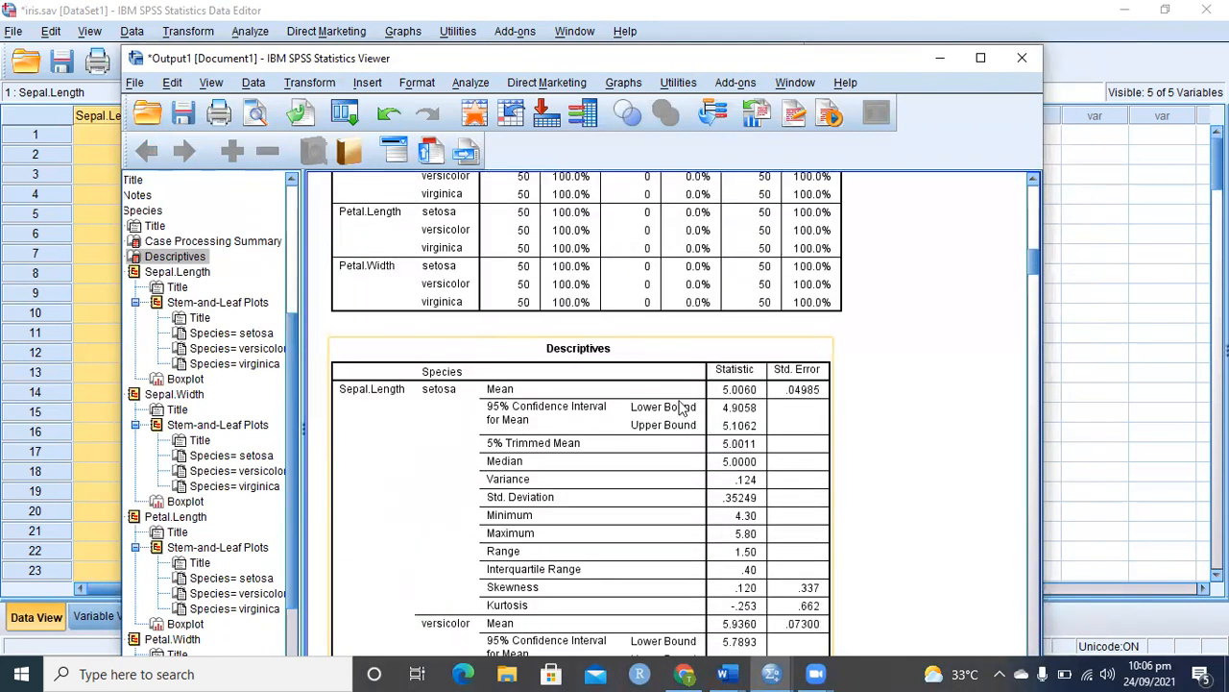
scroll(down, 3)
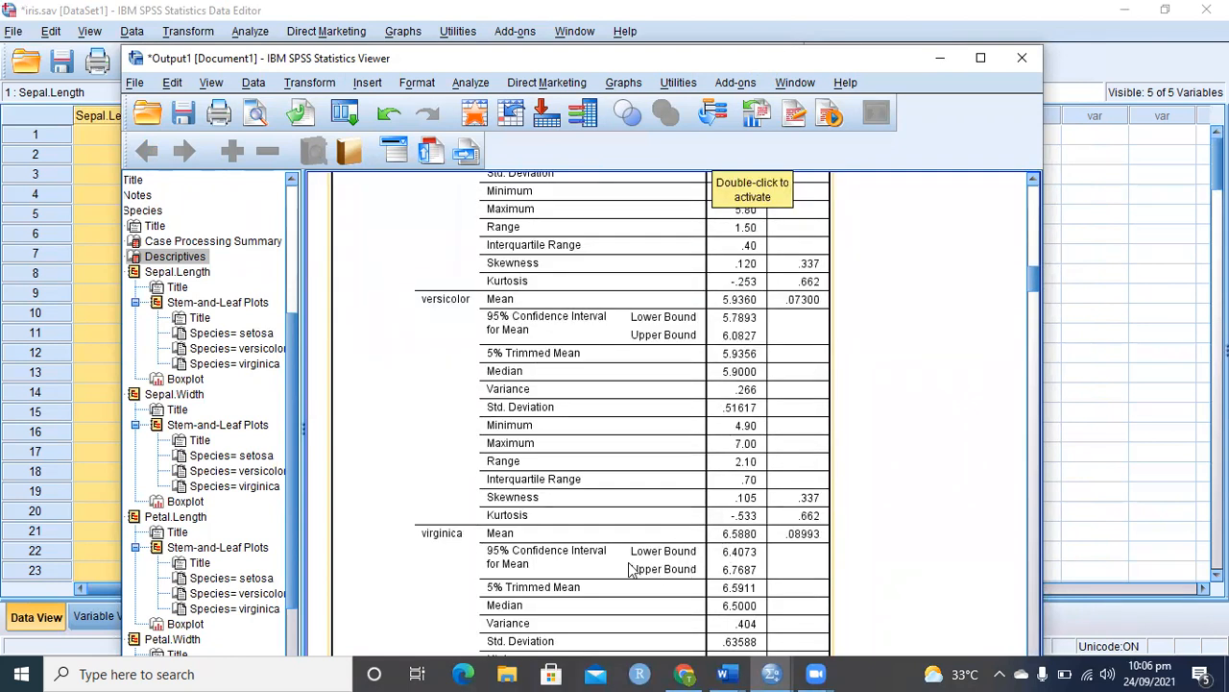
- Scroll on through the per-measurement descriptives to the stem-and-leaf plots
scroll(down, 3)
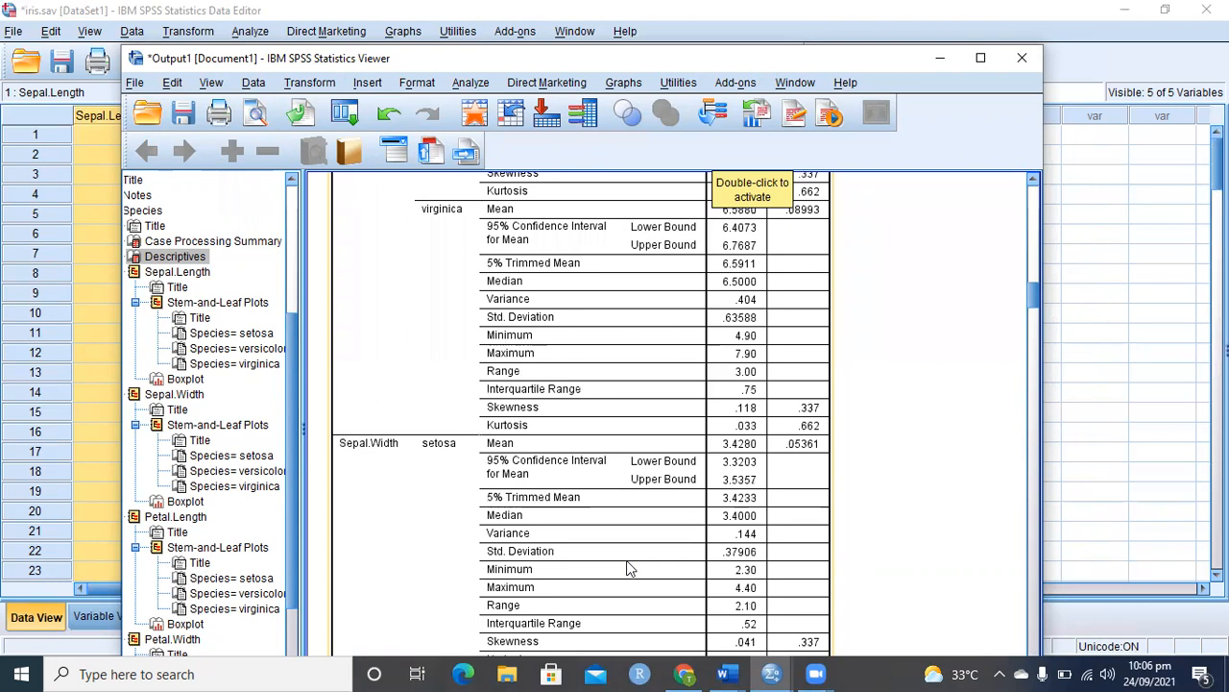
mouse_move(720, 459)
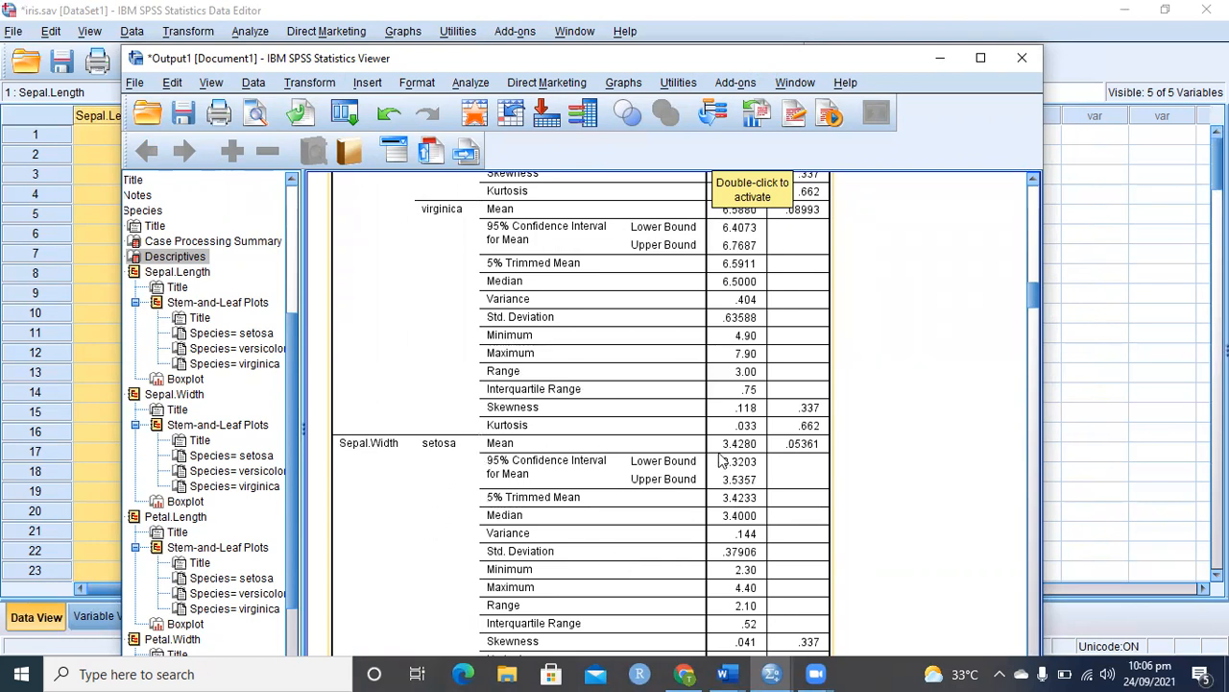
scroll(down, 3)
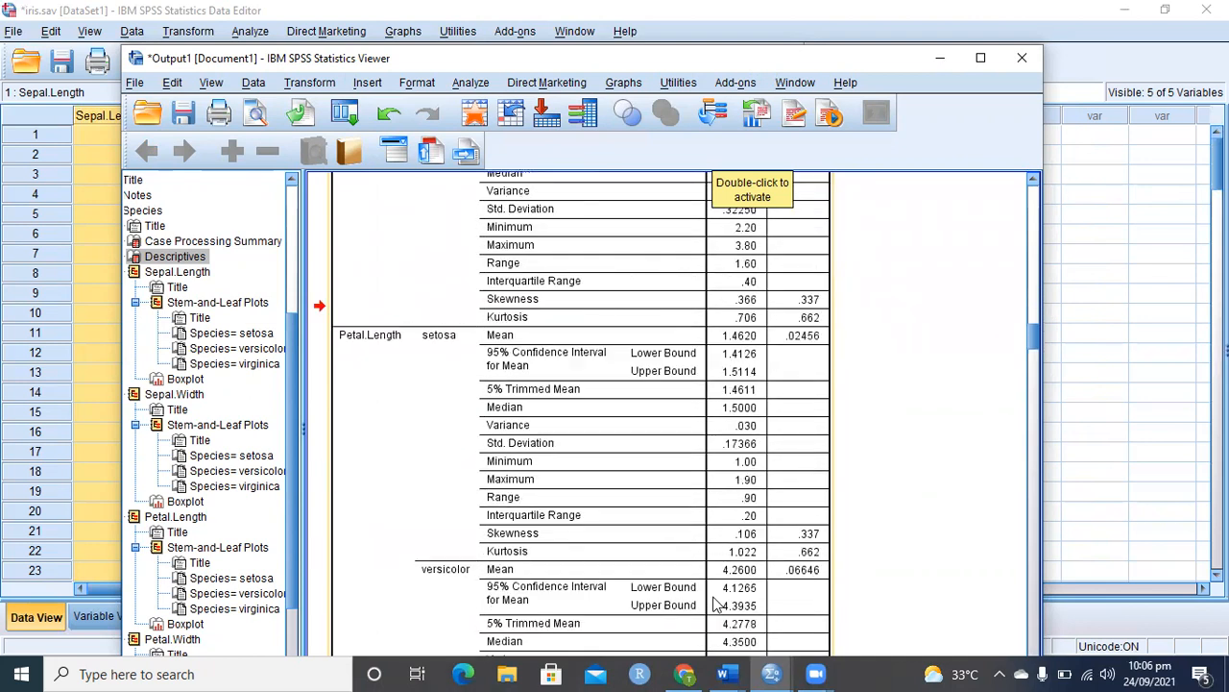
mouse_move(740, 342)
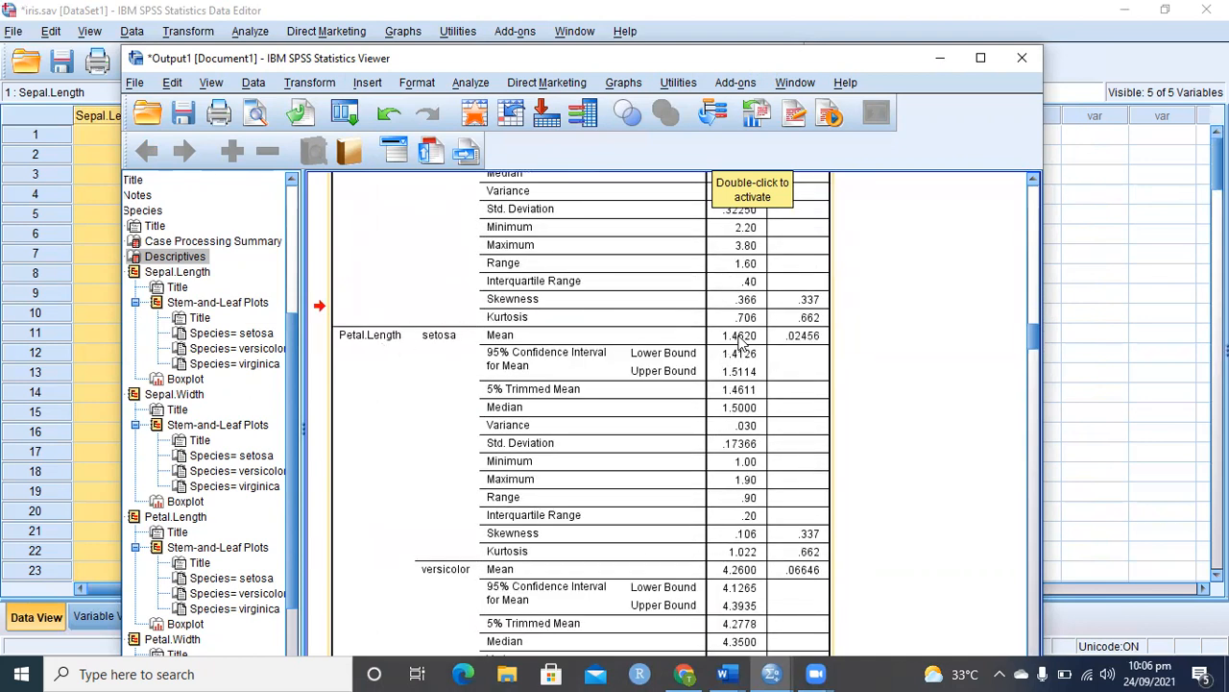
scroll(down, 3)
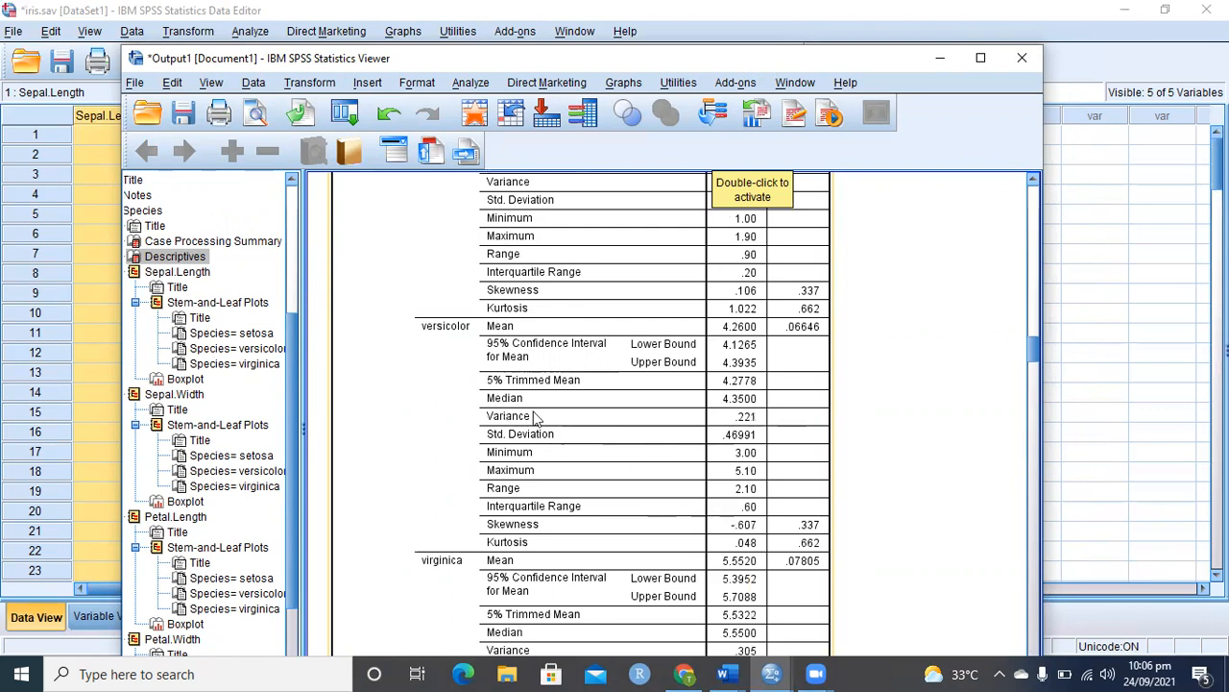
mouse_move(711, 576)
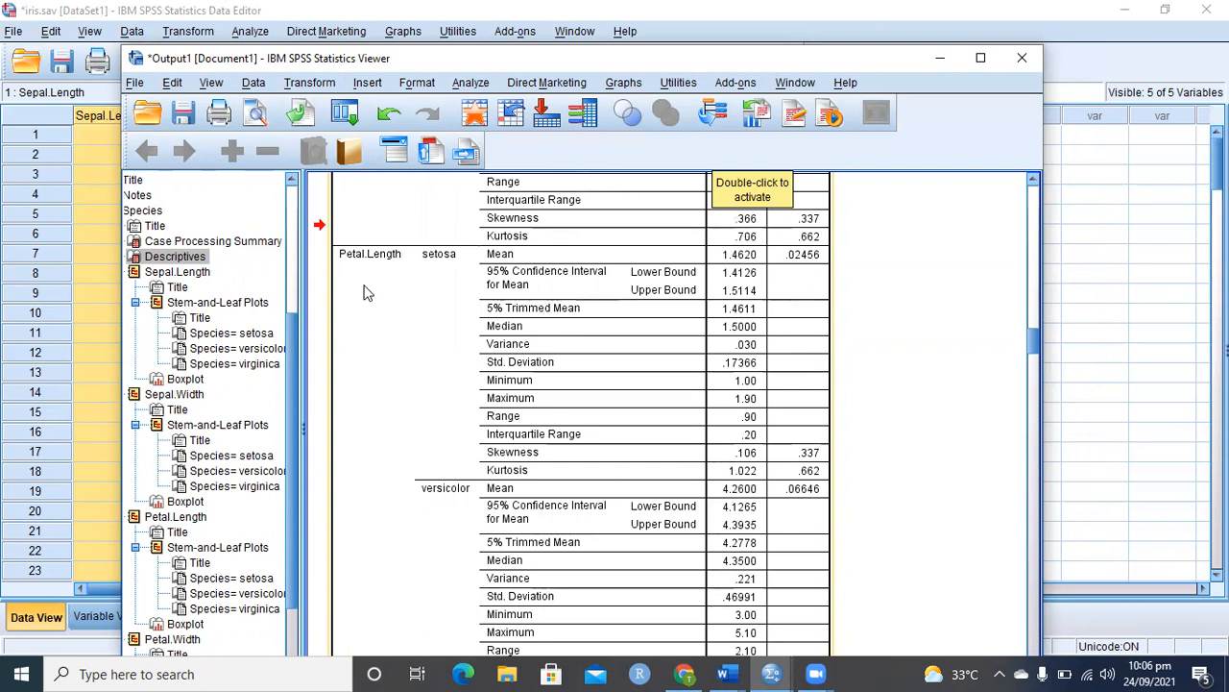
mouse_move(430, 443)
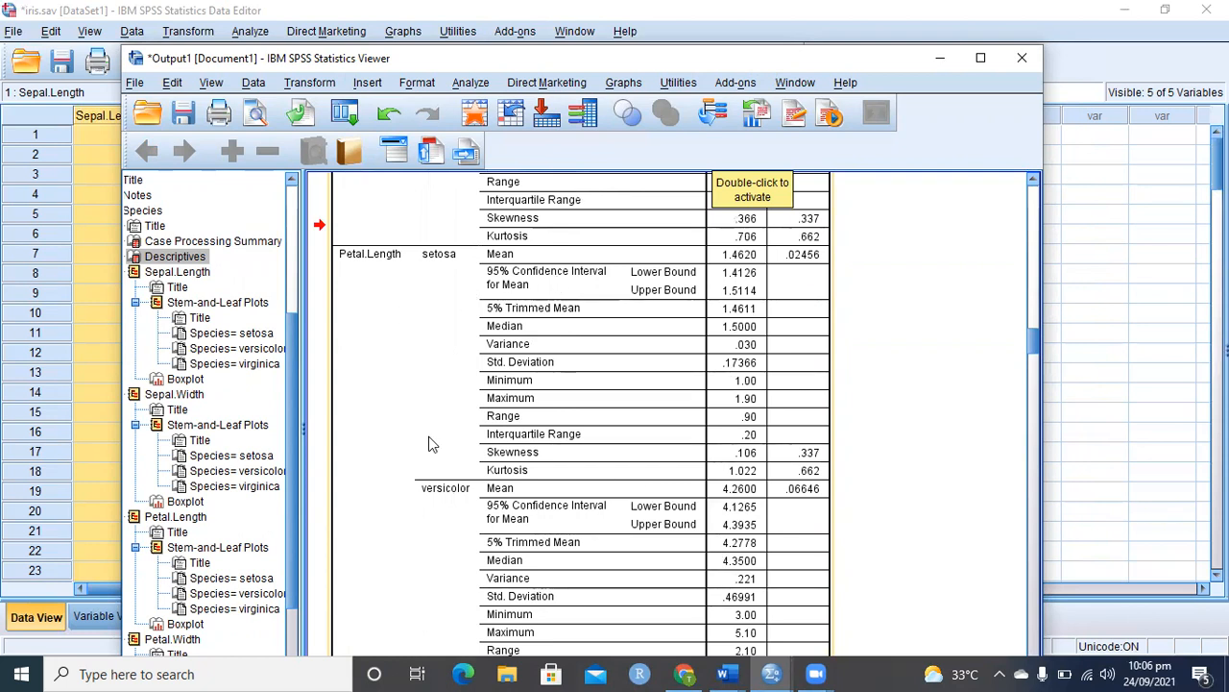
scroll(down, 3)
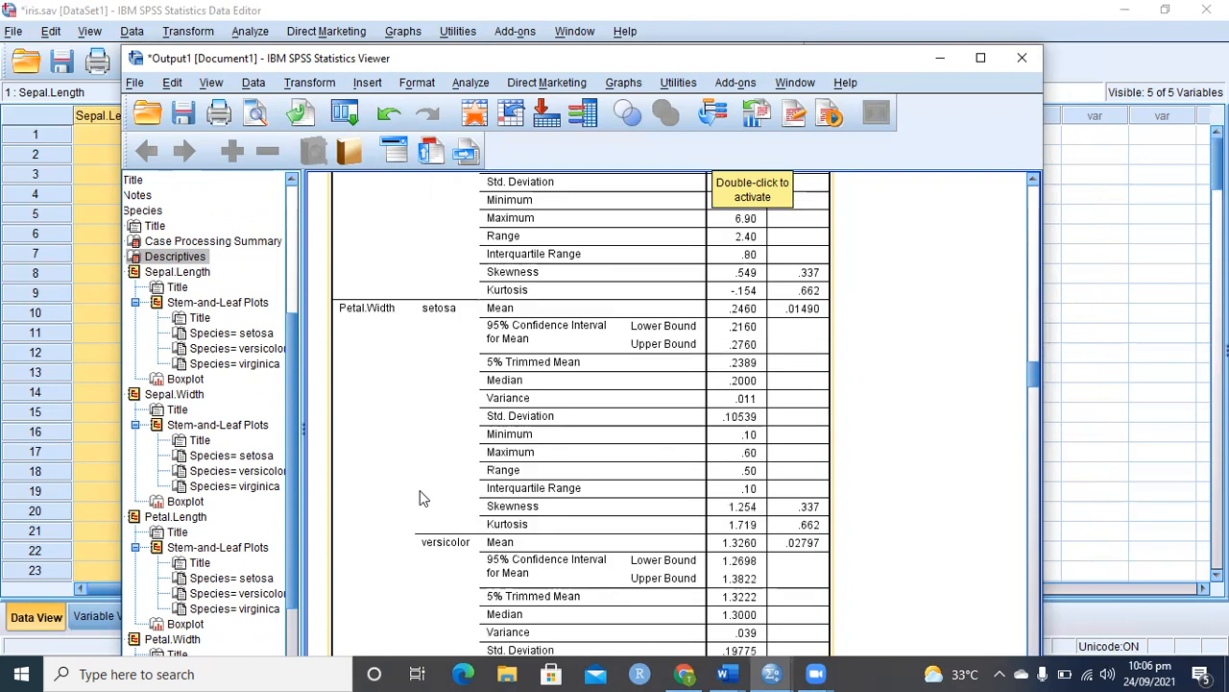
scroll(down, 3)
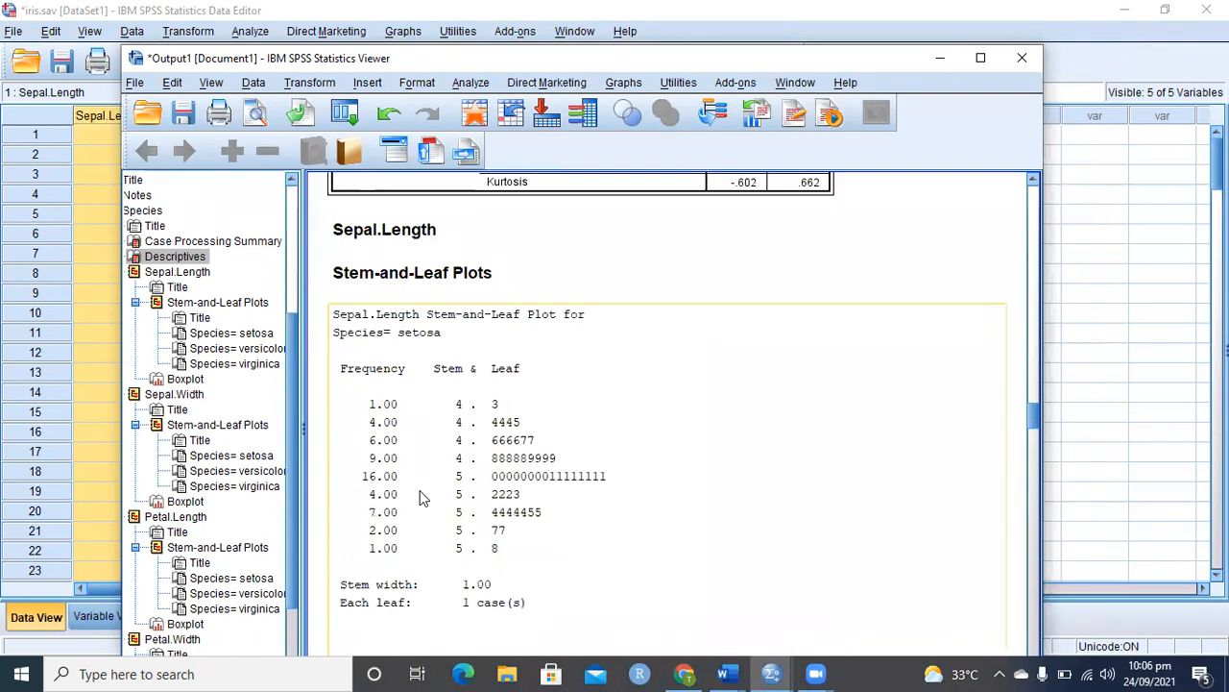
scroll(down, 3)
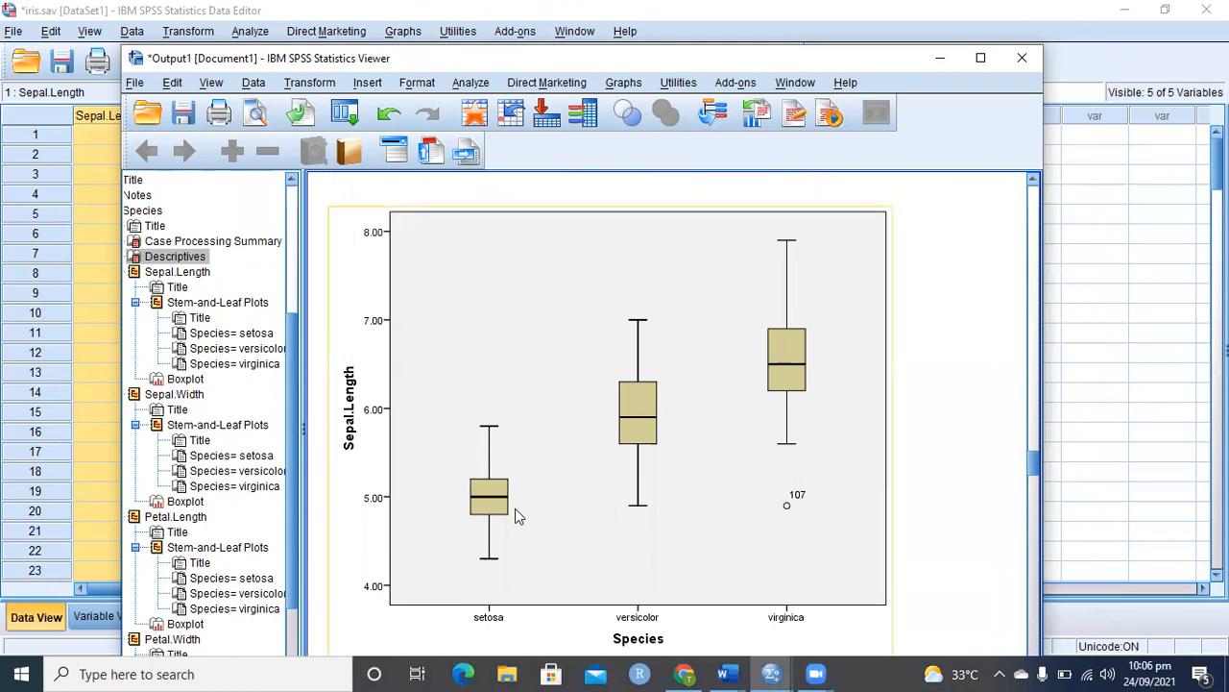
mouse_move(634, 632)
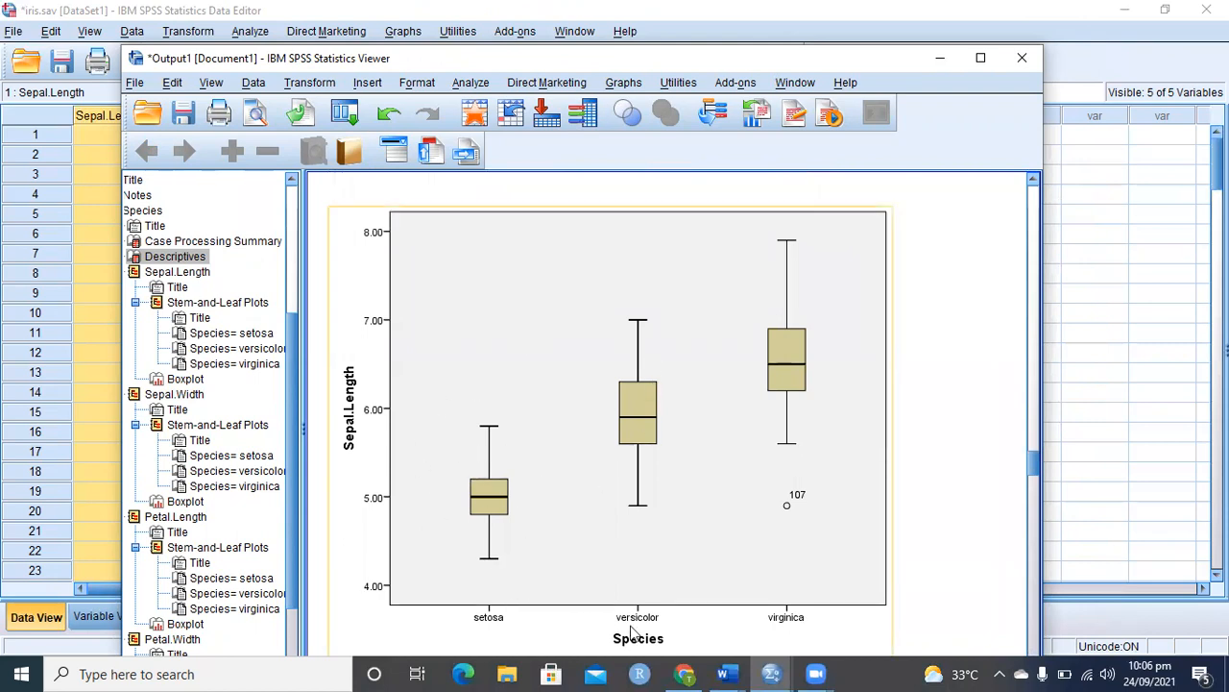
mouse_move(860, 626)
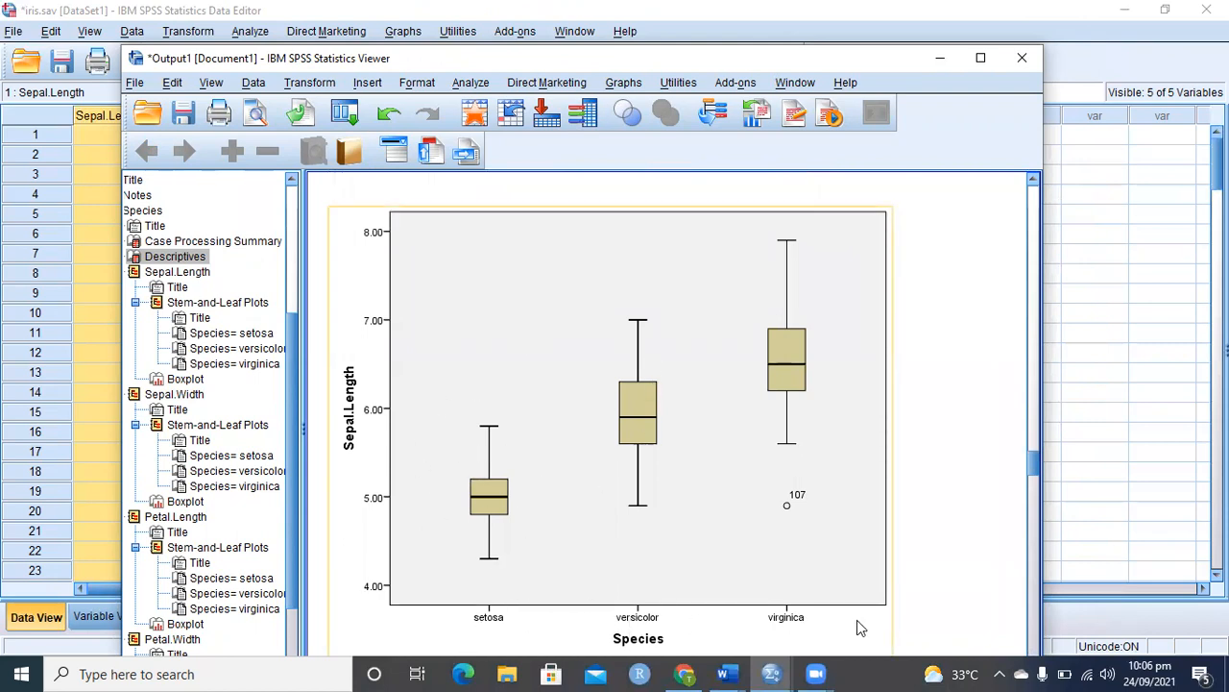
mouse_move(344, 395)
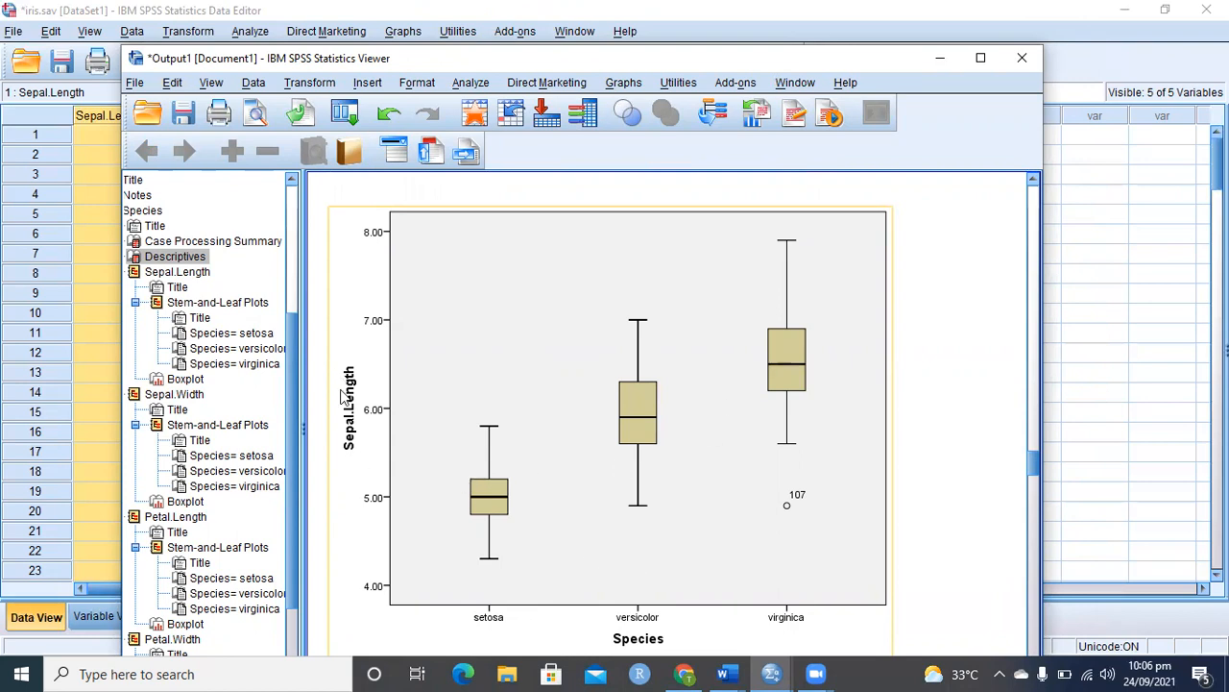
mouse_move(523, 501)
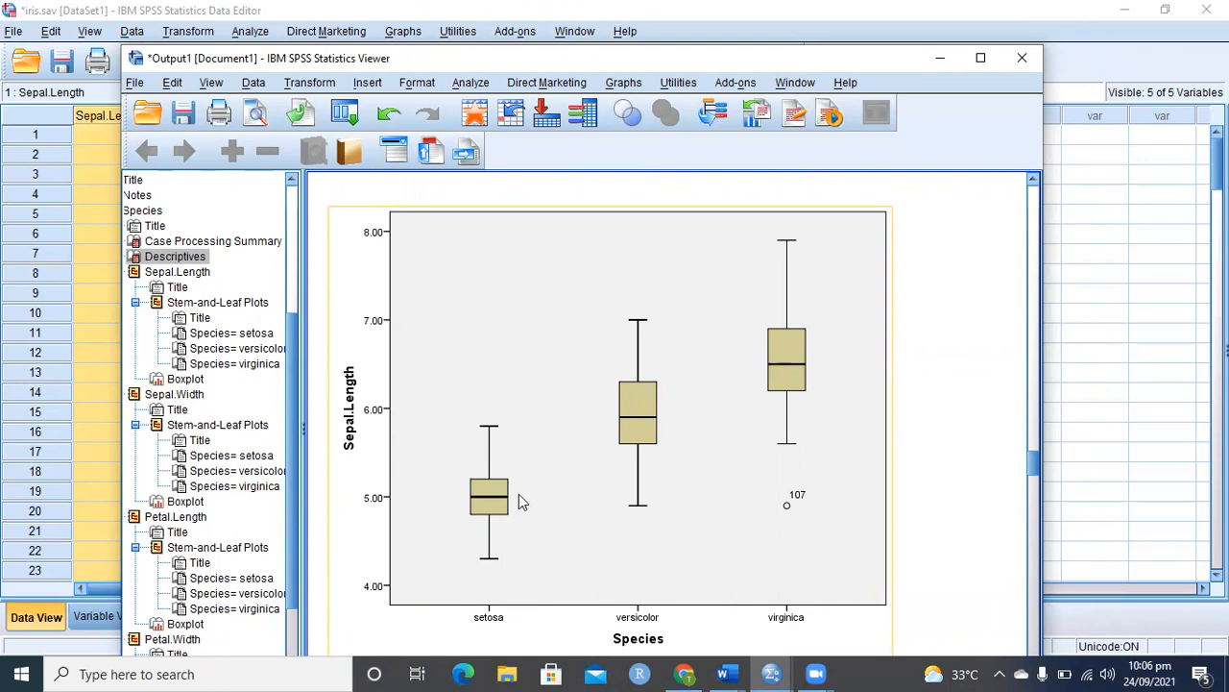
mouse_move(776, 534)
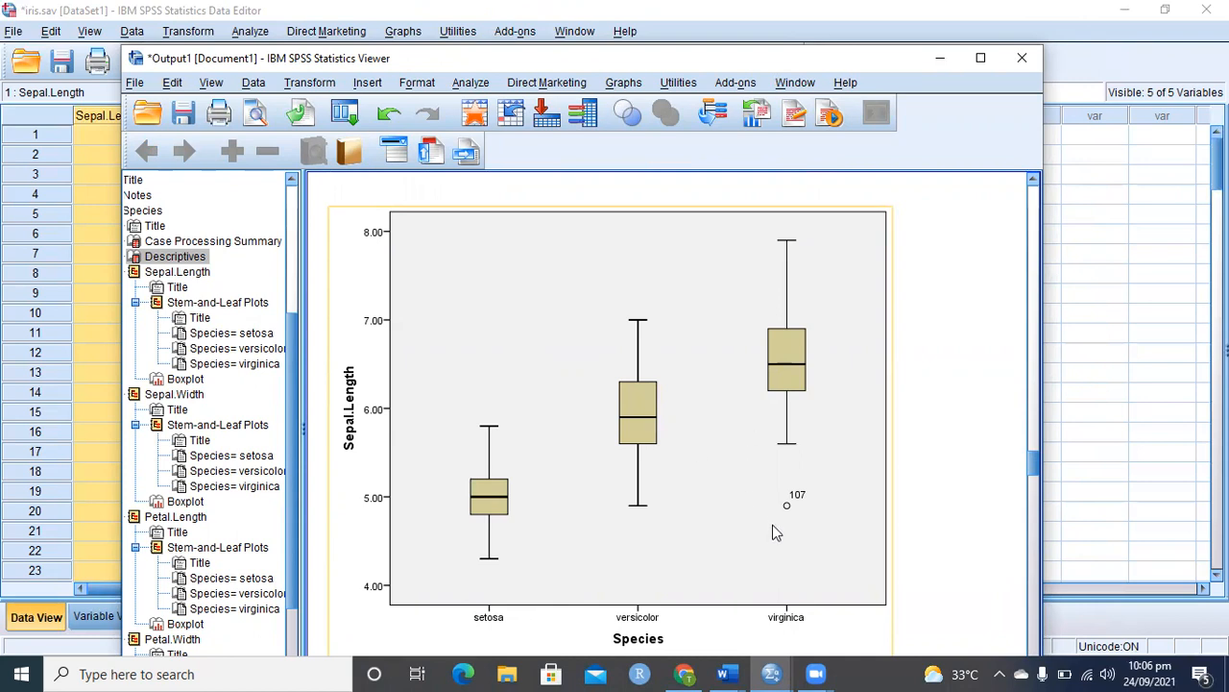
mouse_move(801, 514)
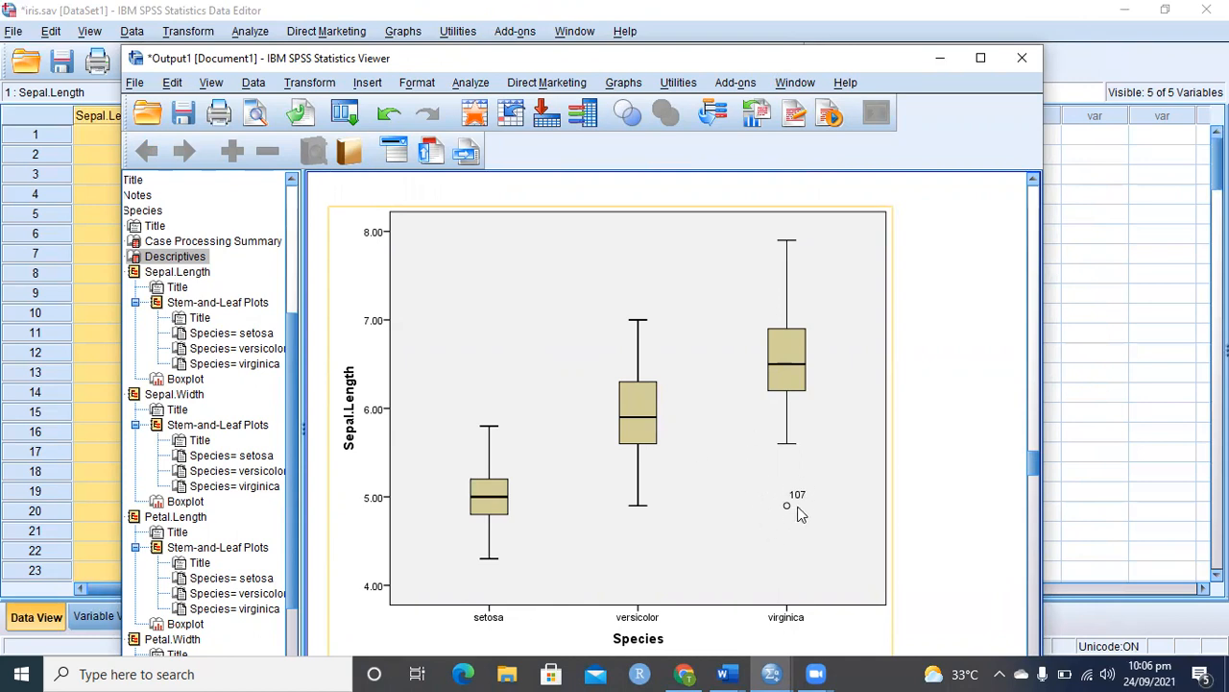
mouse_move(769, 511)
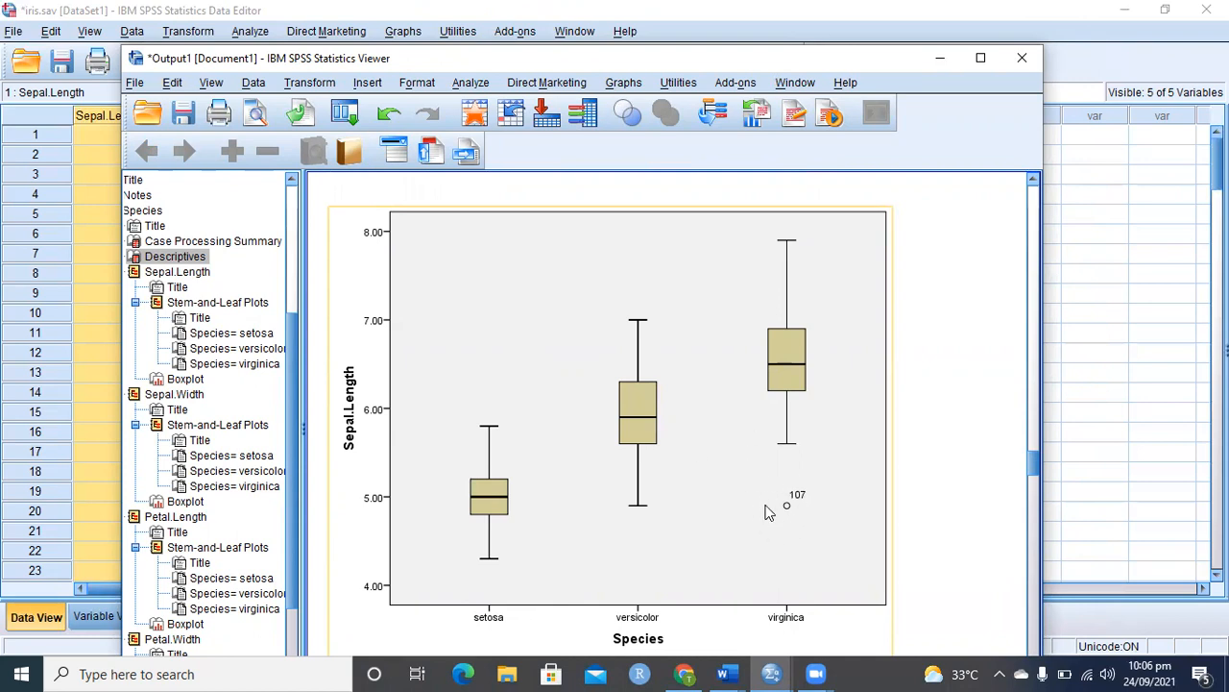
mouse_move(797, 517)
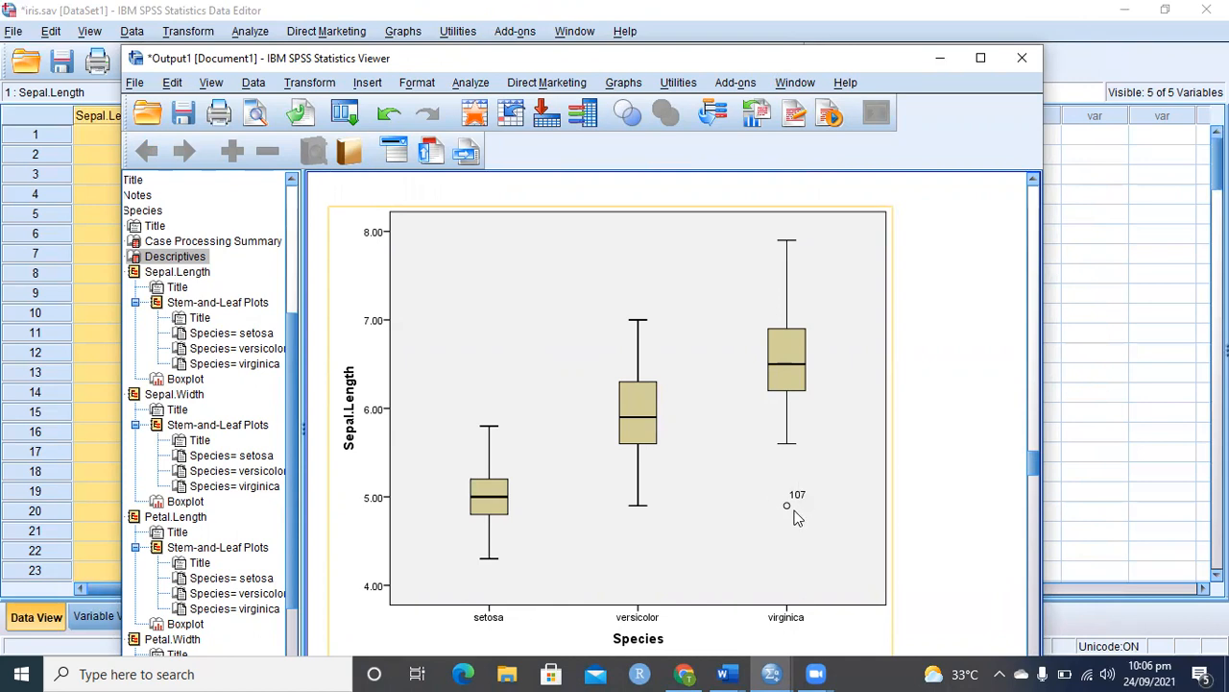
mouse_move(795, 516)
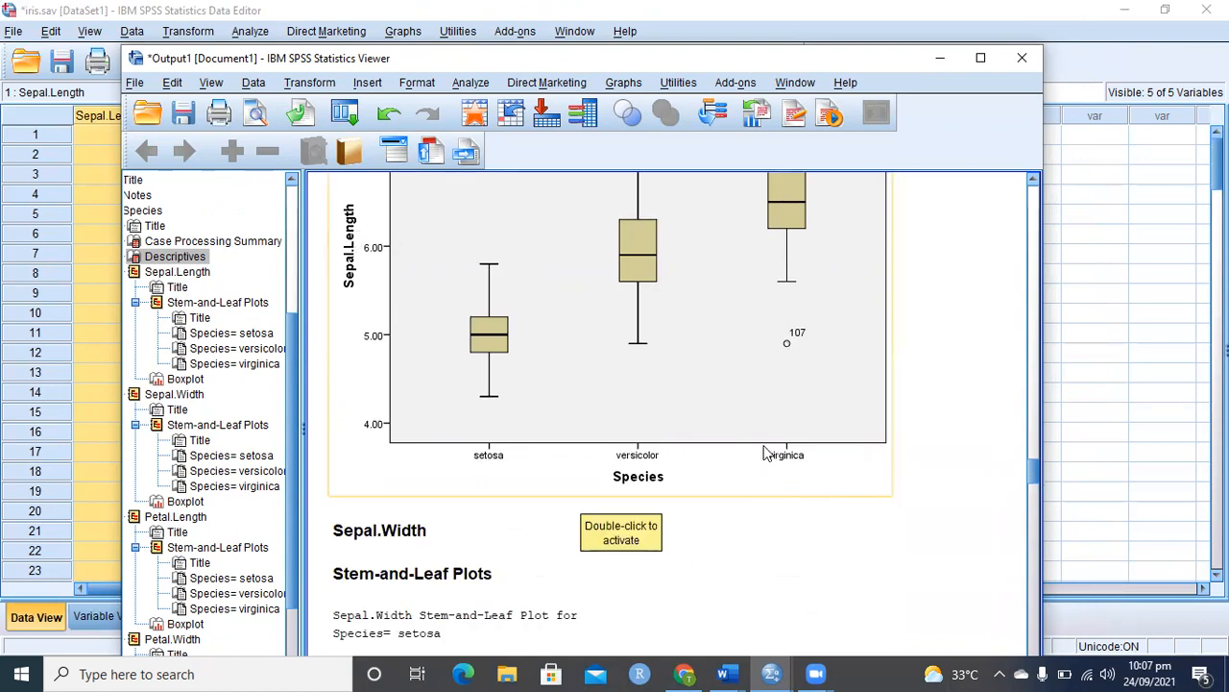
- Scroll past the Sepal.Width boxplot to the Petal.Length boxplot by species
scroll(down, 3)
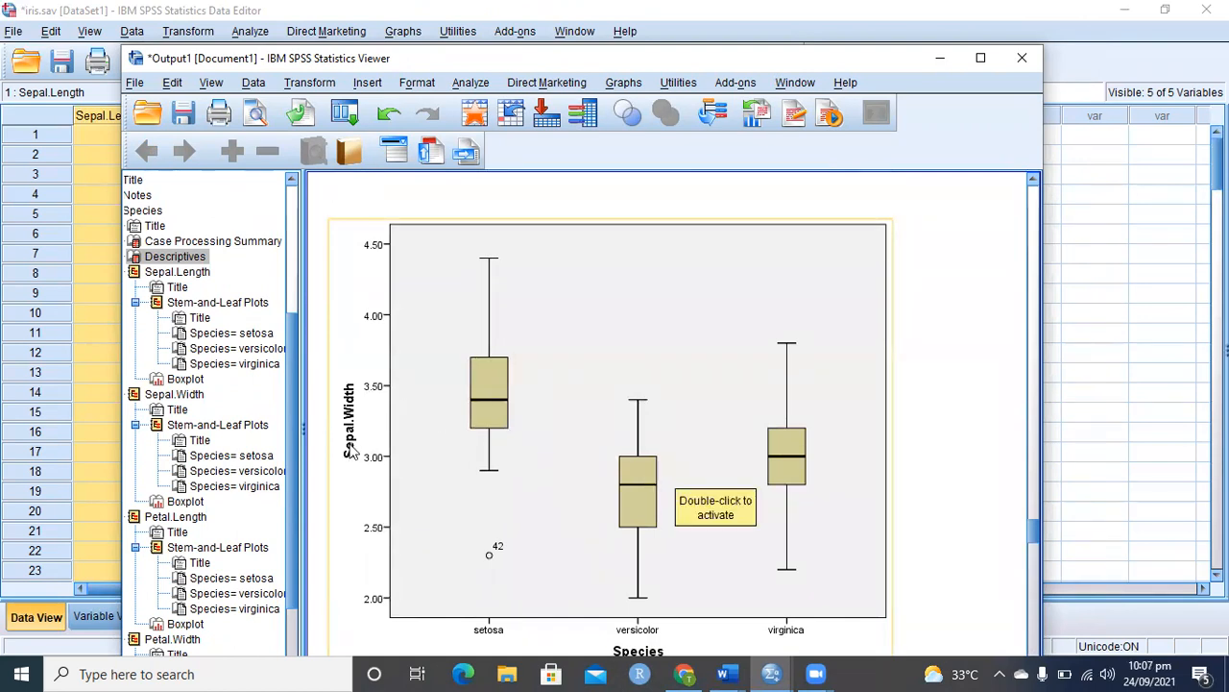
scroll(down, 3)
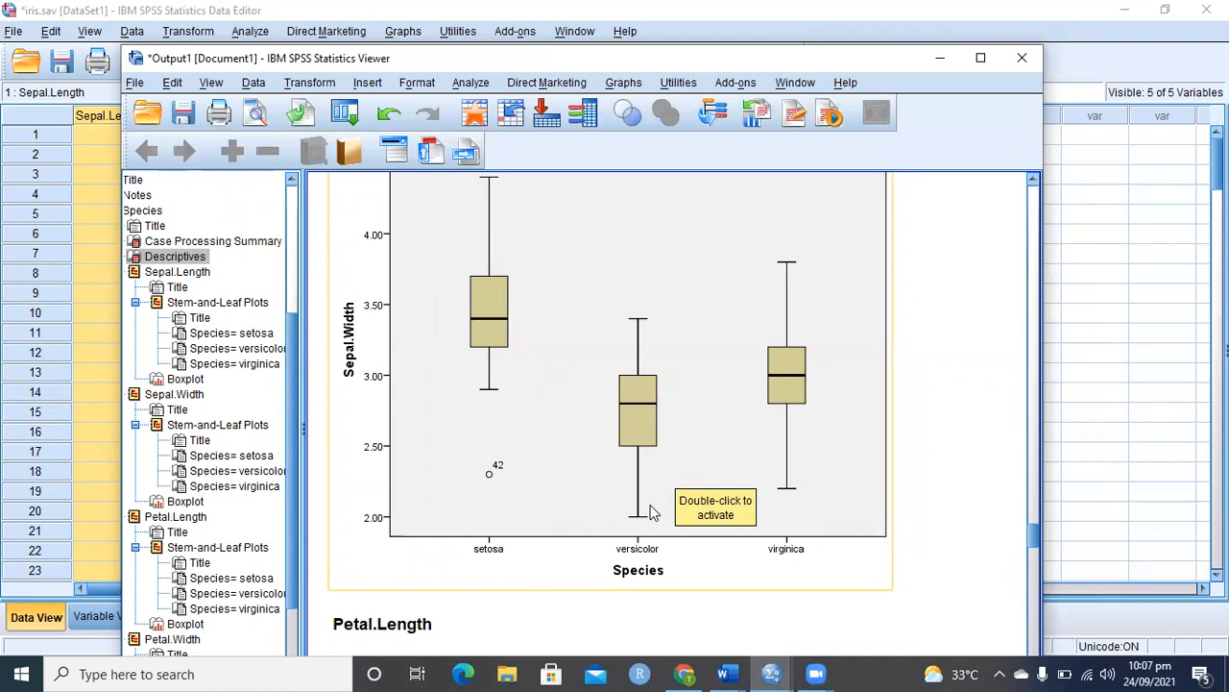
mouse_move(759, 422)
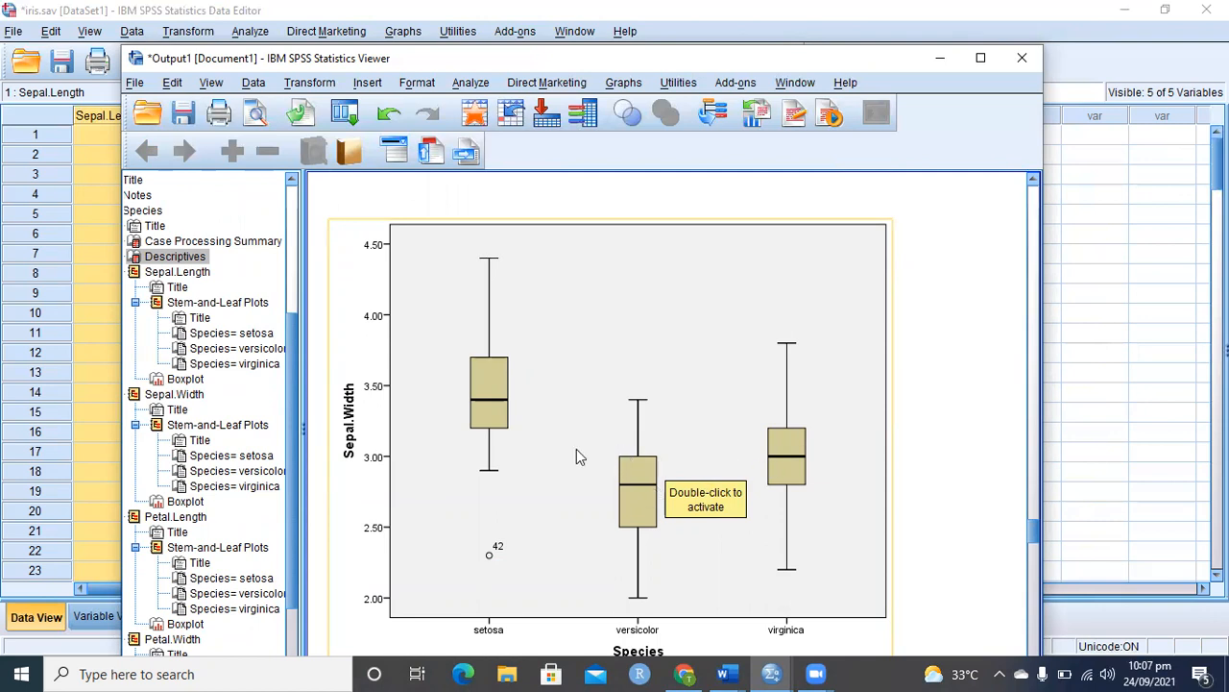
mouse_move(484, 394)
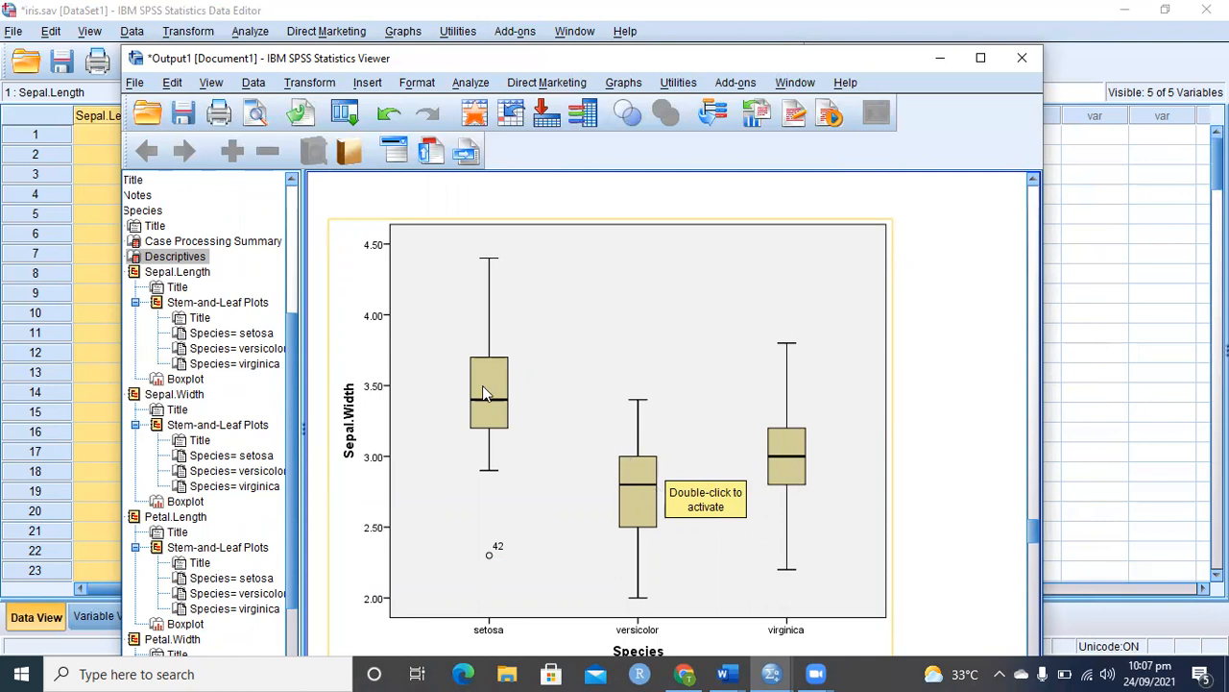
scroll(down, 3)
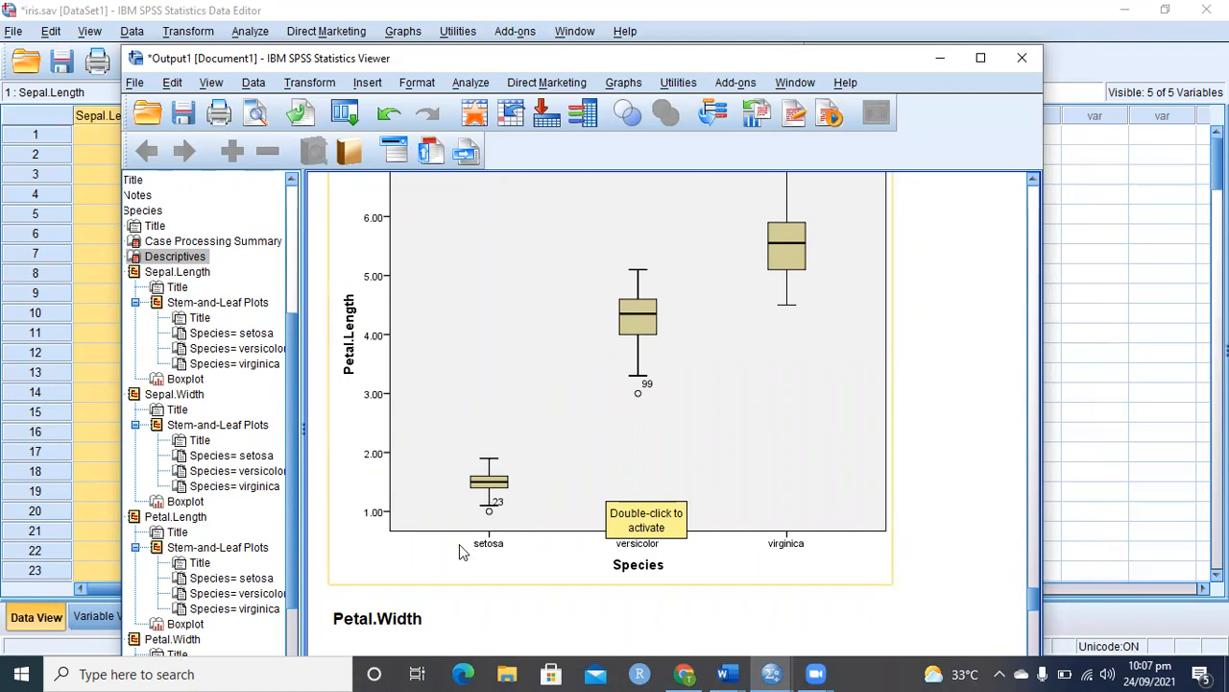
mouse_move(480, 522)
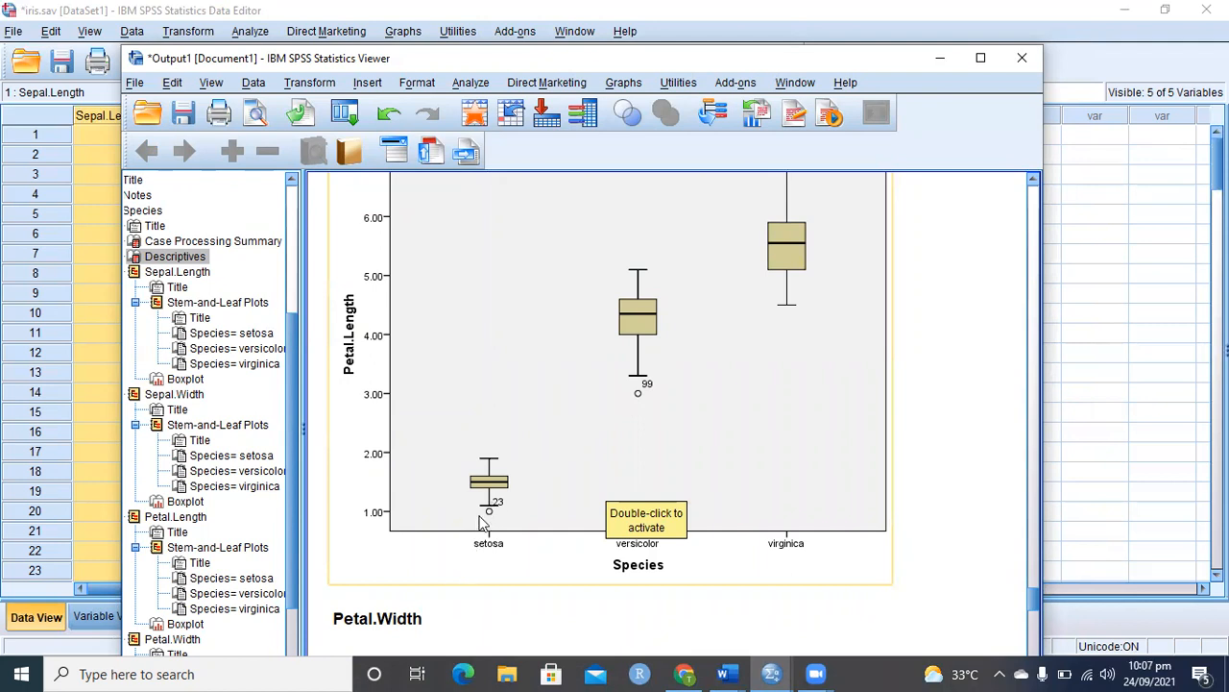
mouse_move(484, 515)
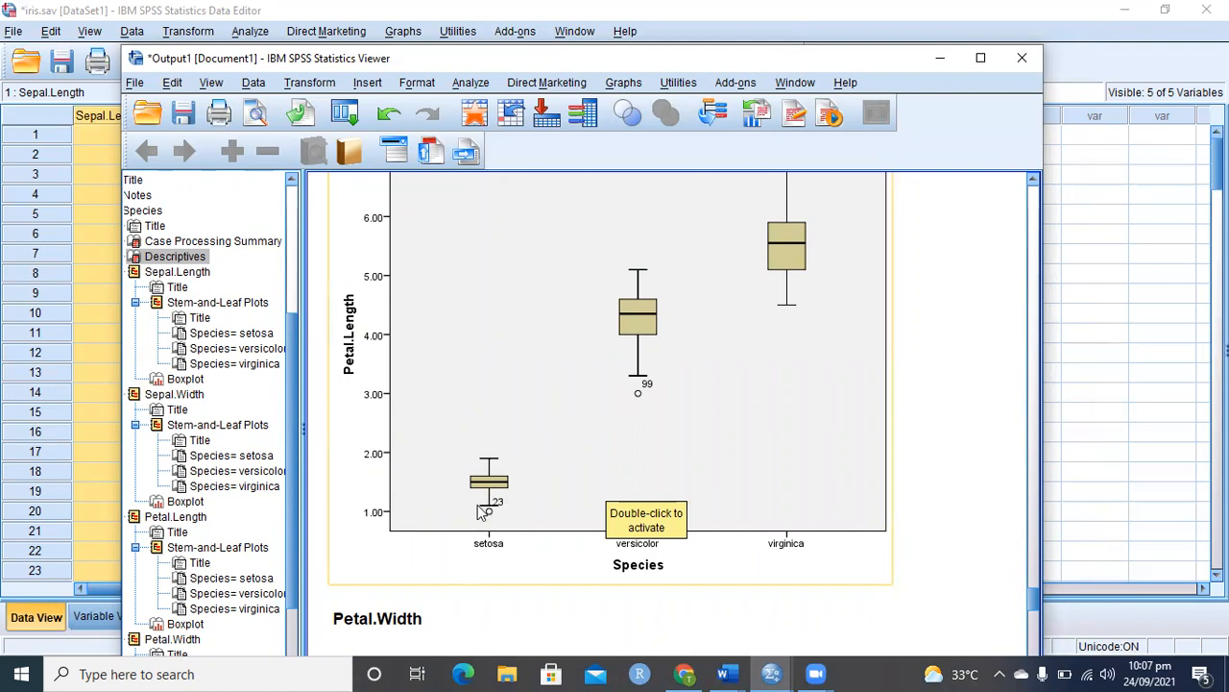
mouse_move(669, 618)
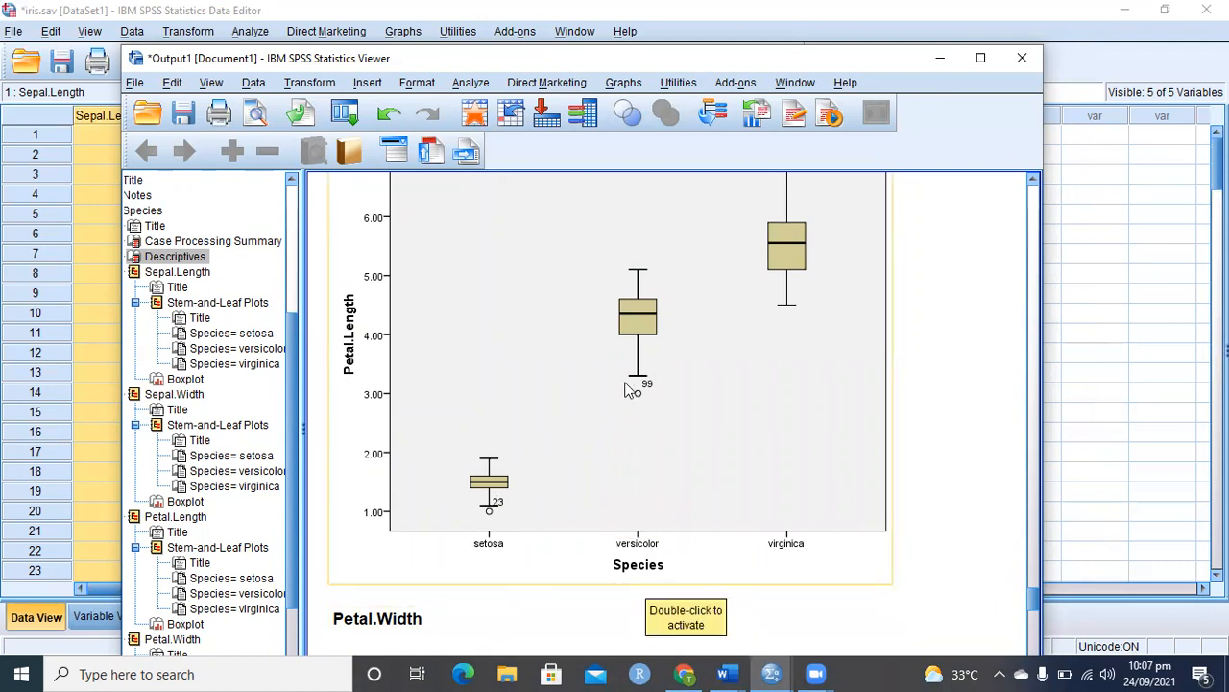
mouse_move(730, 480)
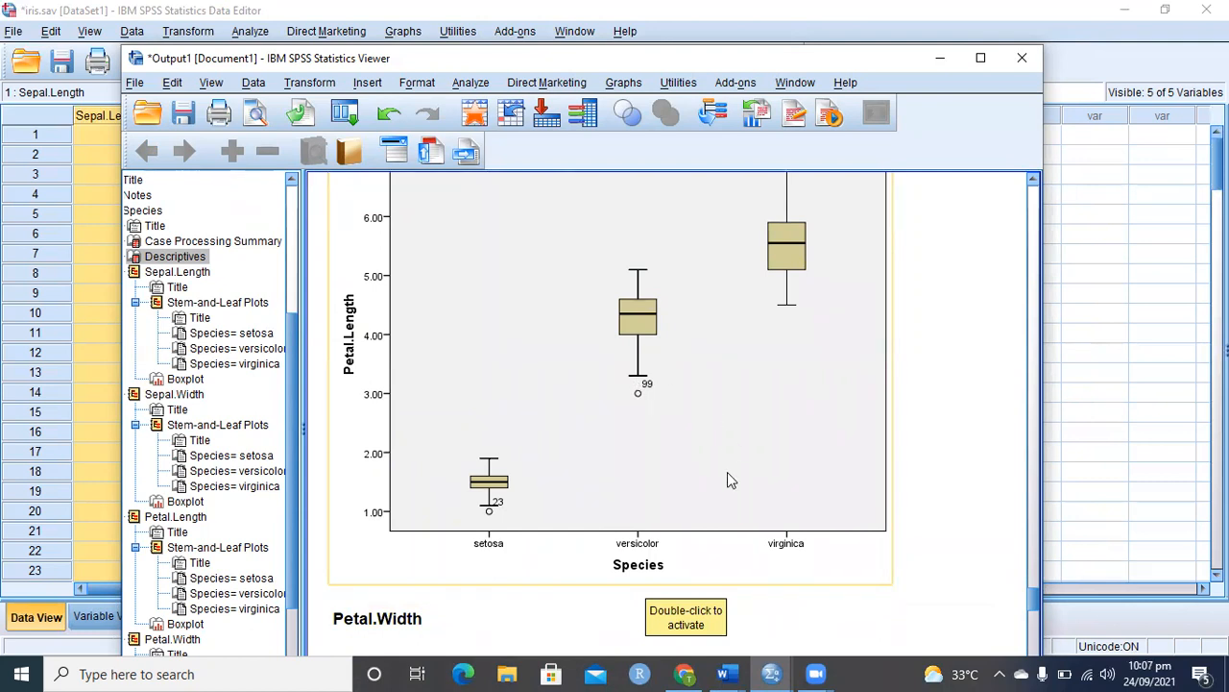
- Review the Petal.Width boxplot, then minimise the Output Viewer to return to the iris data
scroll(down, 3)
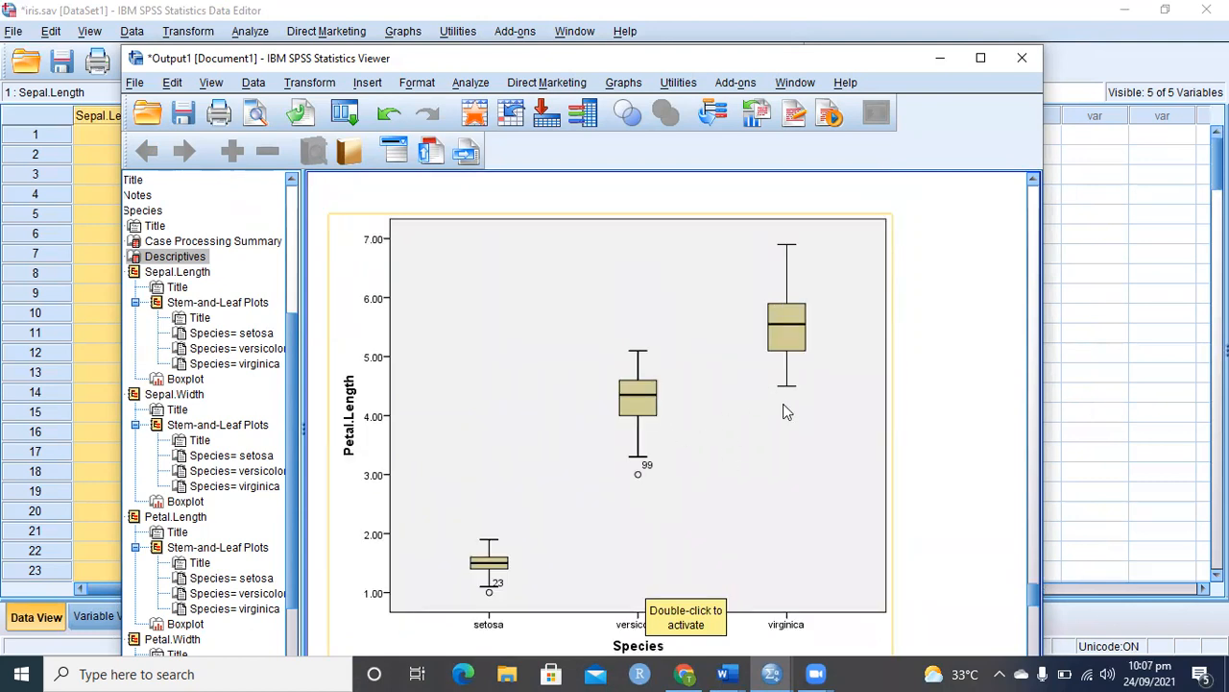
mouse_move(787, 254)
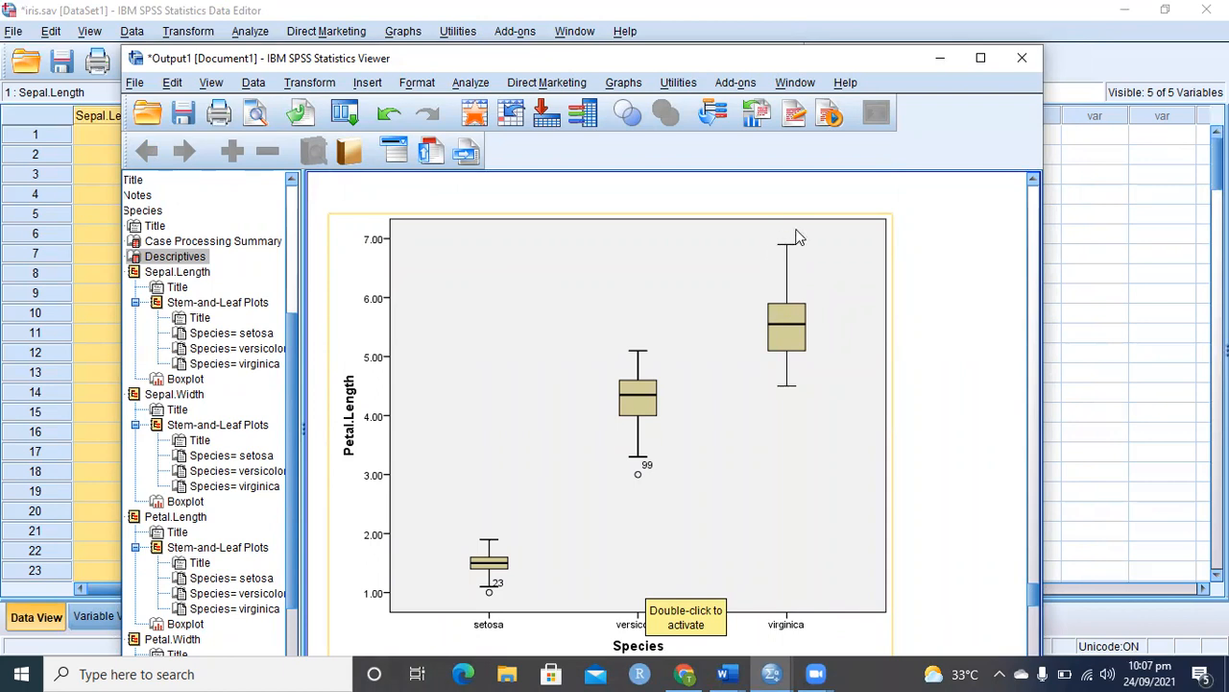
mouse_move(803, 342)
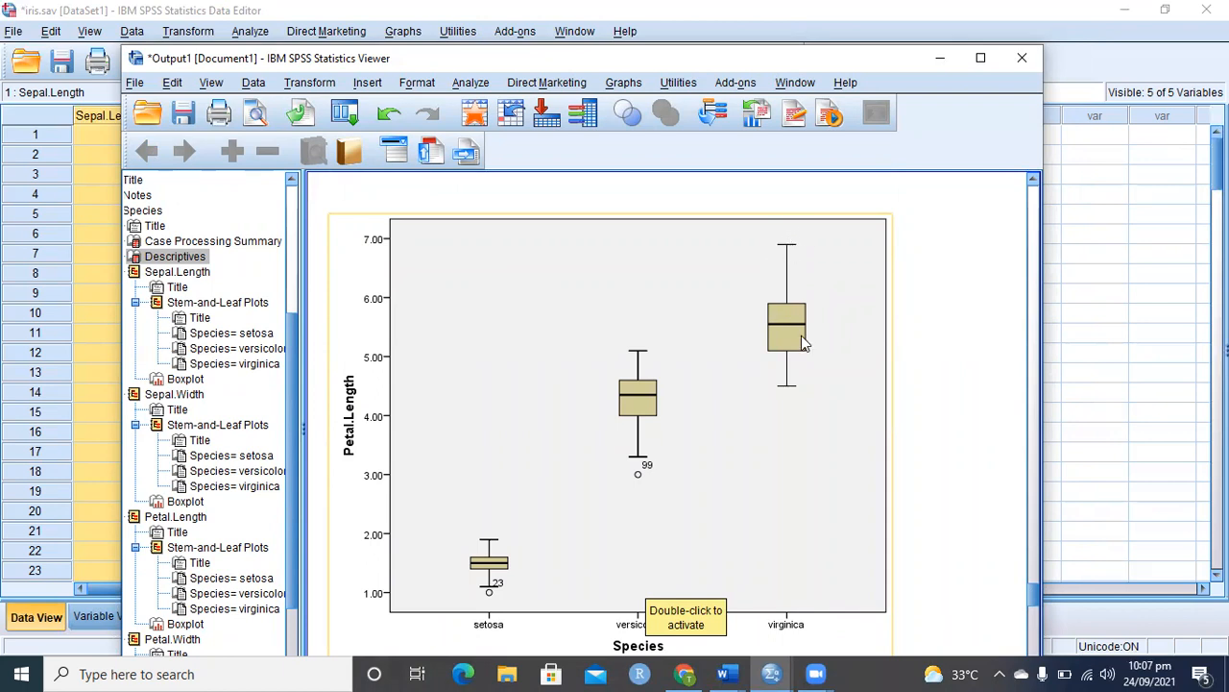
mouse_move(785, 261)
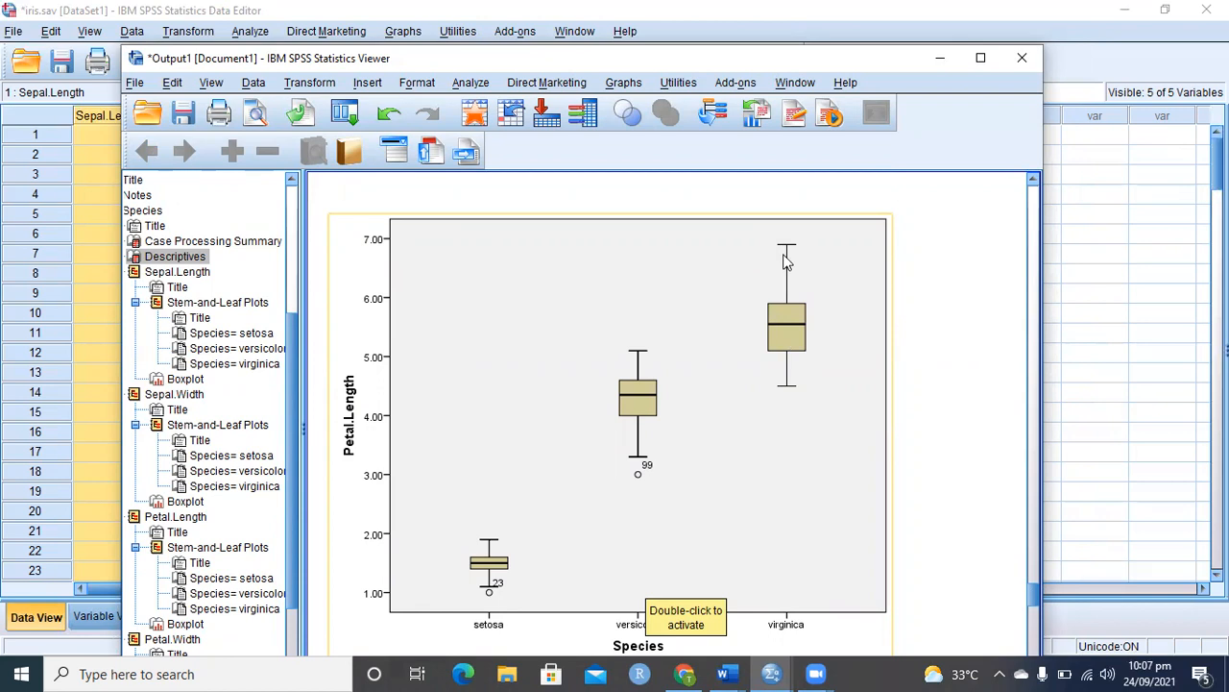
scroll(down, 3)
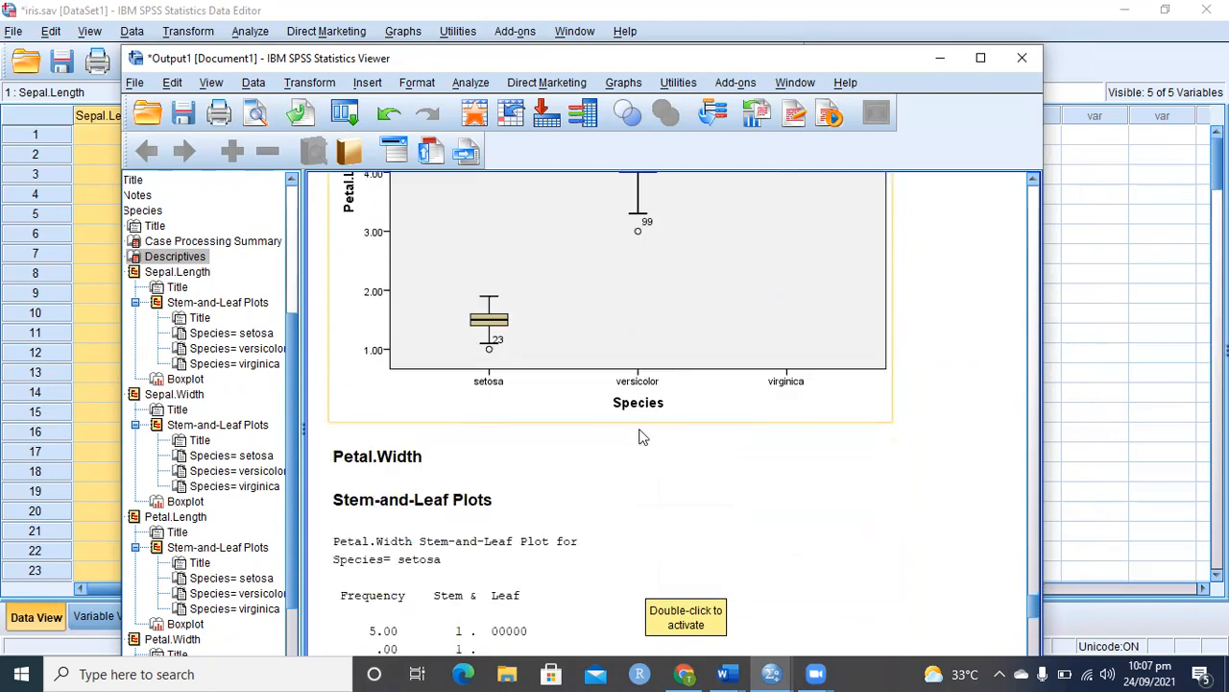
scroll(down, 3)
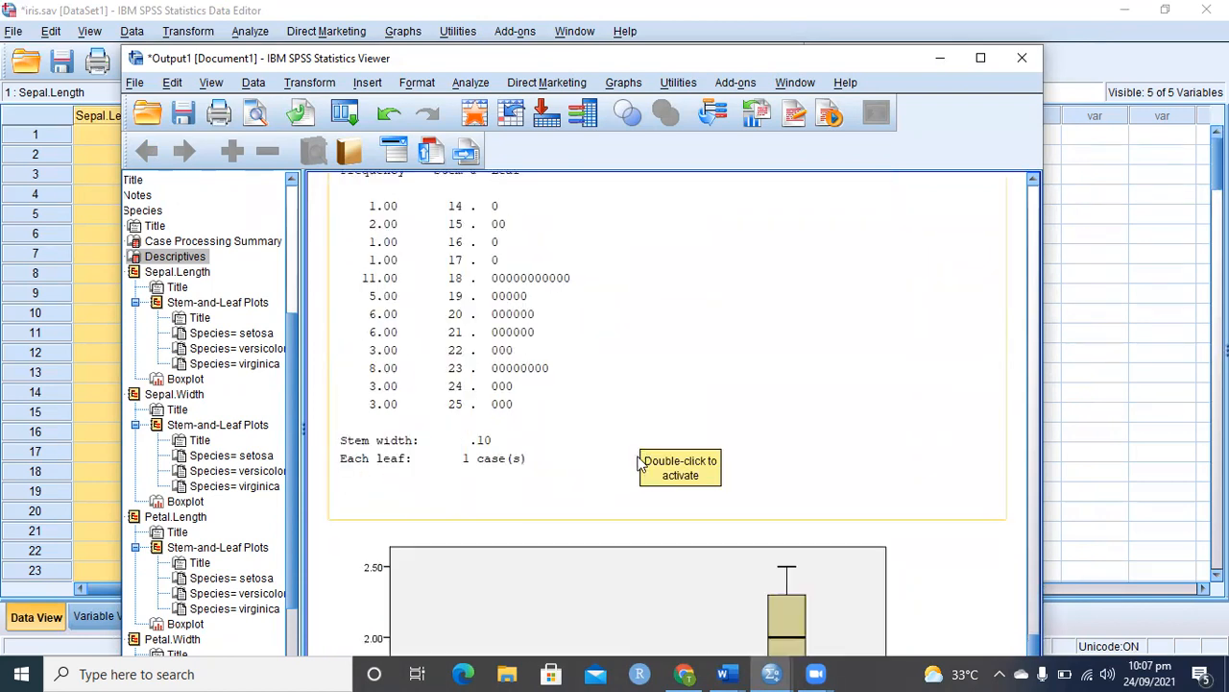
scroll(down, 3)
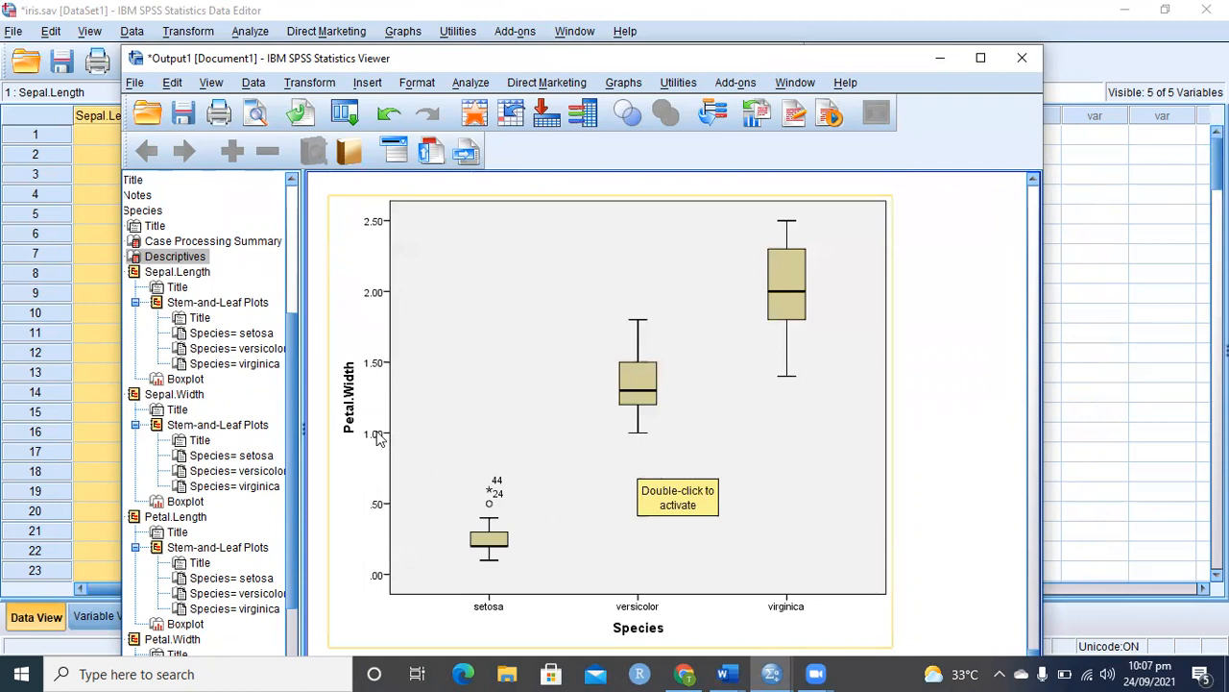
mouse_move(470, 573)
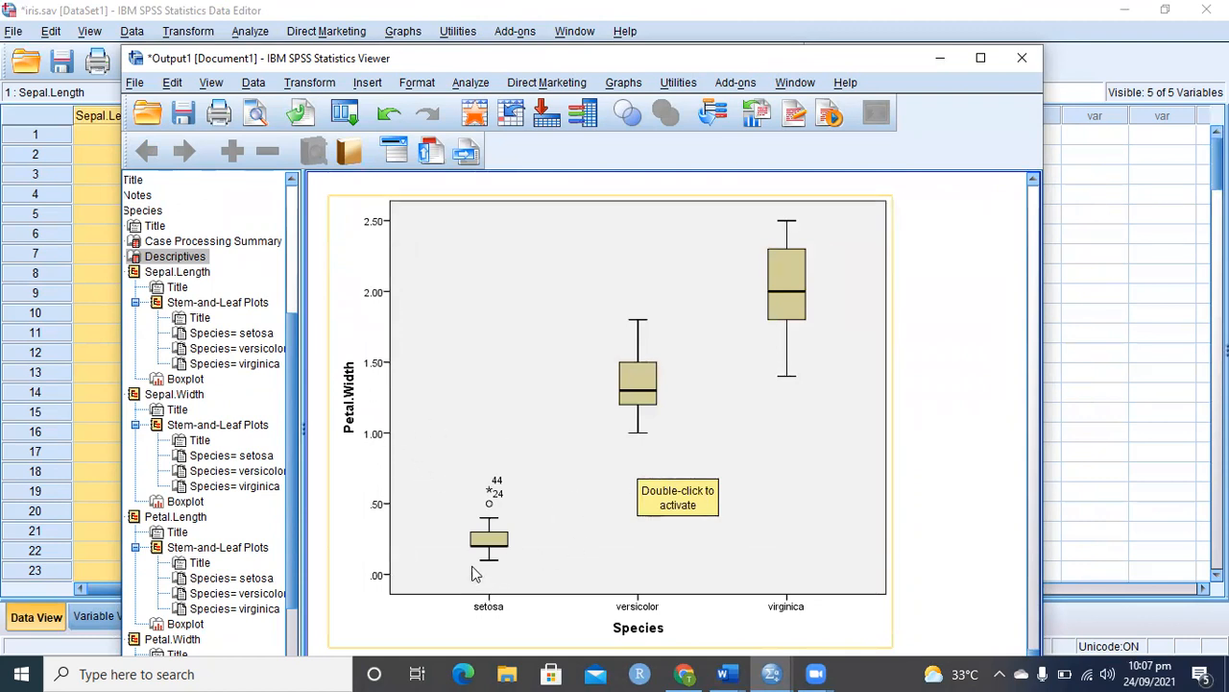
mouse_move(492, 514)
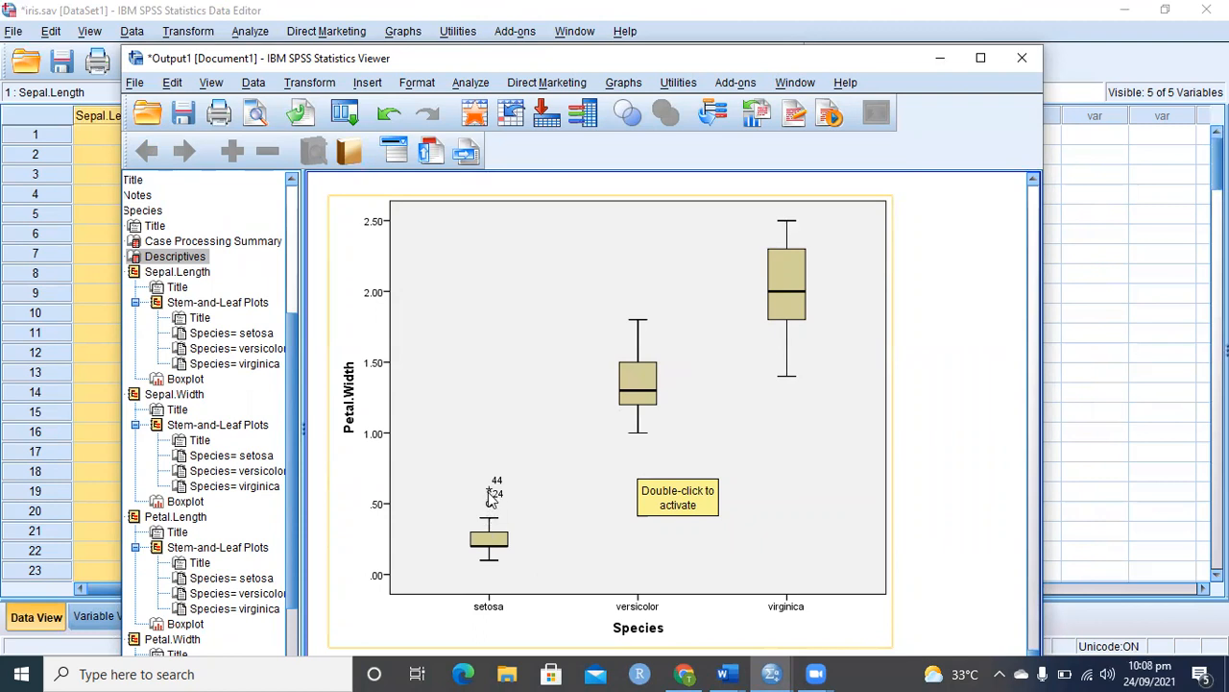
mouse_move(496, 509)
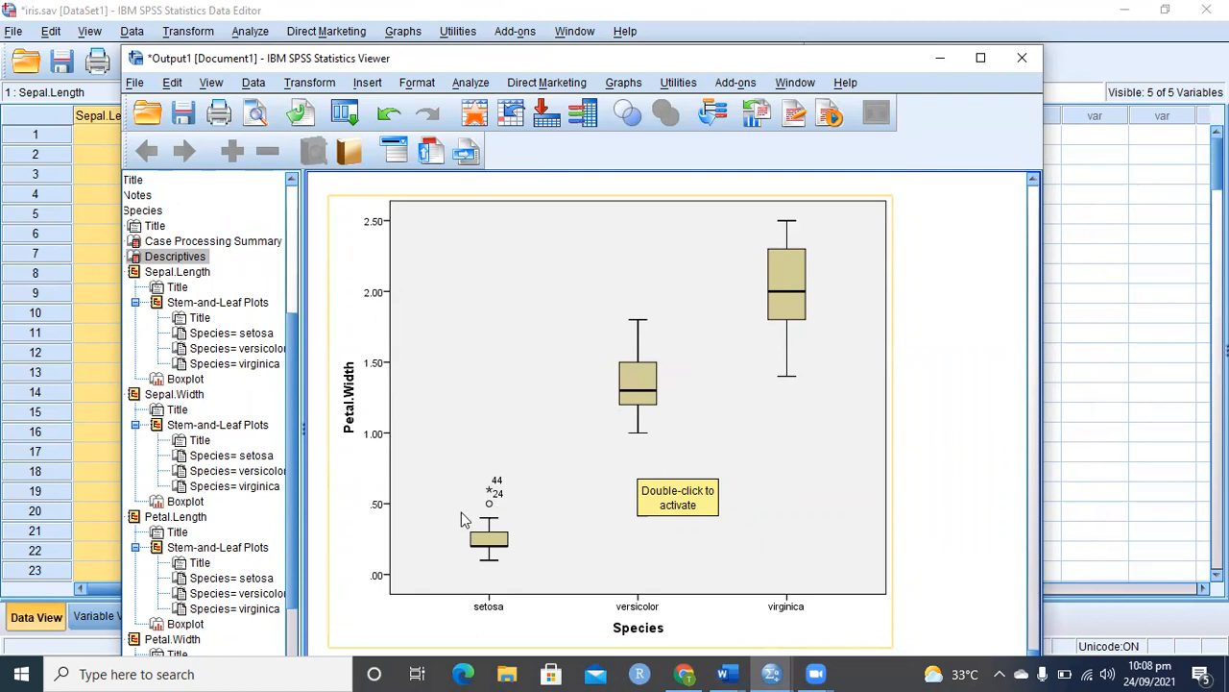
mouse_move(465, 526)
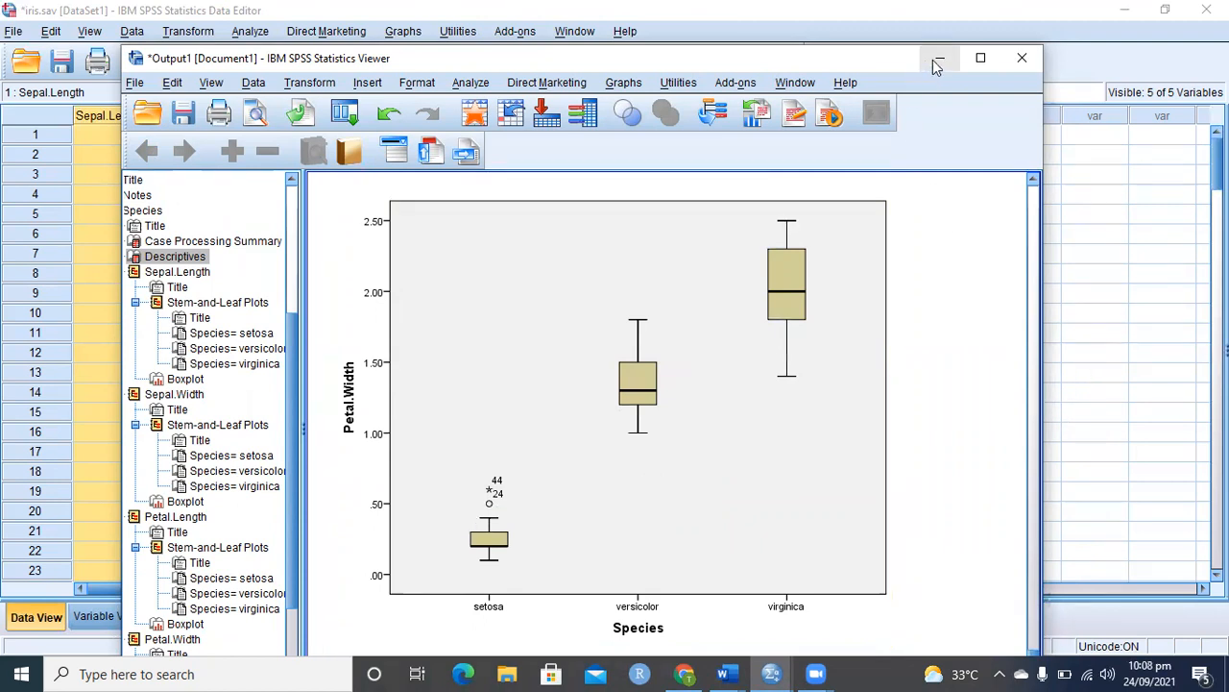
mouse_move(937, 58)
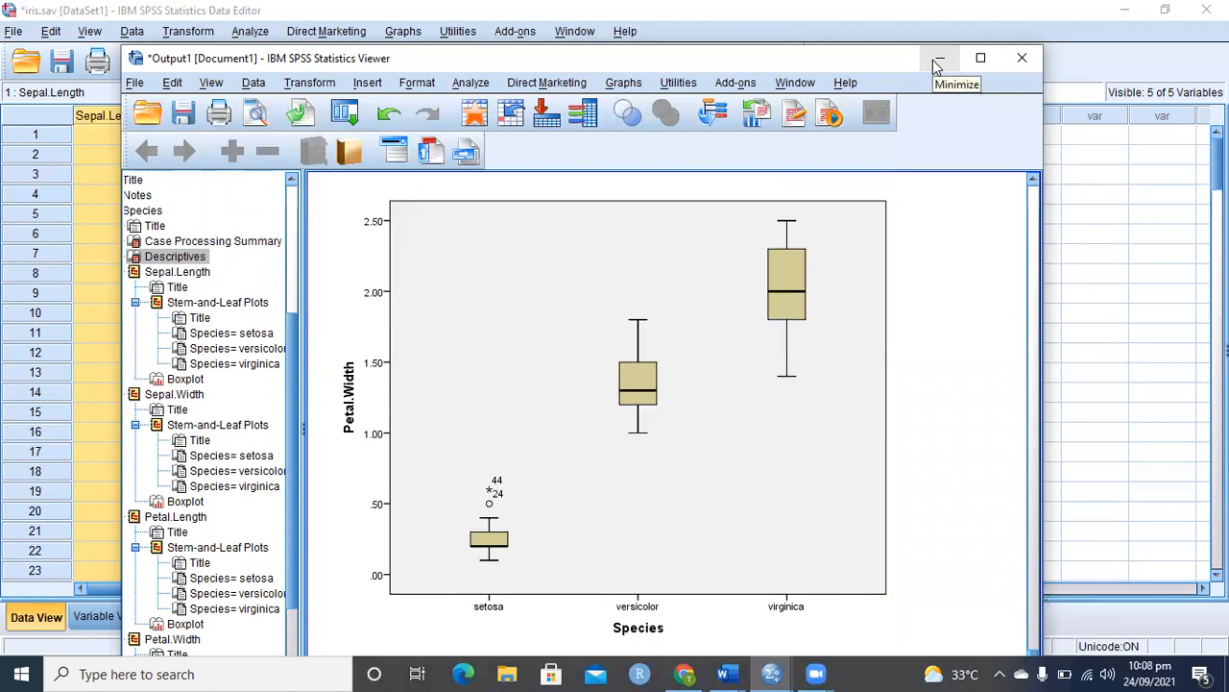
click(404, 31)
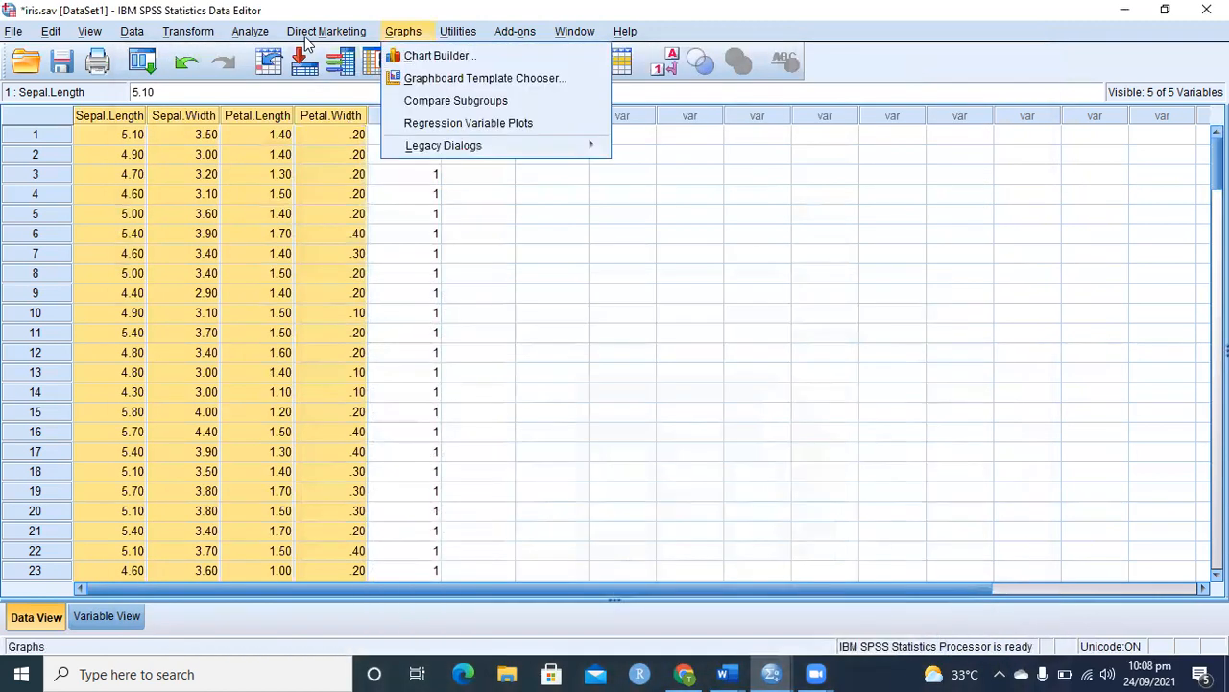
- Start a K-Means Cluster analysis on the four measurements with 3 clusters
click(250, 30)
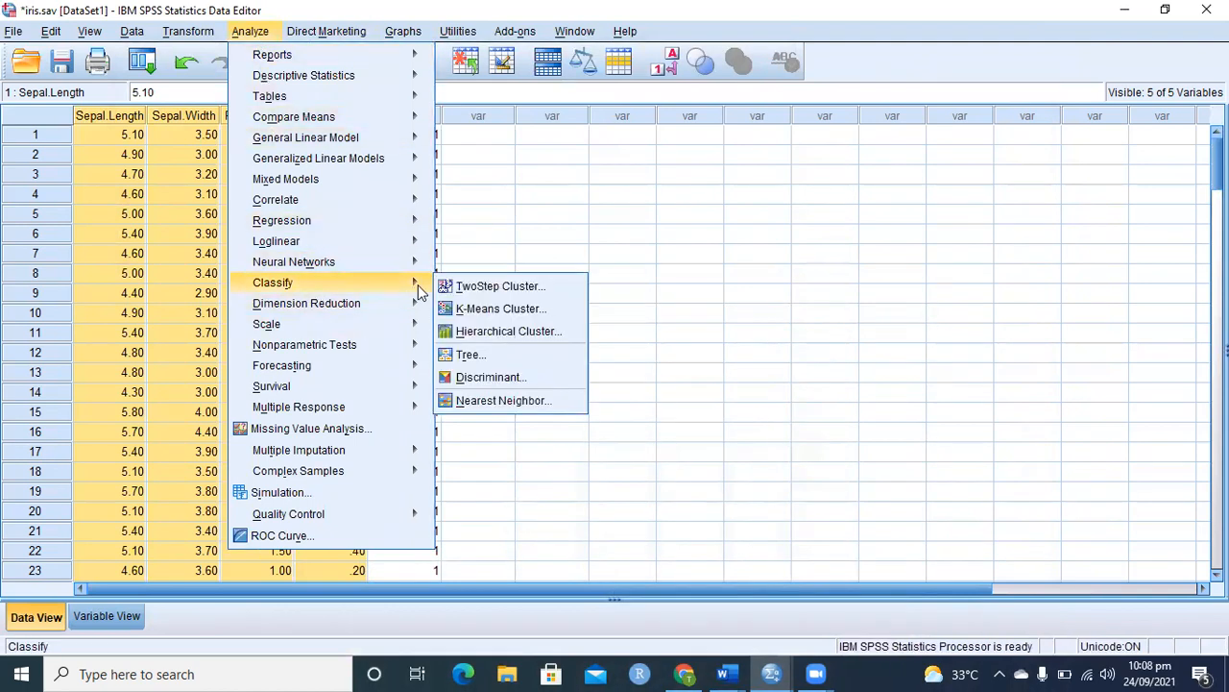
click(499, 307)
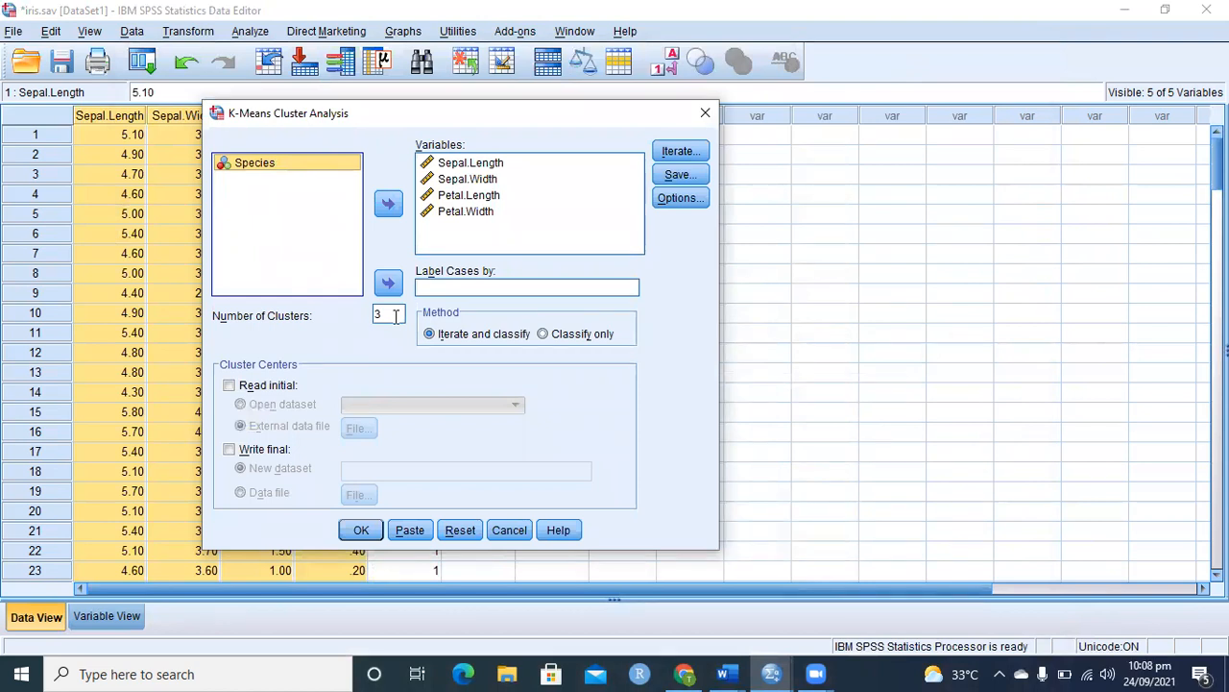
click(388, 315)
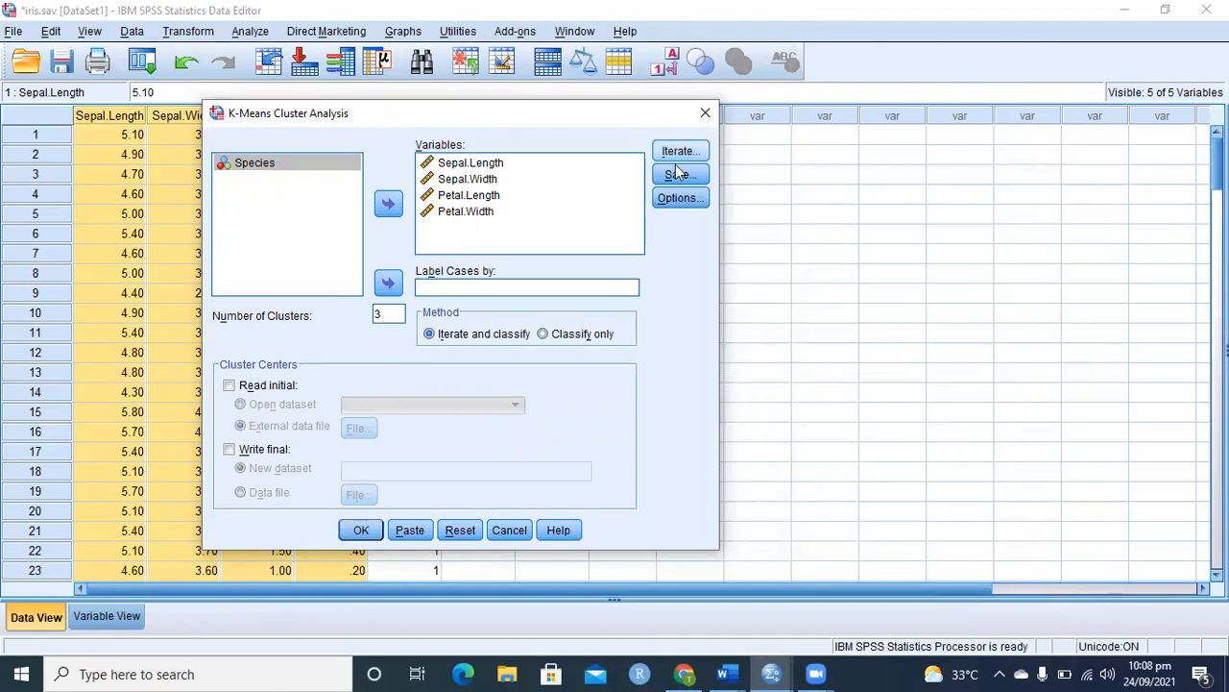
- Save cluster membership and distance from center as new variables, and run the analysis
click(680, 149)
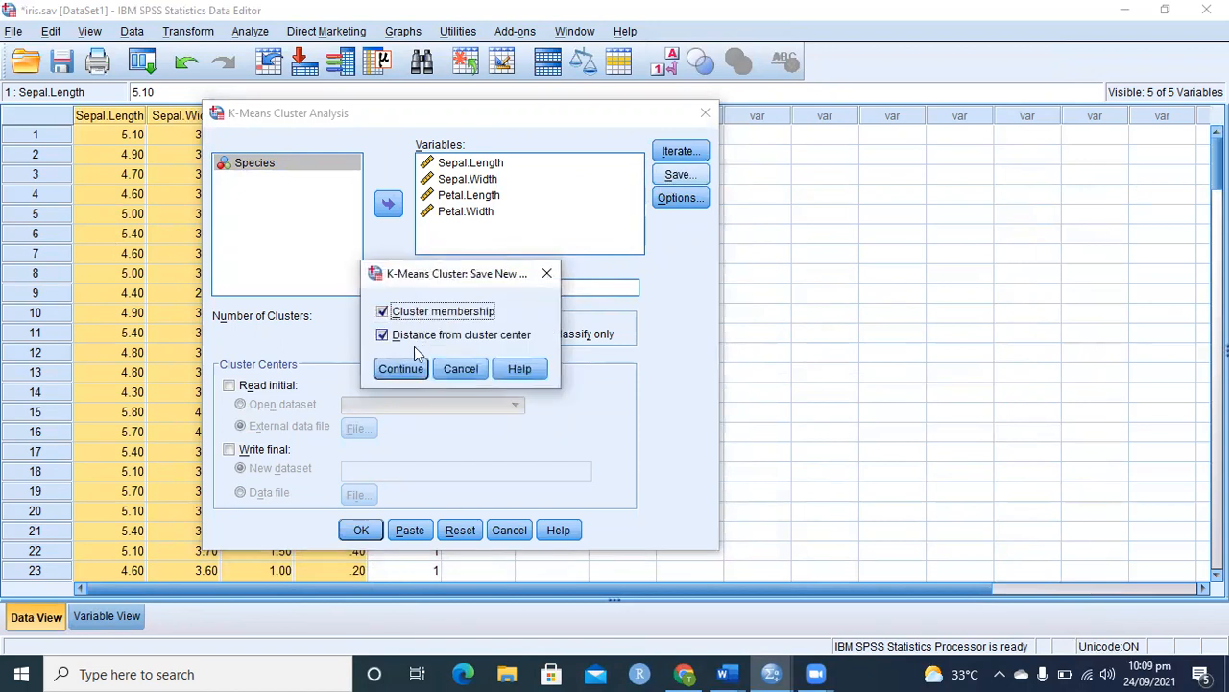
click(399, 368)
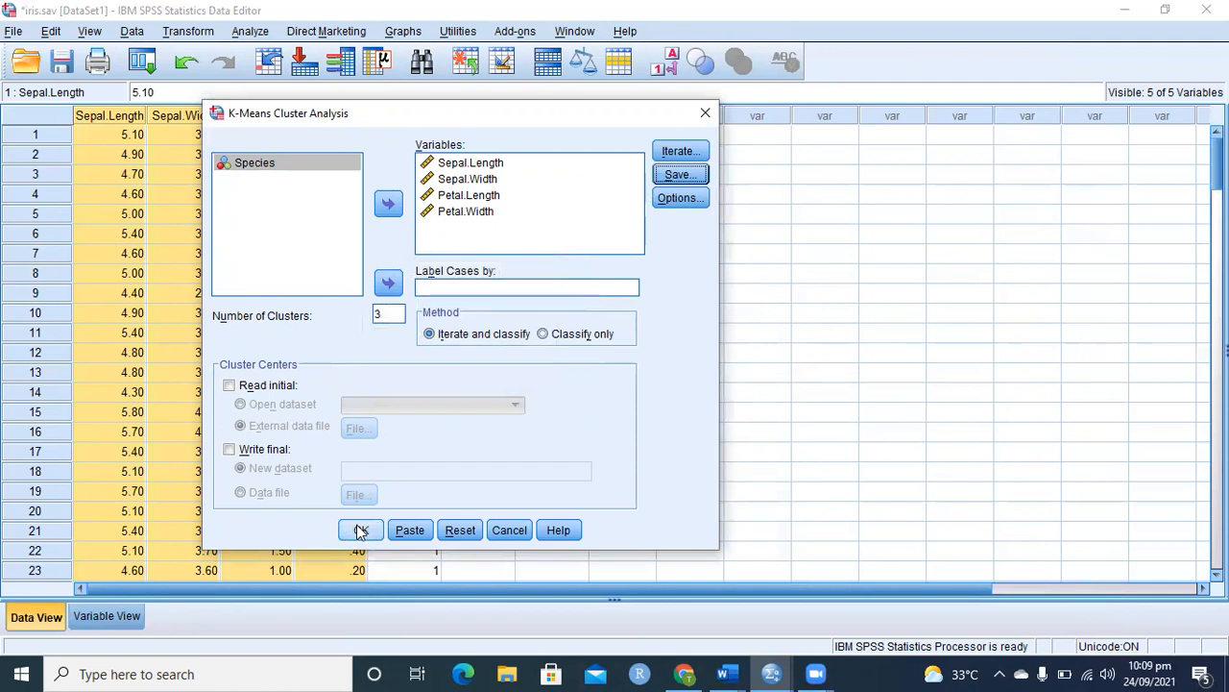
click(361, 530)
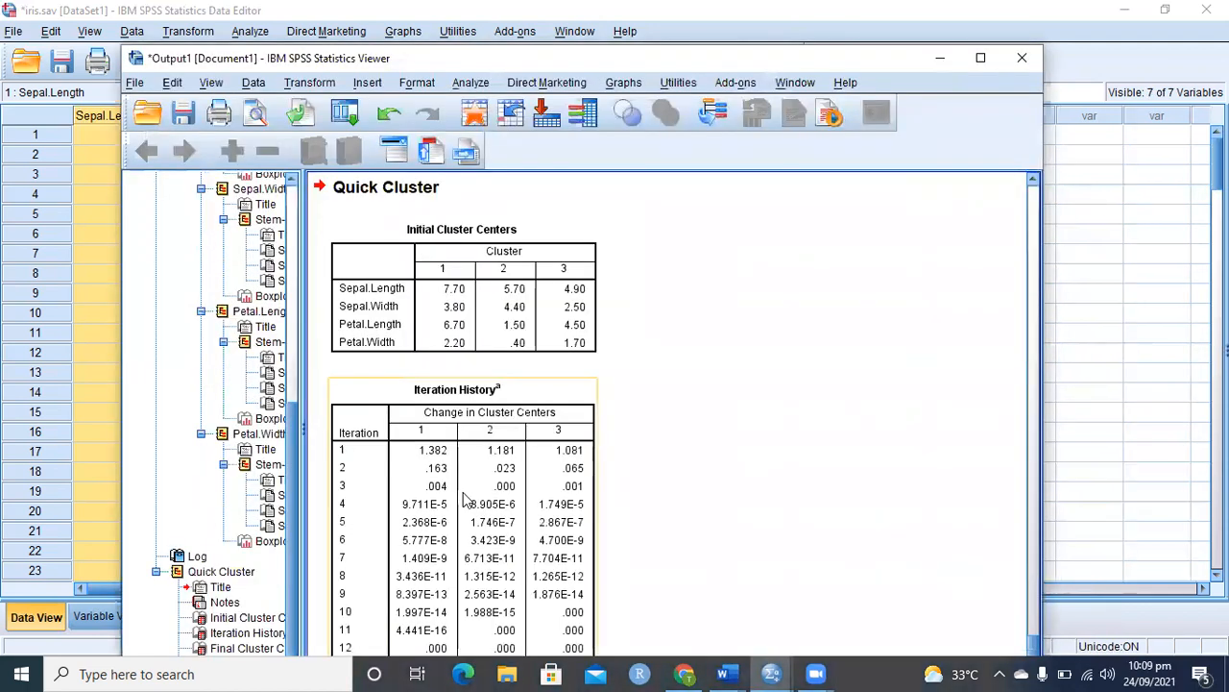
- Review the Final Cluster Centers and cluster sizes of 38, 50 and 62 cases
scroll(down, 3)
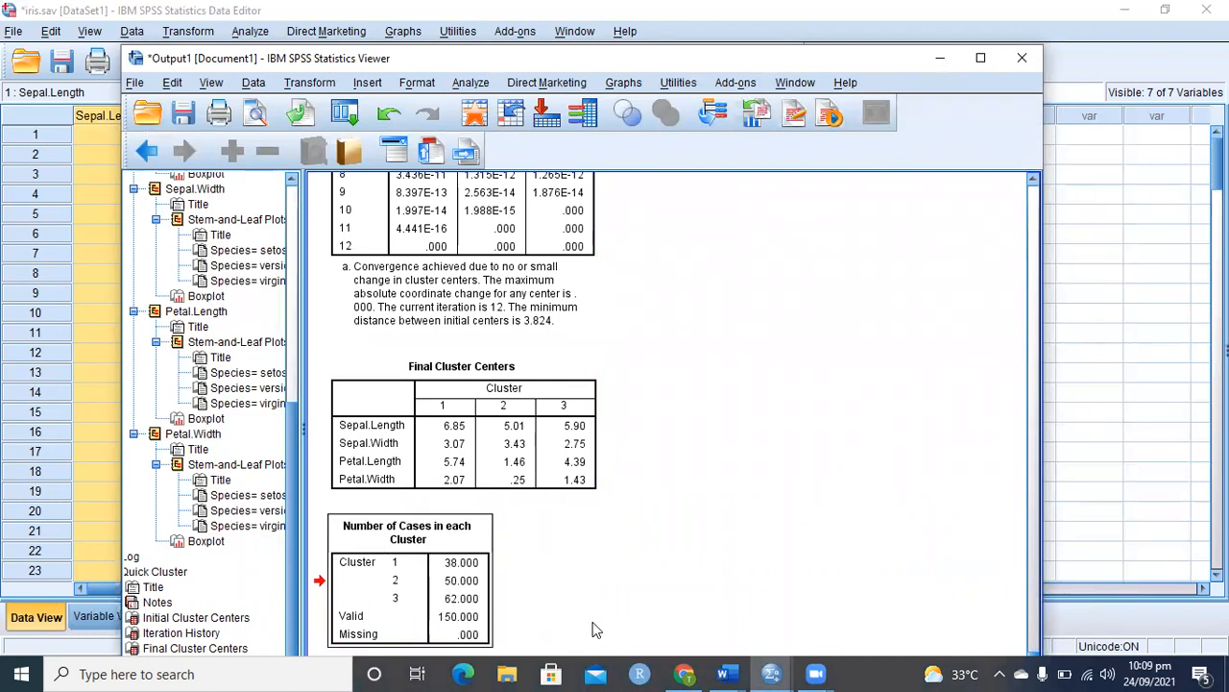
click(407, 576)
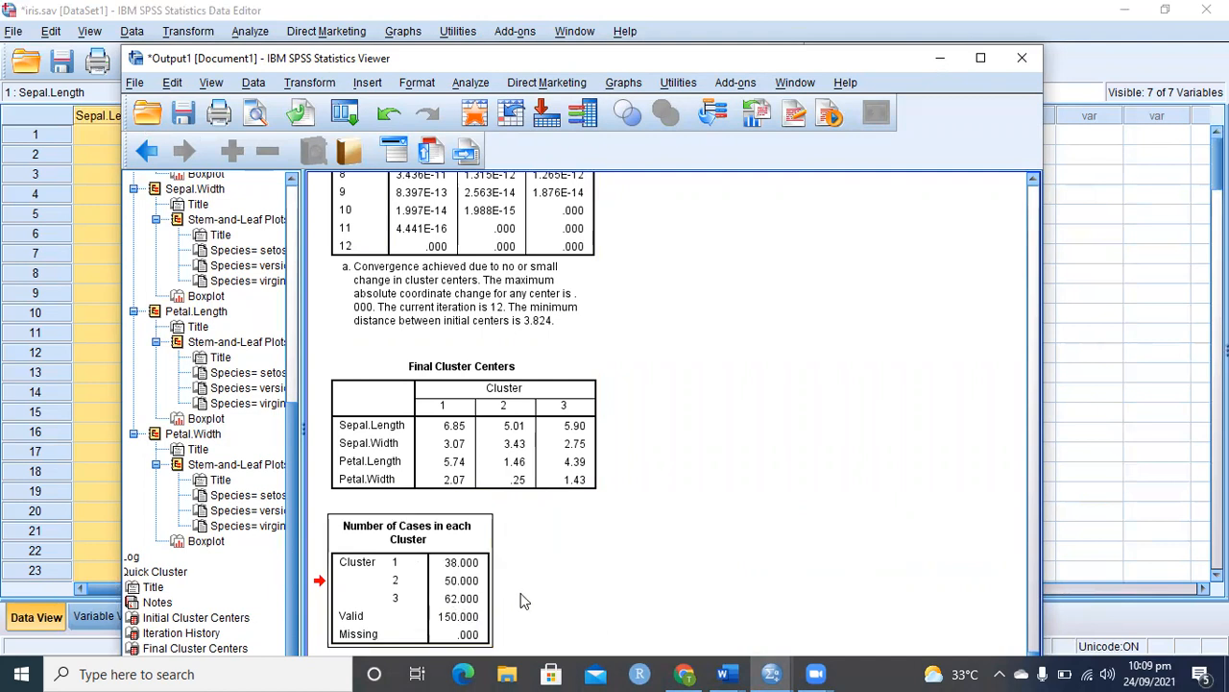
mouse_move(499, 611)
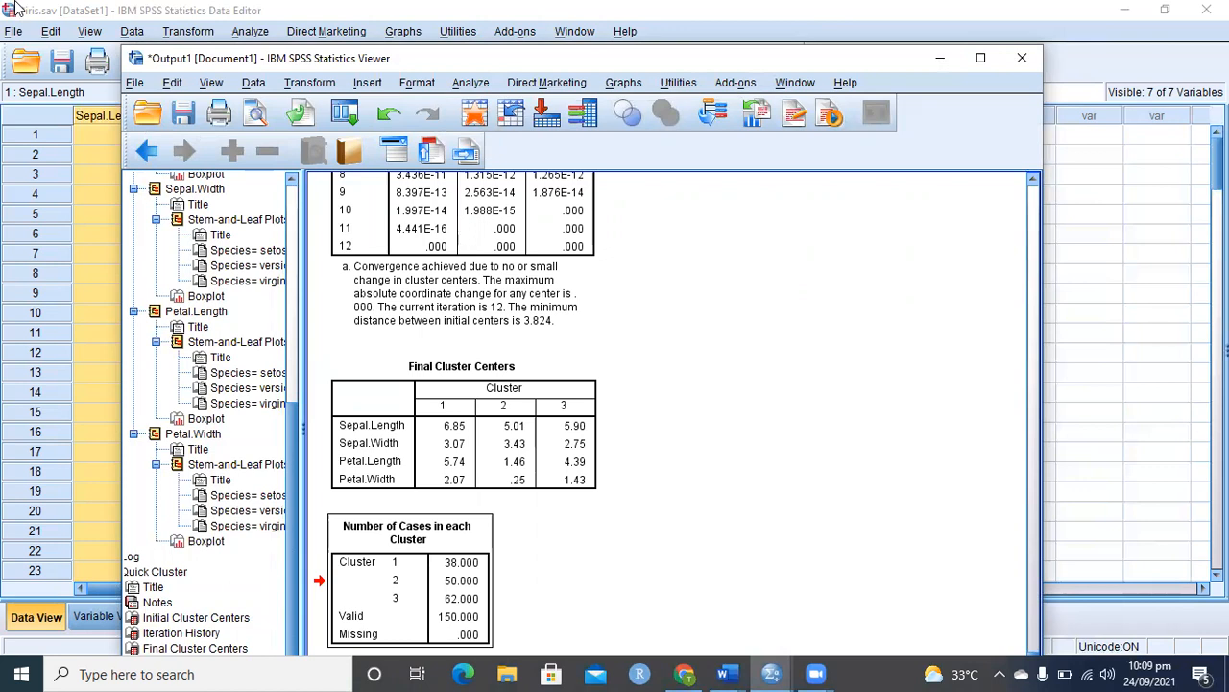
mouse_move(711, 403)
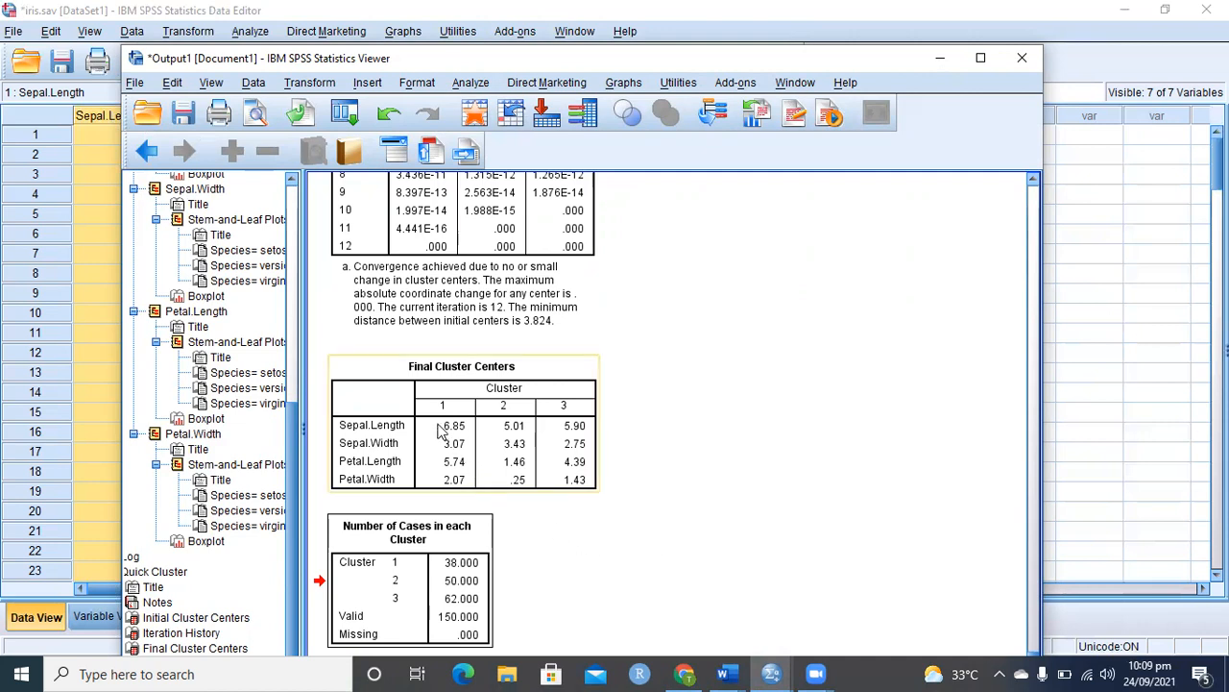
click(784, 534)
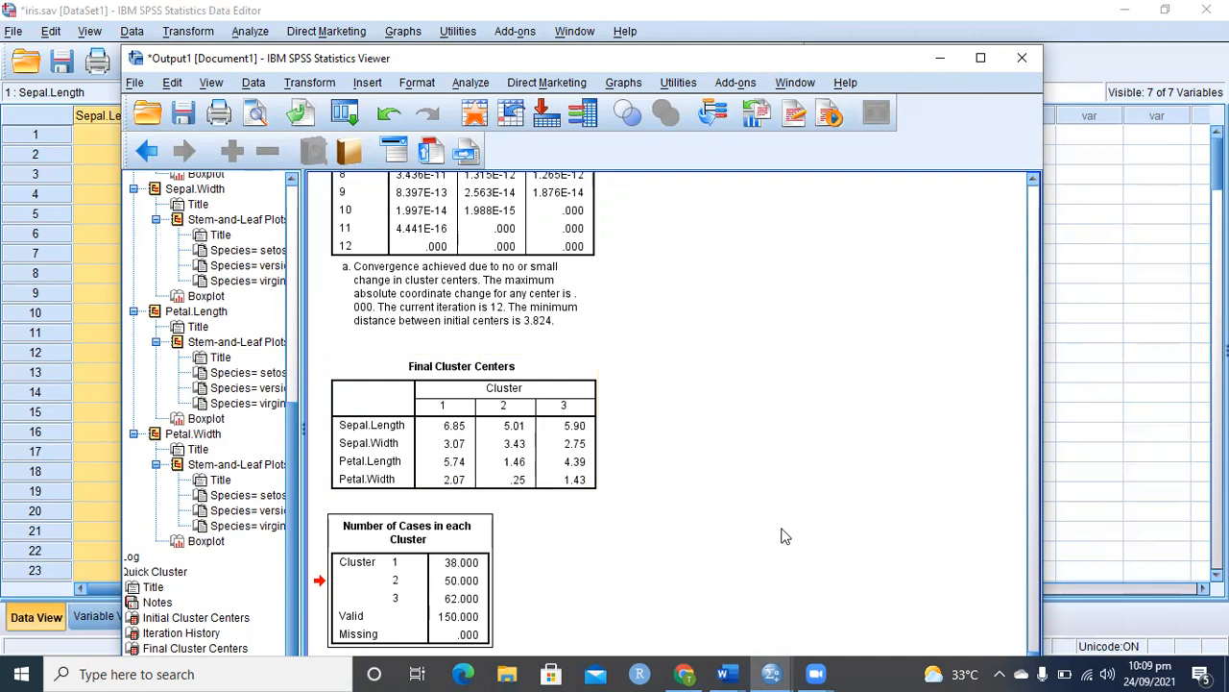
mouse_move(783, 529)
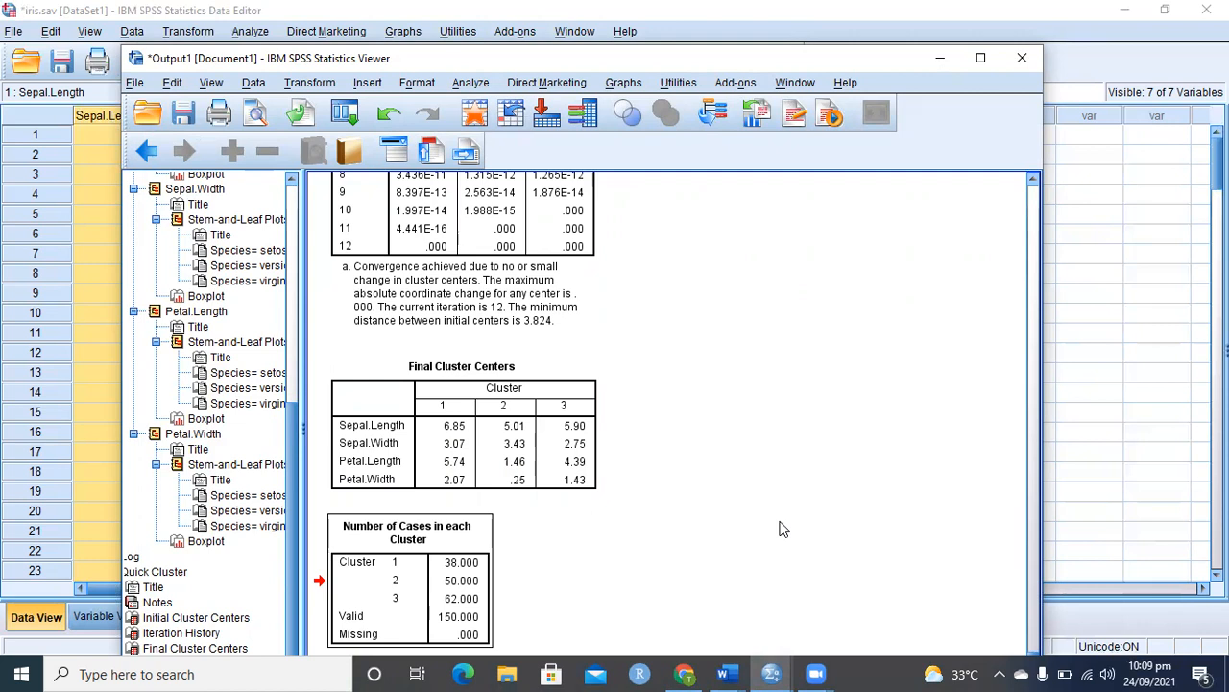
mouse_move(753, 515)
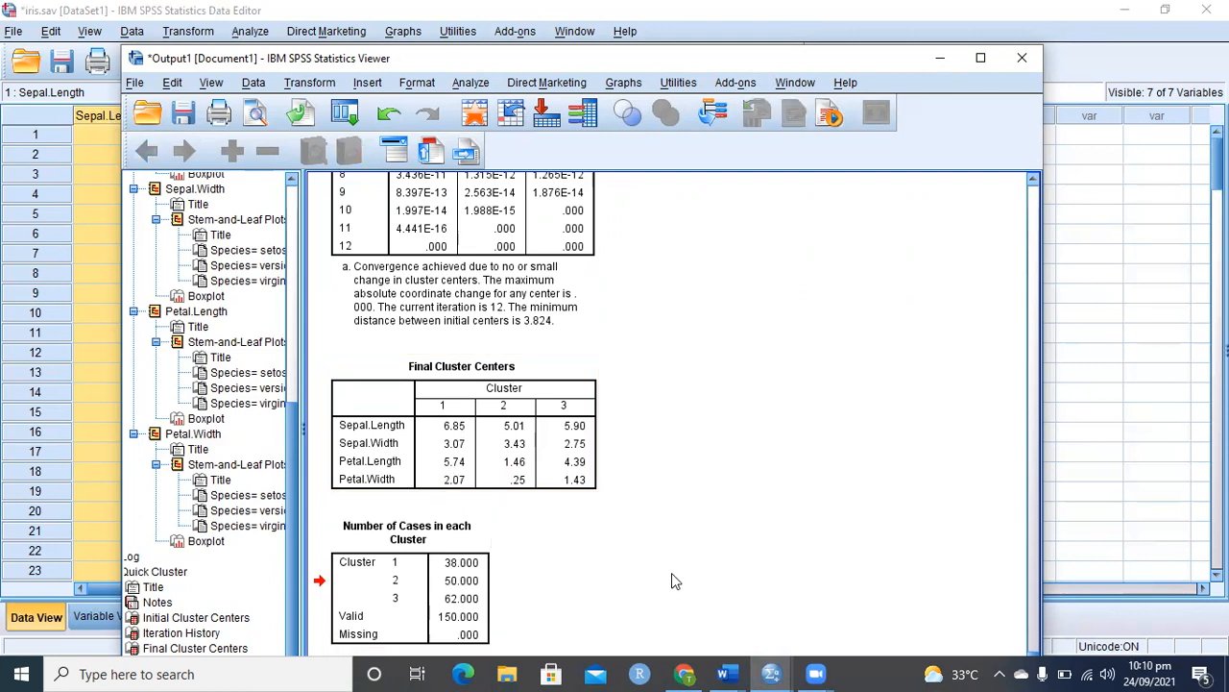
mouse_move(660, 557)
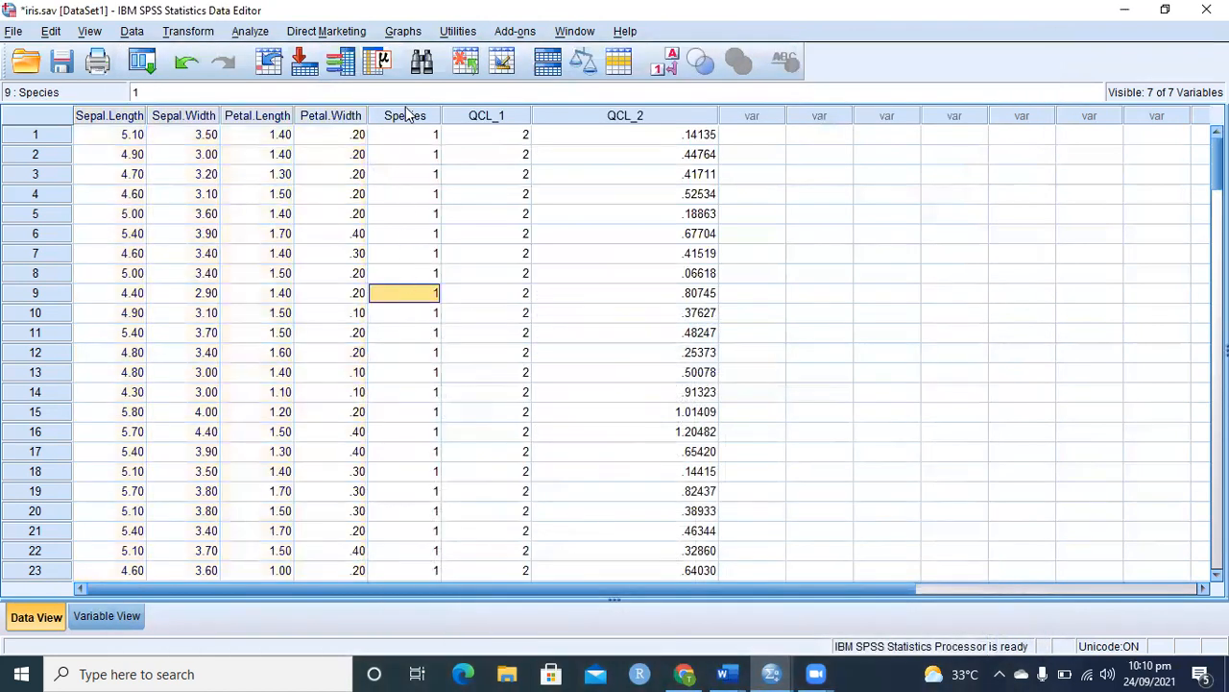
click(403, 116)
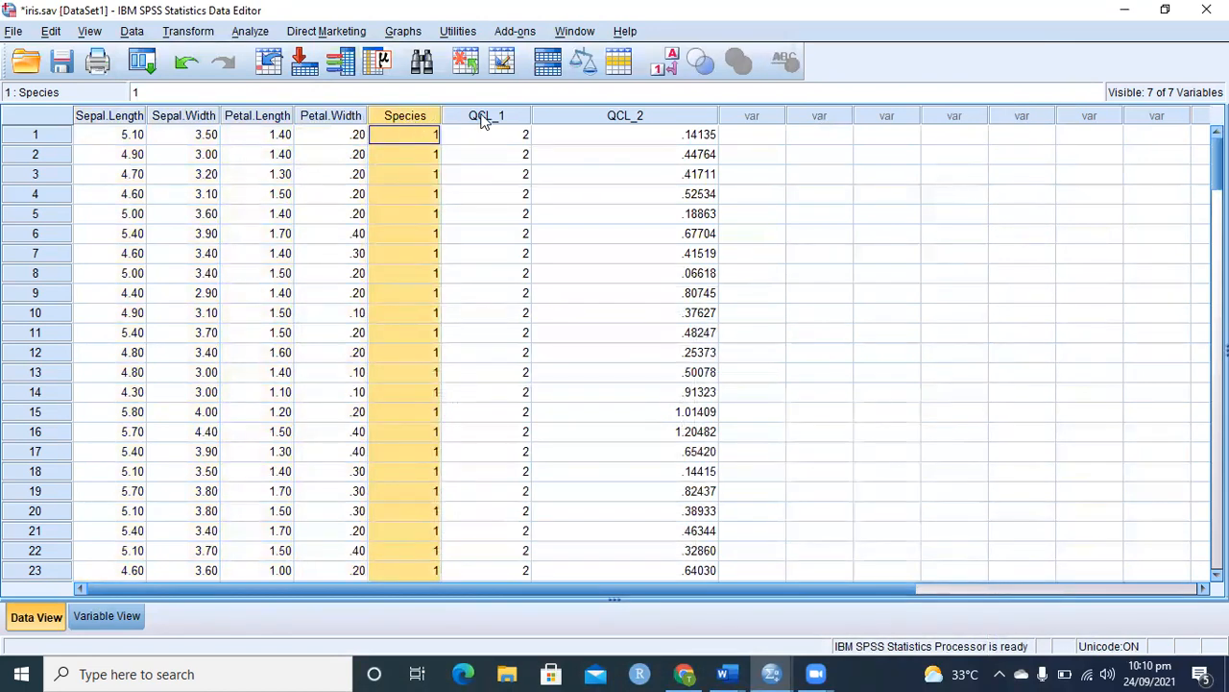
click(486, 135)
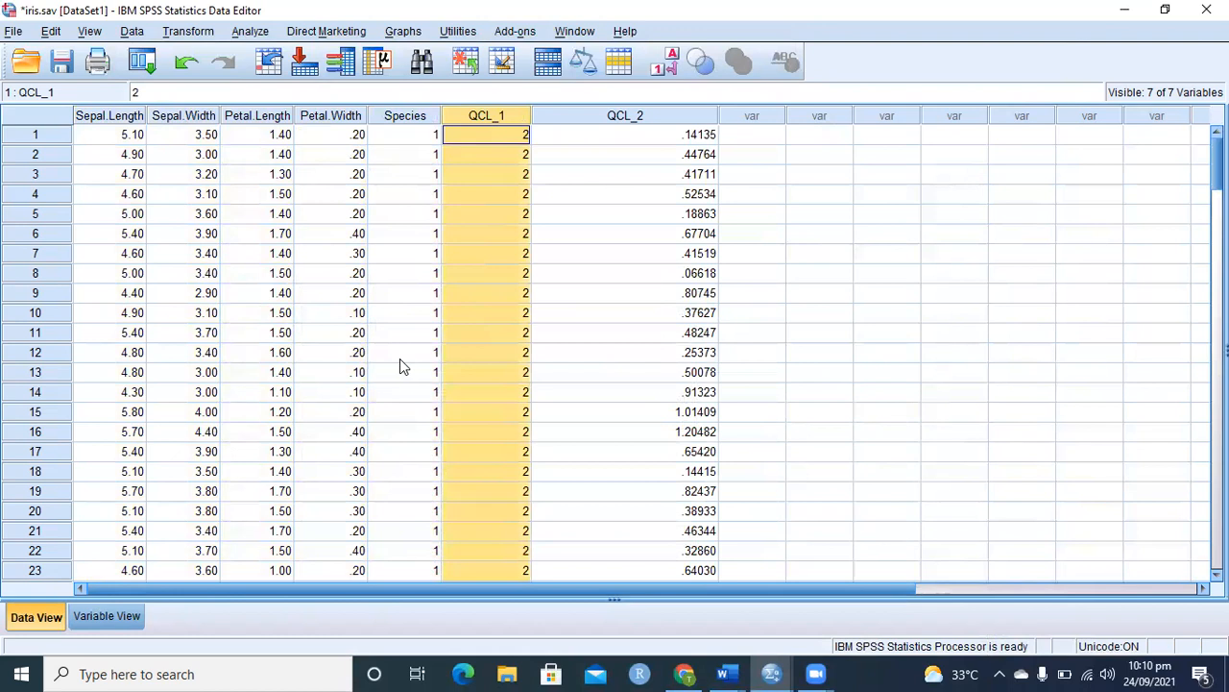
scroll(down, 3)
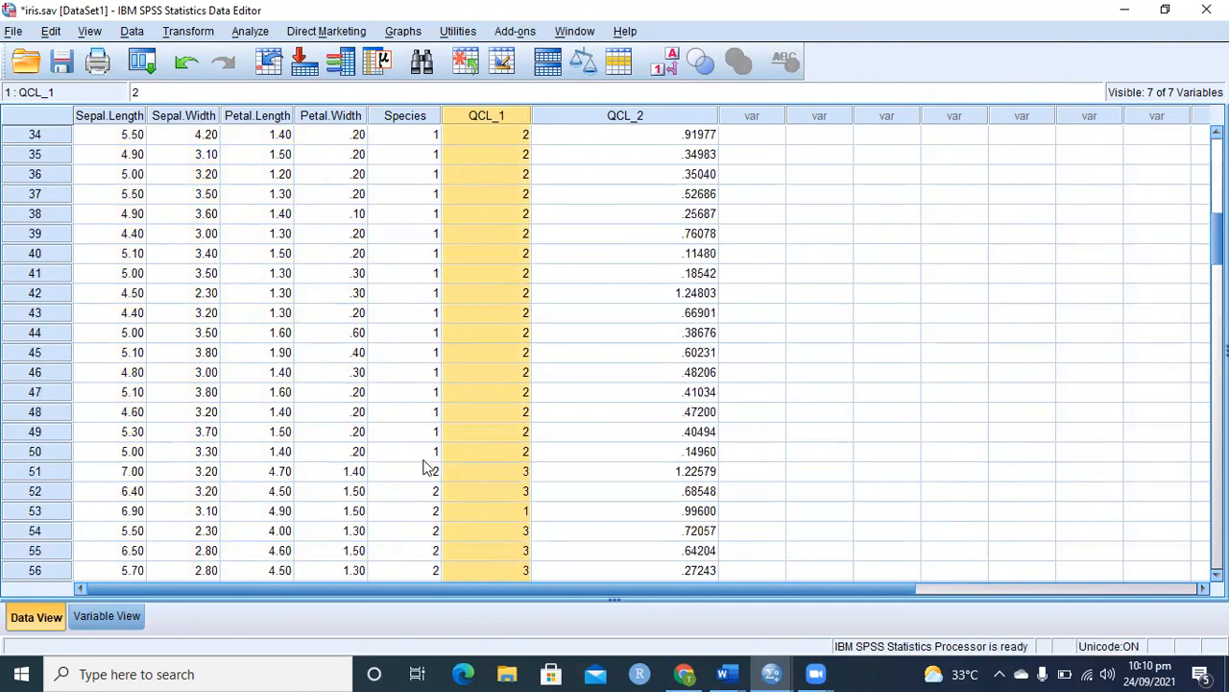
click(403, 471)
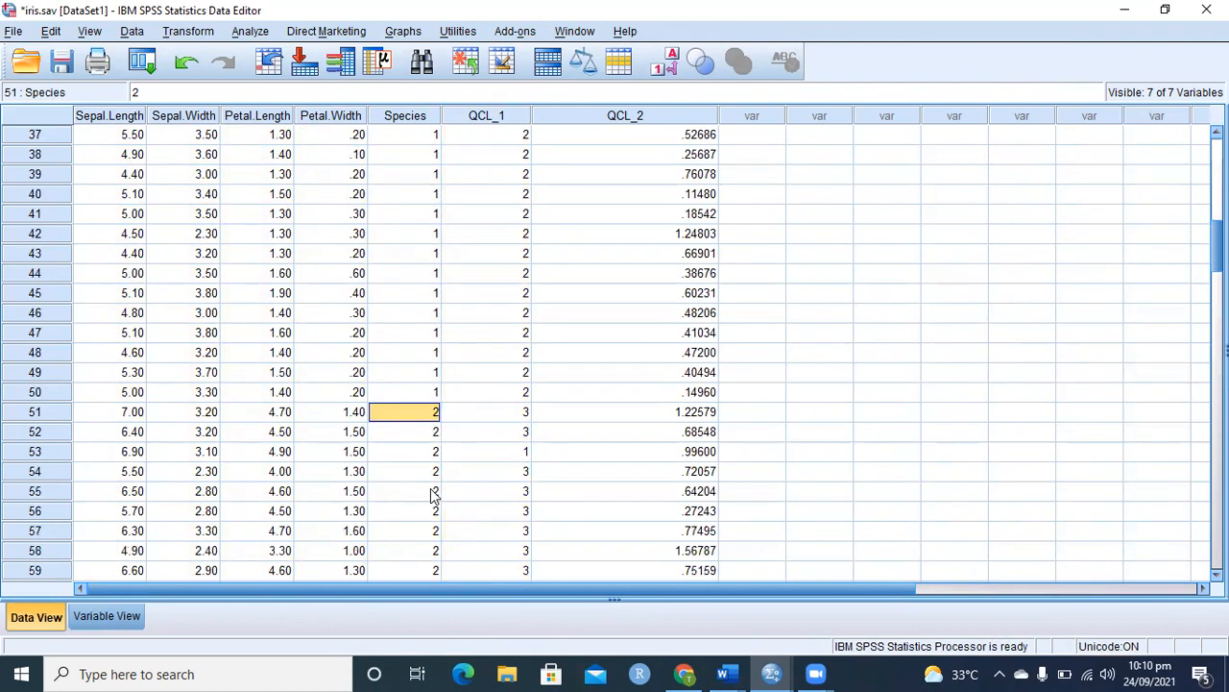
scroll(down, 3)
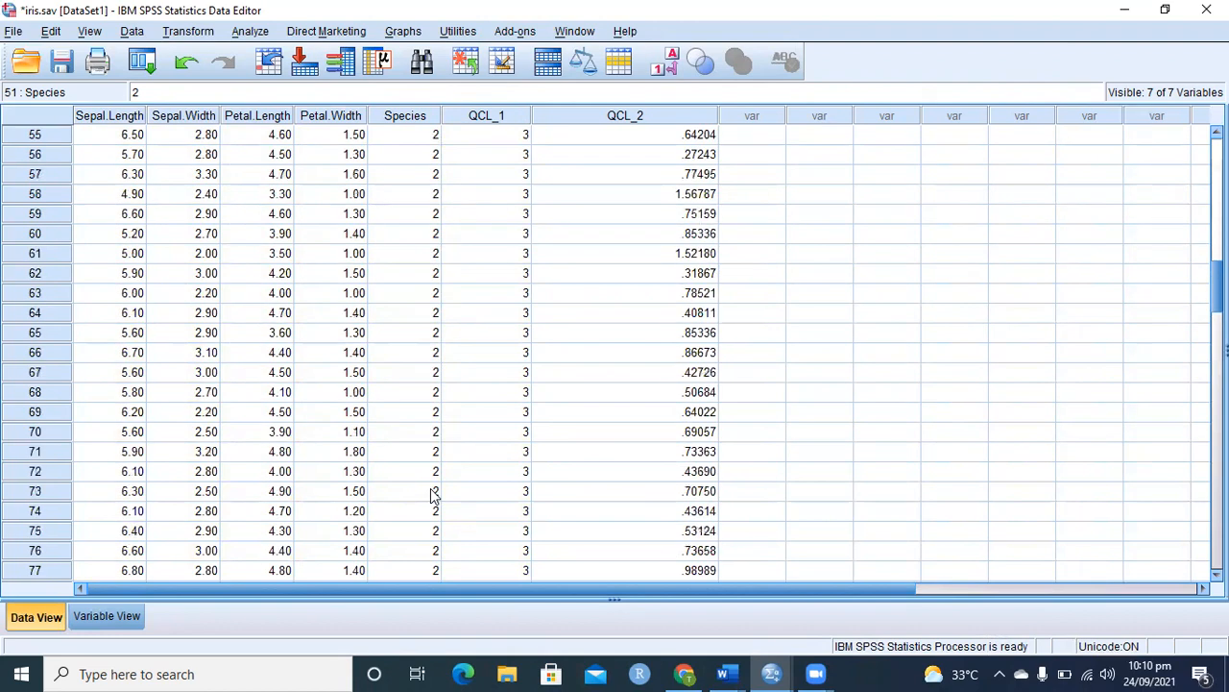
scroll(down, 3)
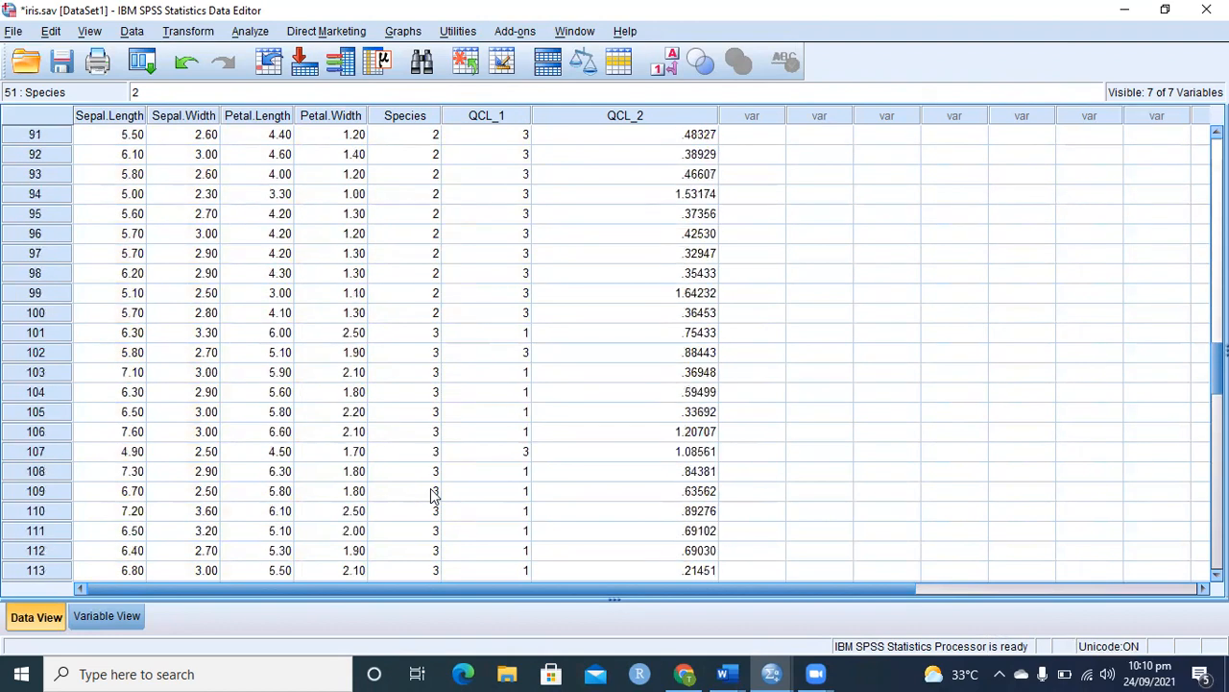
scroll(down, 3)
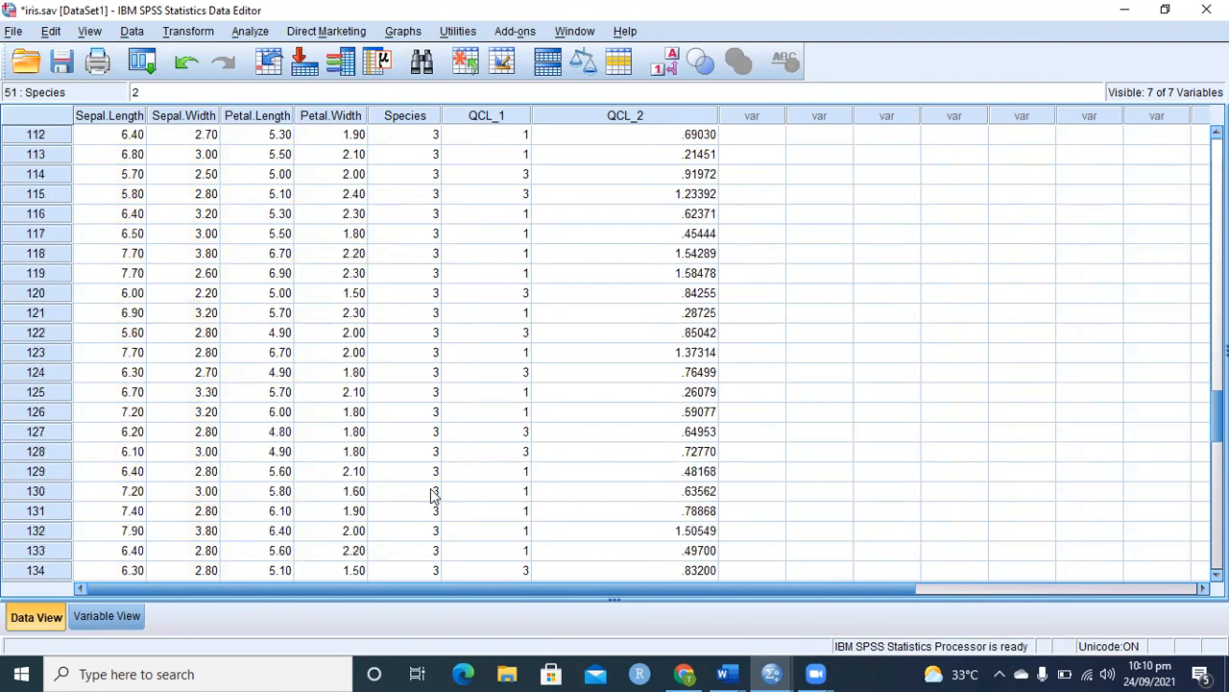
scroll(down, 3)
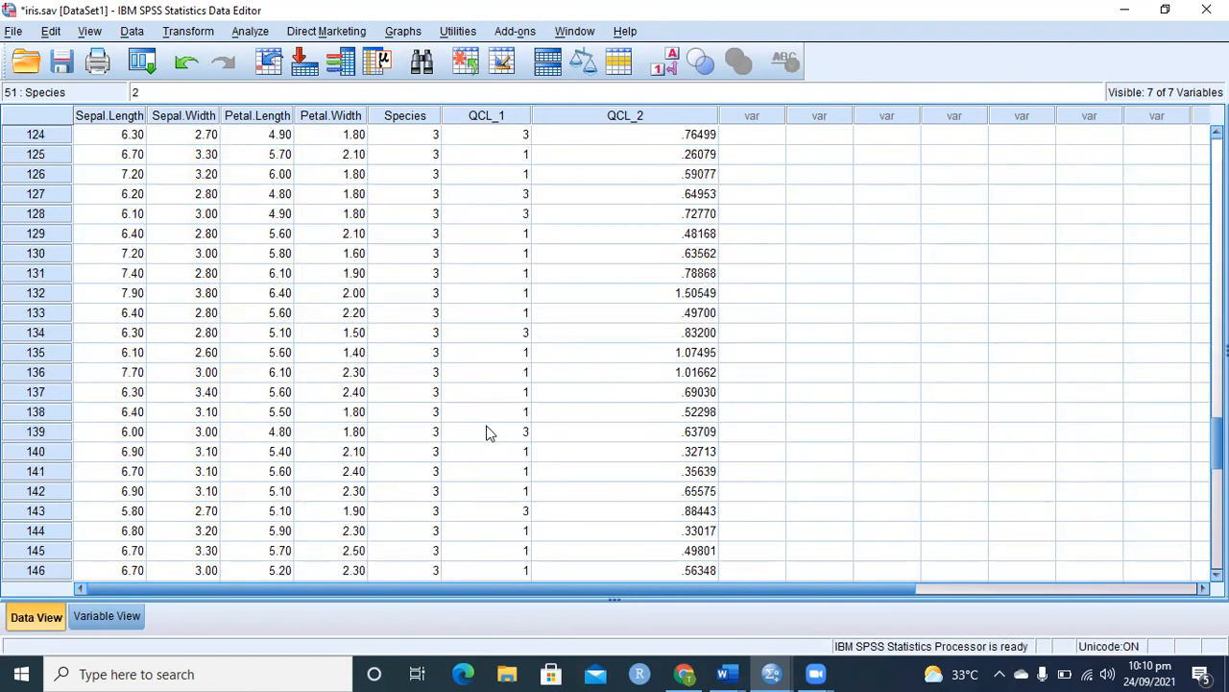
scroll(up, 3)
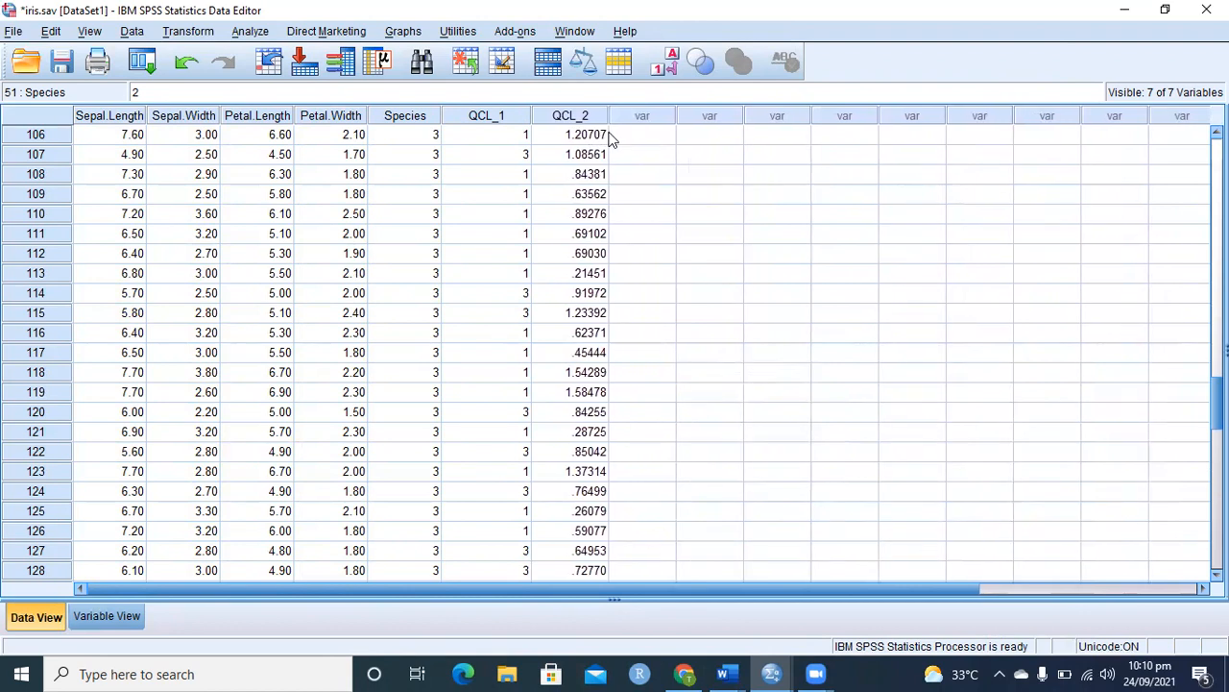
scroll(up, 3)
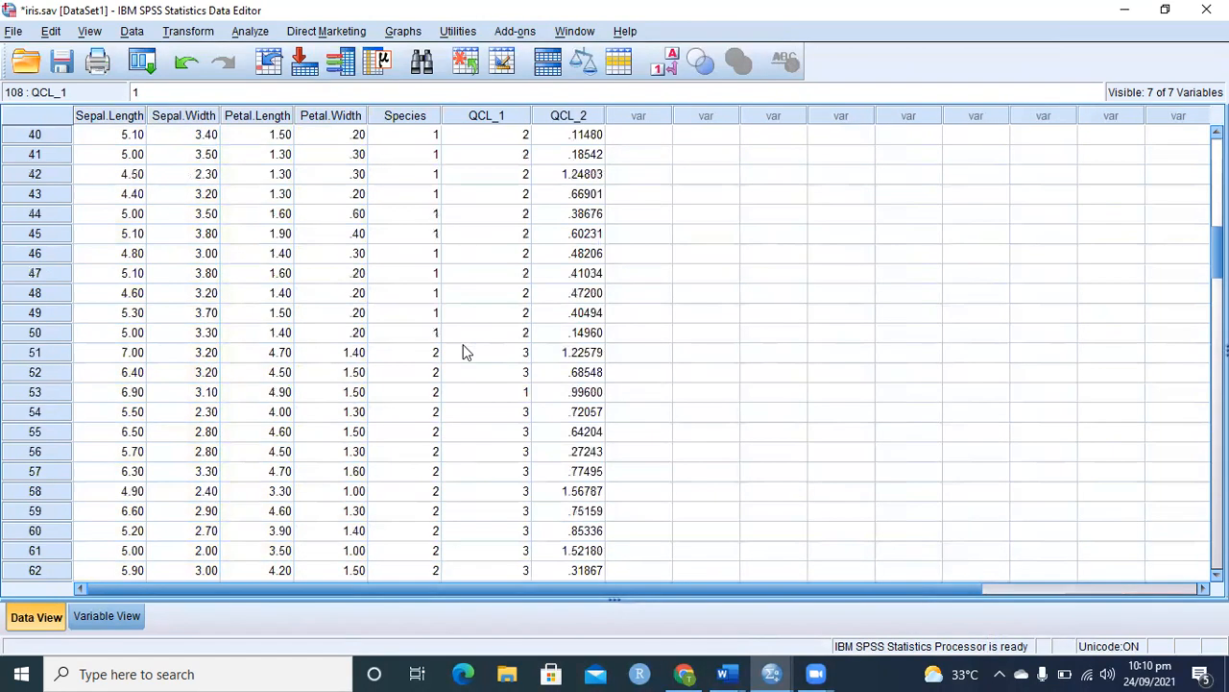
scroll(up, 3)
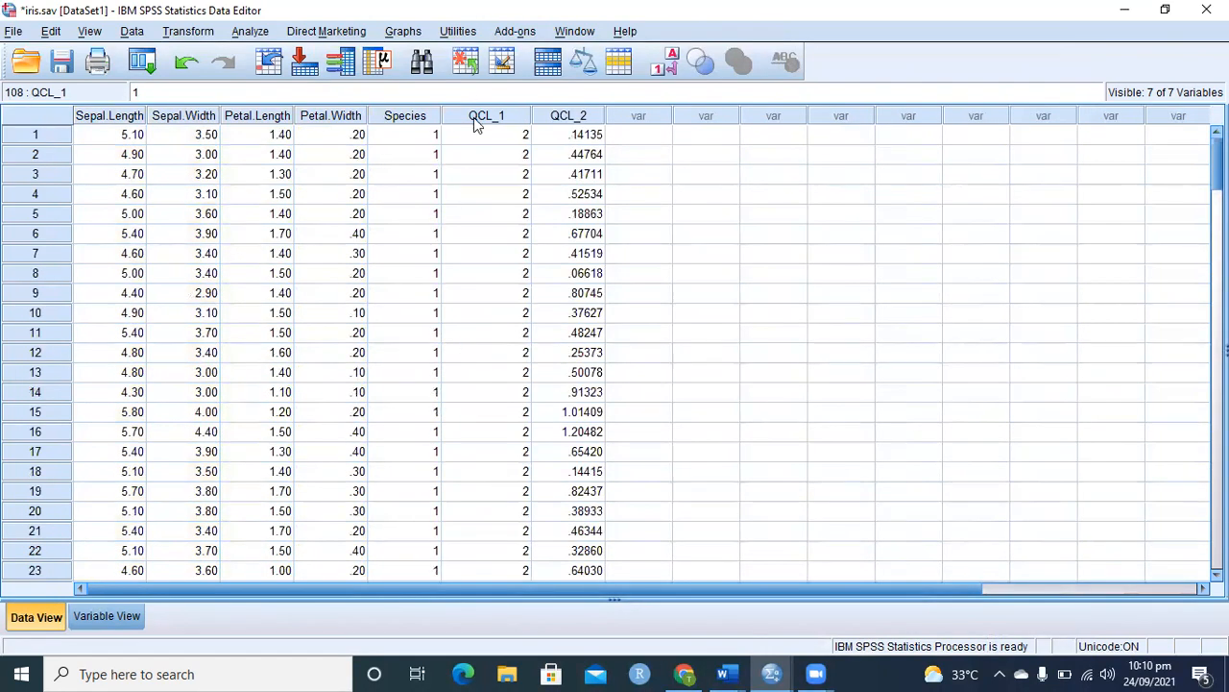
- Narrow QCL_1 and QCL_2 to the width of the other data columns
click(404, 154)
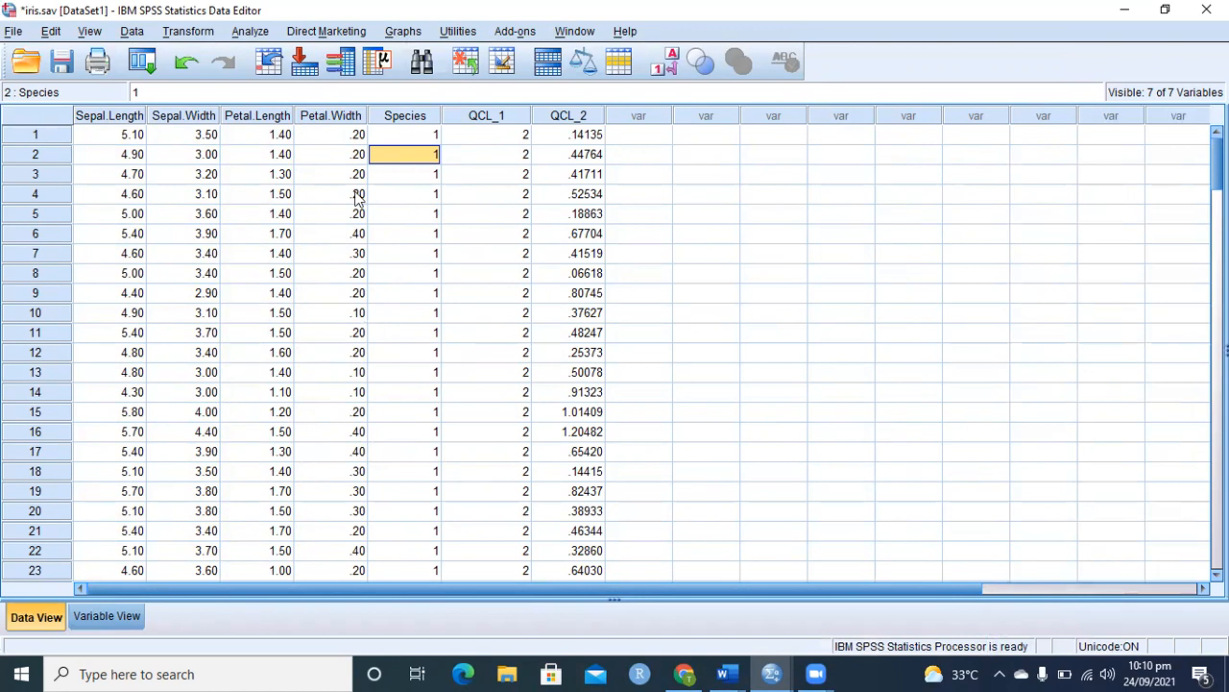
mouse_move(403, 115)
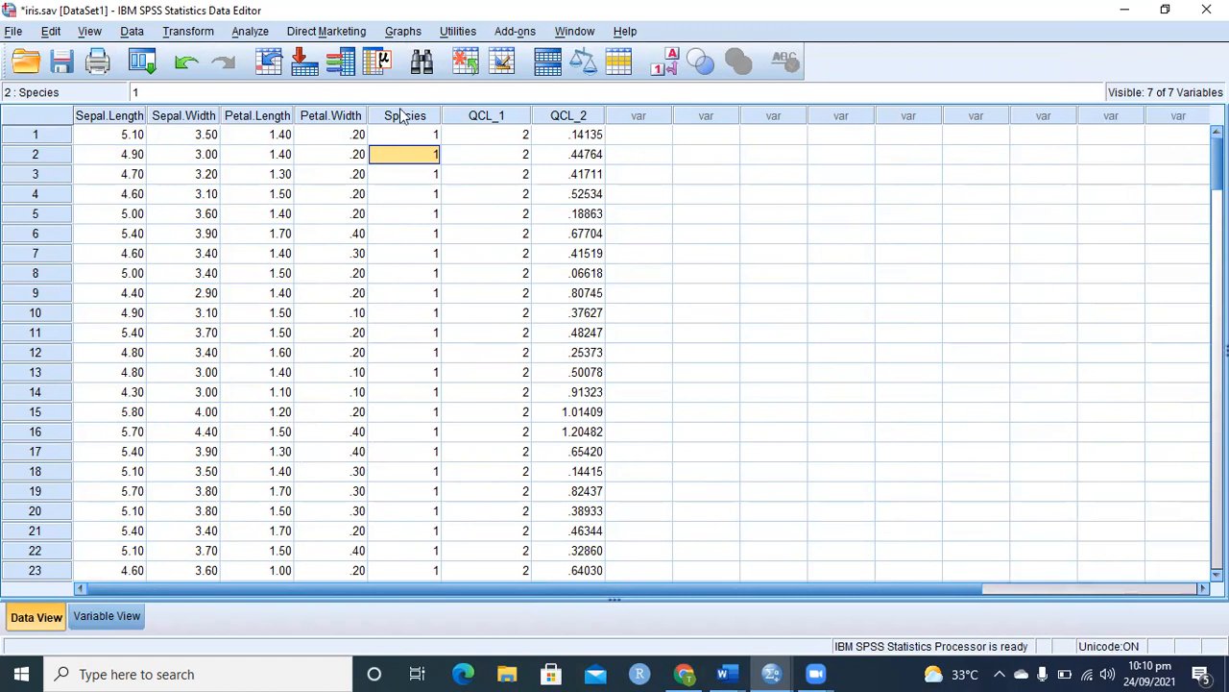
click(403, 116)
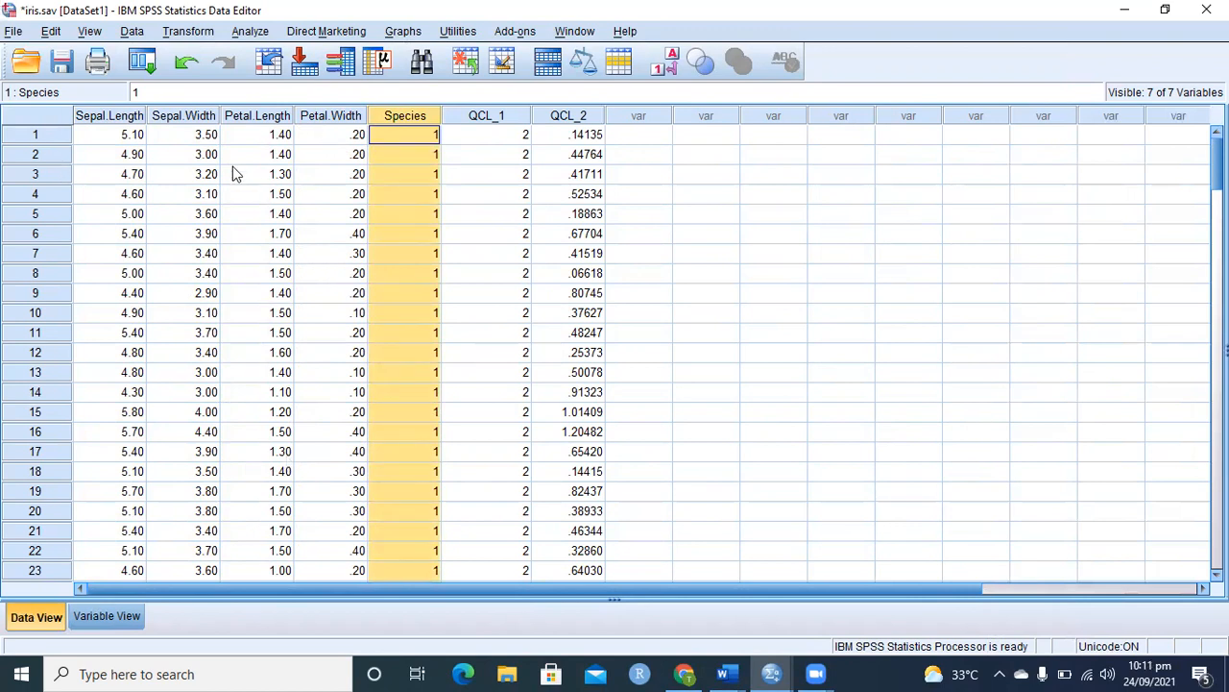
mouse_move(530, 115)
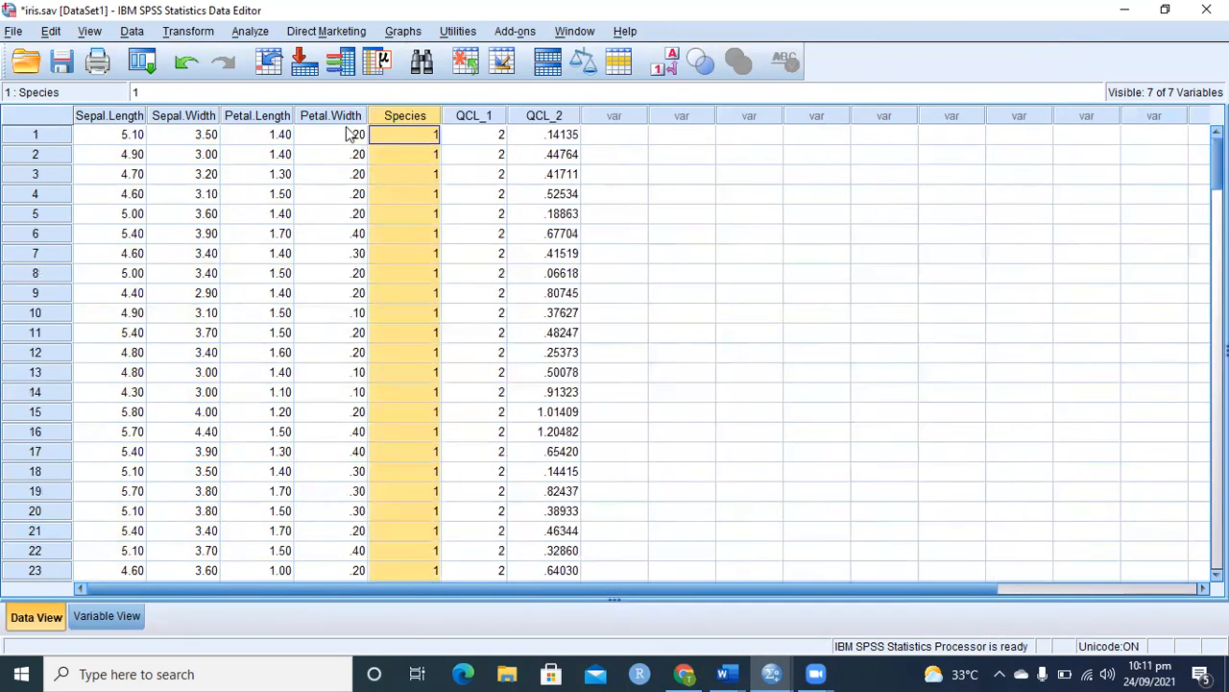
click(330, 135)
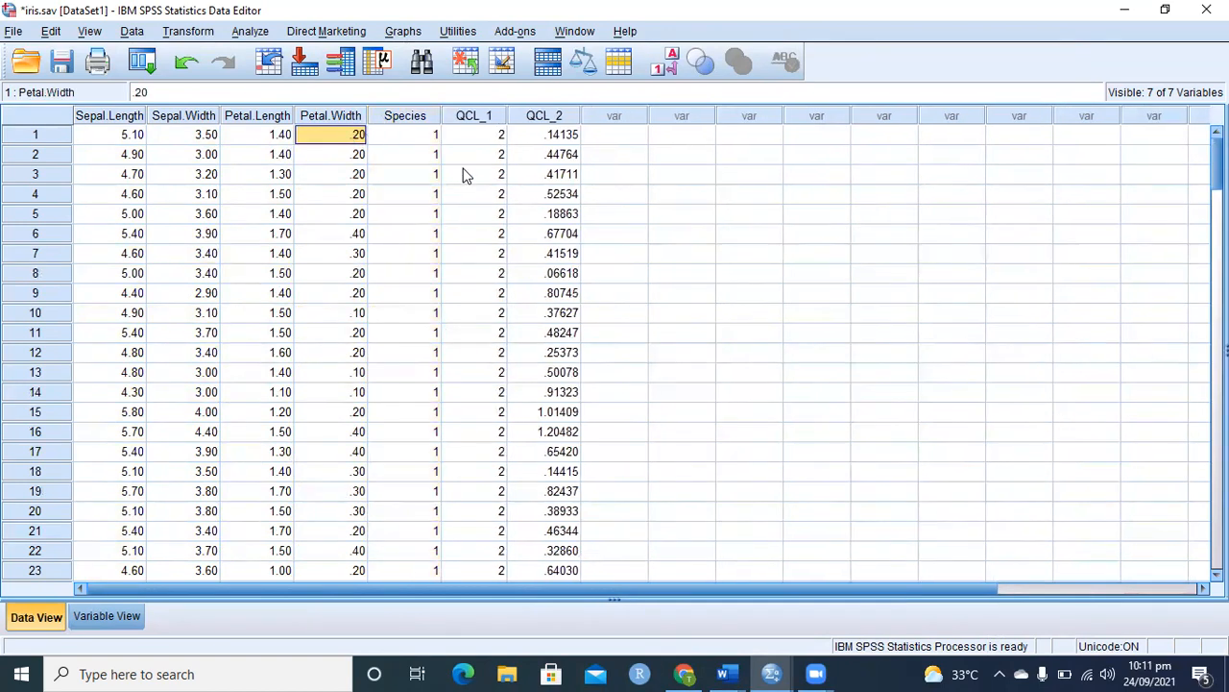
mouse_move(661, 125)
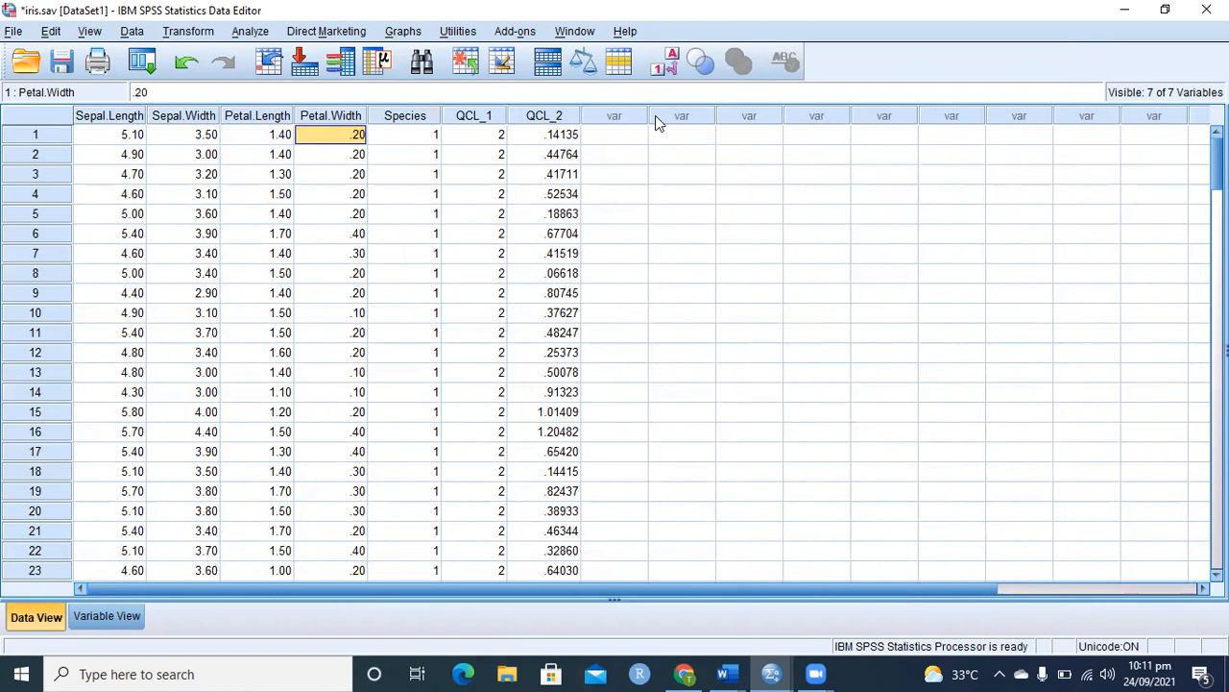
mouse_move(645, 65)
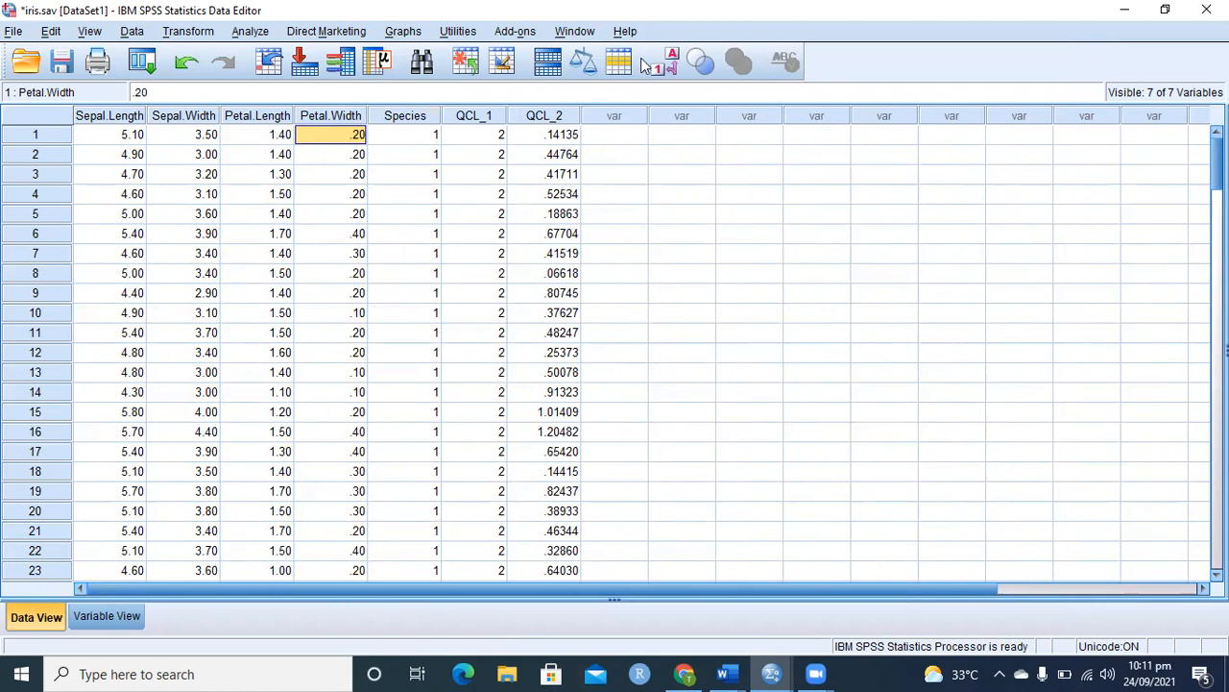
mouse_move(644, 541)
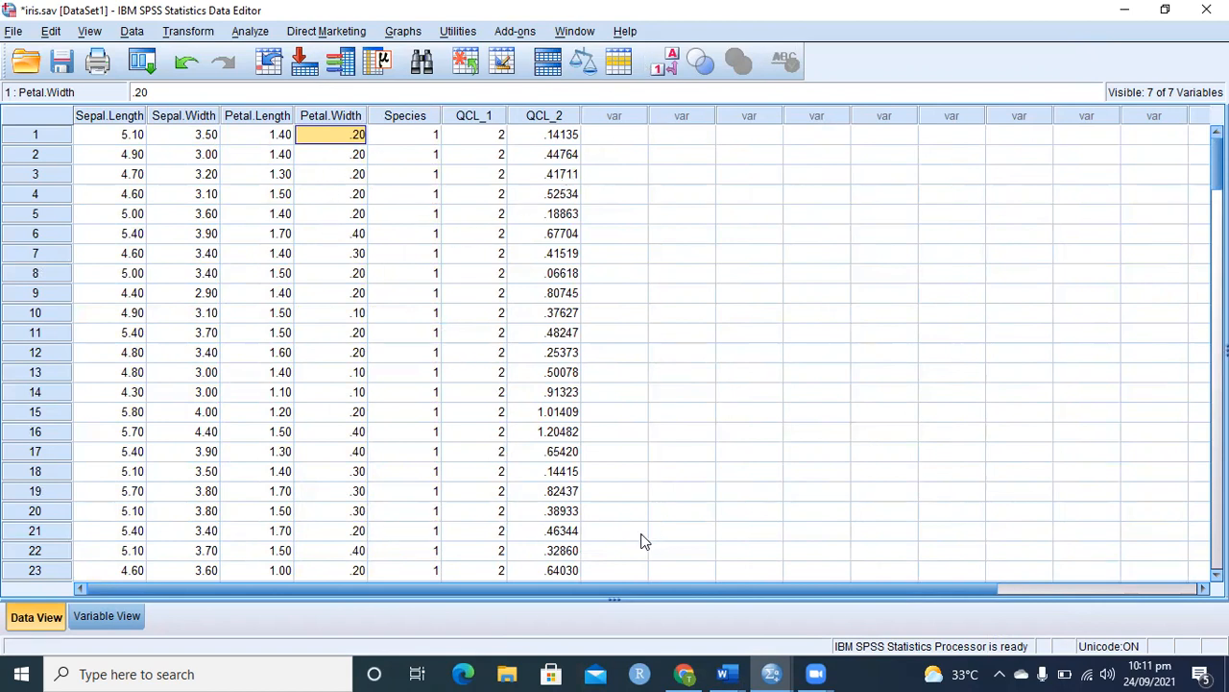